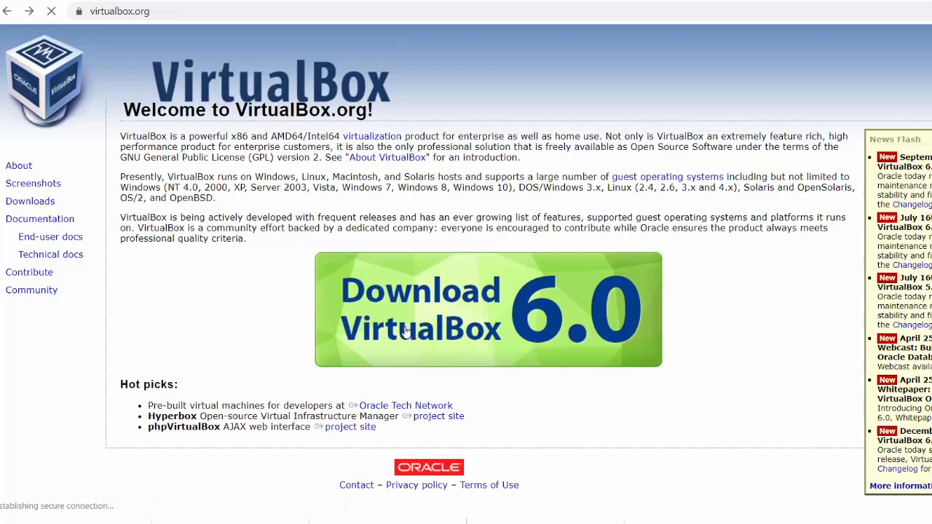
# - Go to the VirtualBox 6.0.12 Downloads page from the virtualbox.org banner
pyautogui.click(487, 308)
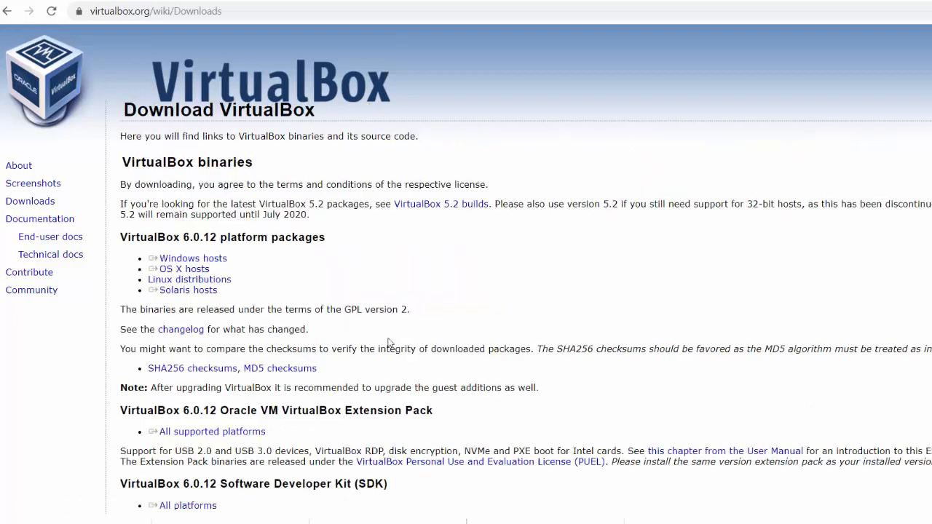
pyautogui.click(193, 258)
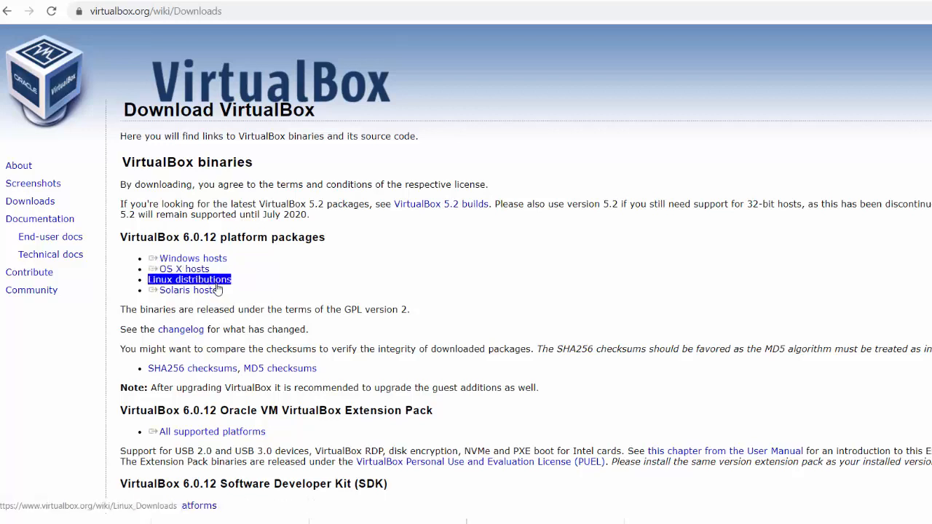
pyautogui.moveTo(214, 306)
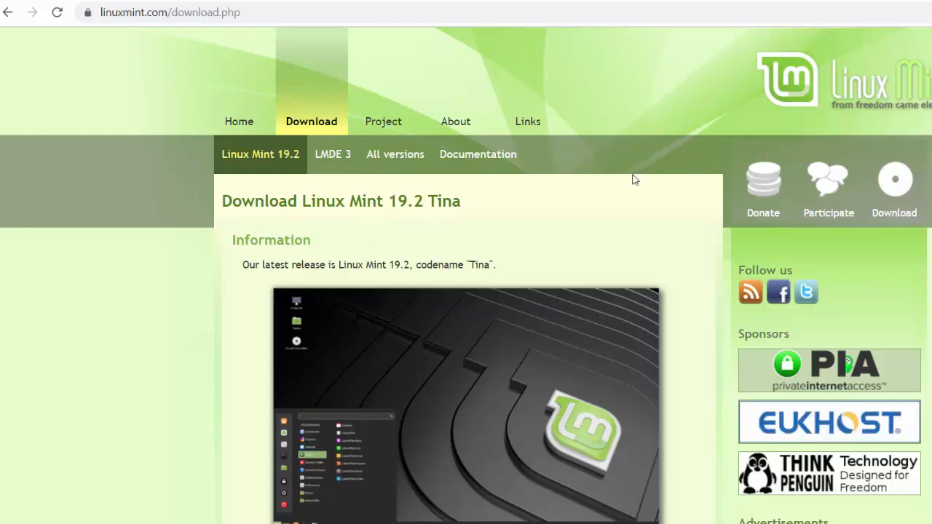
# - Open the Linux Mint 19.2 MATE 64-bit download page and browse its mirrors list
pyautogui.scroll(-3)
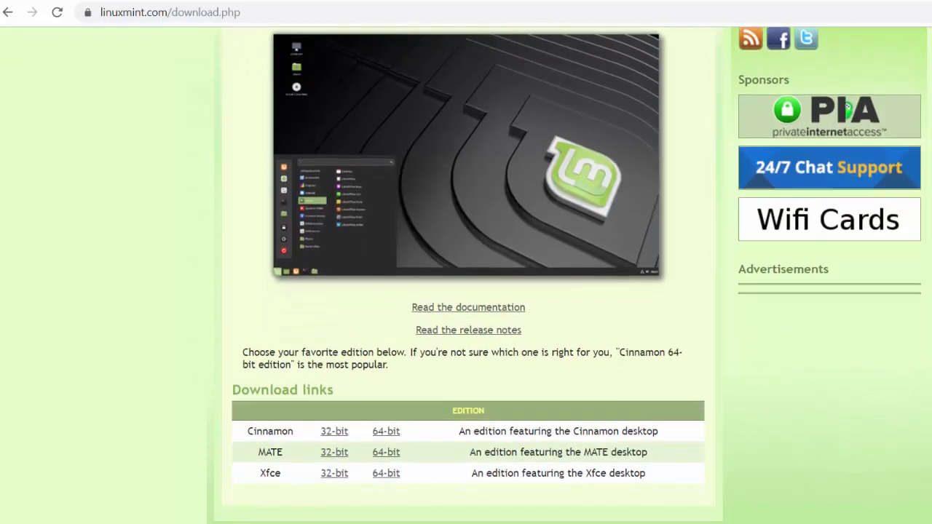
pyautogui.scroll(-3)
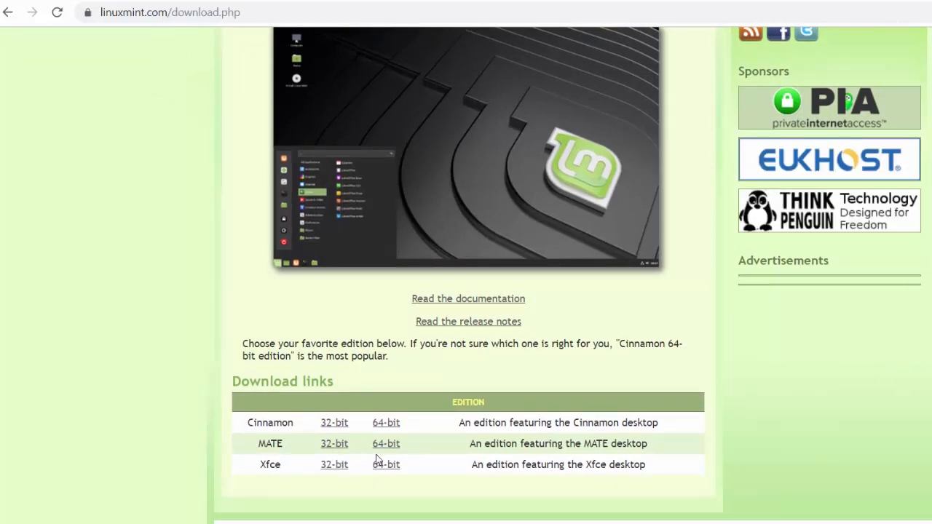
pyautogui.click(385, 443)
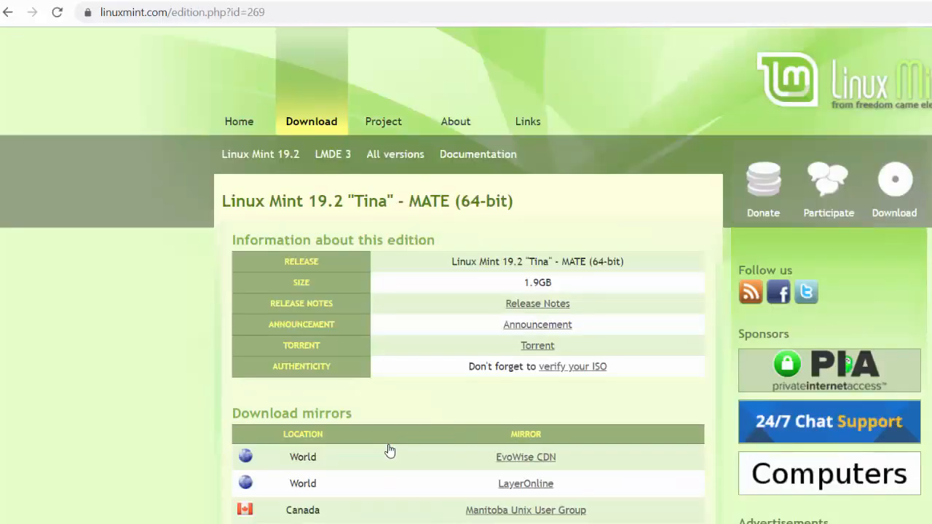
pyautogui.scroll(-3)
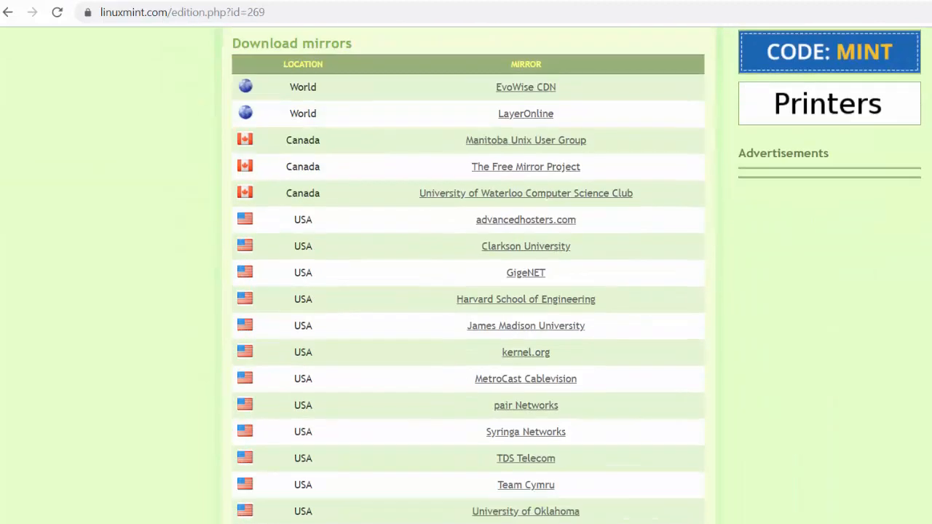
pyautogui.scroll(-3)
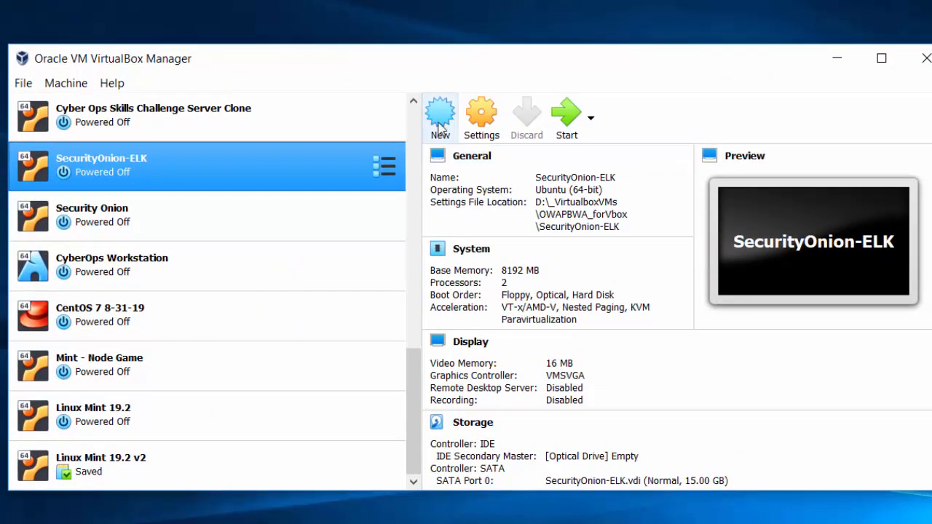
# - Create a new machine named 'Linux Mint v3', detected as Linux Ubuntu (64-bit)
pyautogui.click(440, 116)
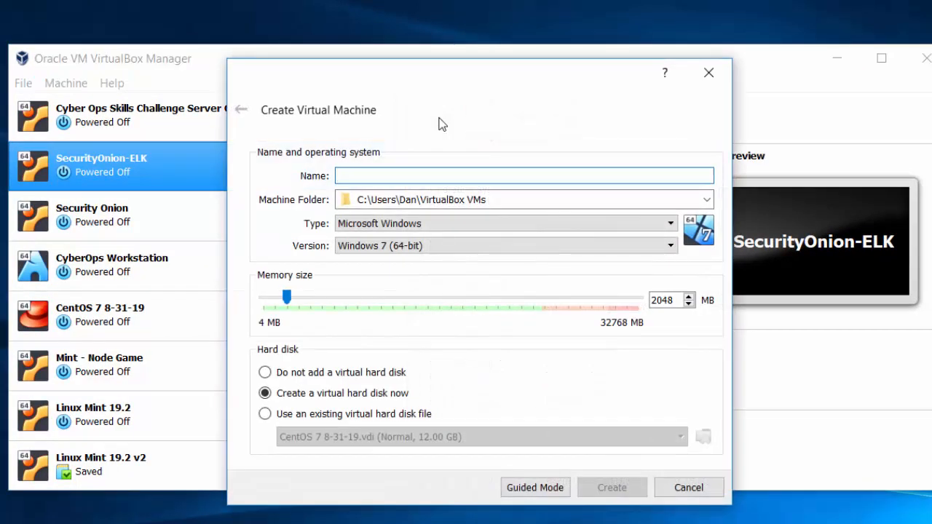
pyautogui.write('L')
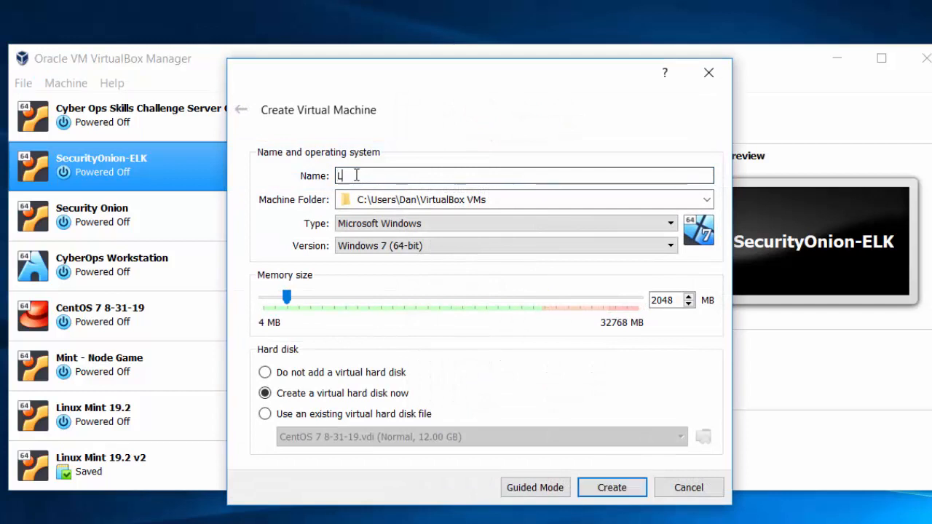
pyautogui.write('iunu')
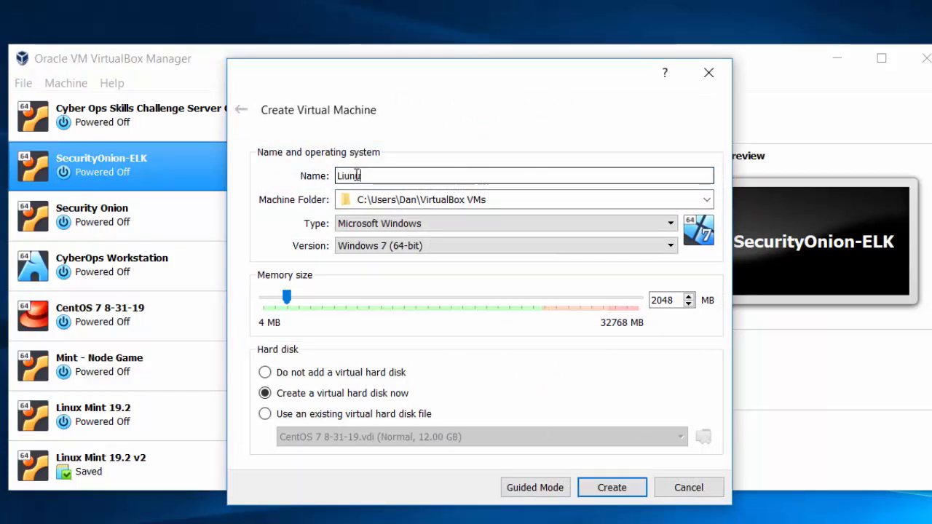
pyautogui.write('Linux Mint v3')
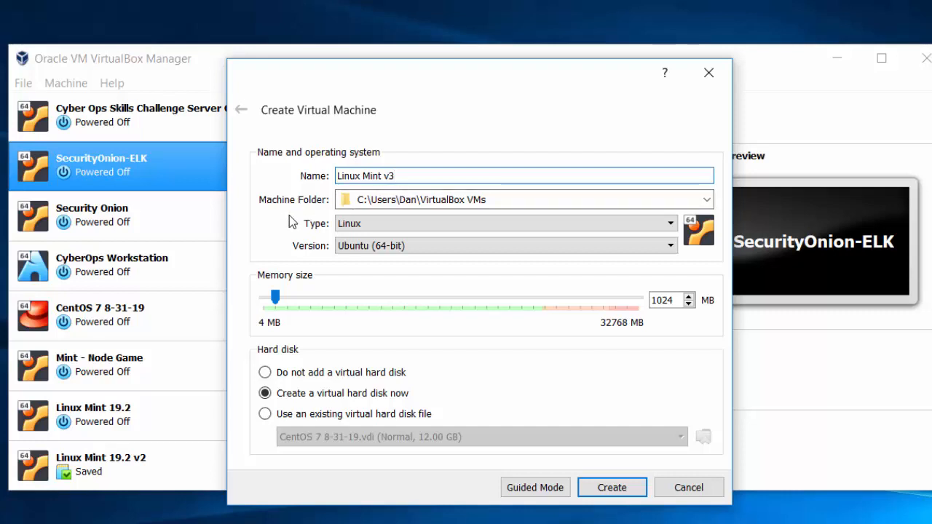
pyautogui.moveTo(374, 217)
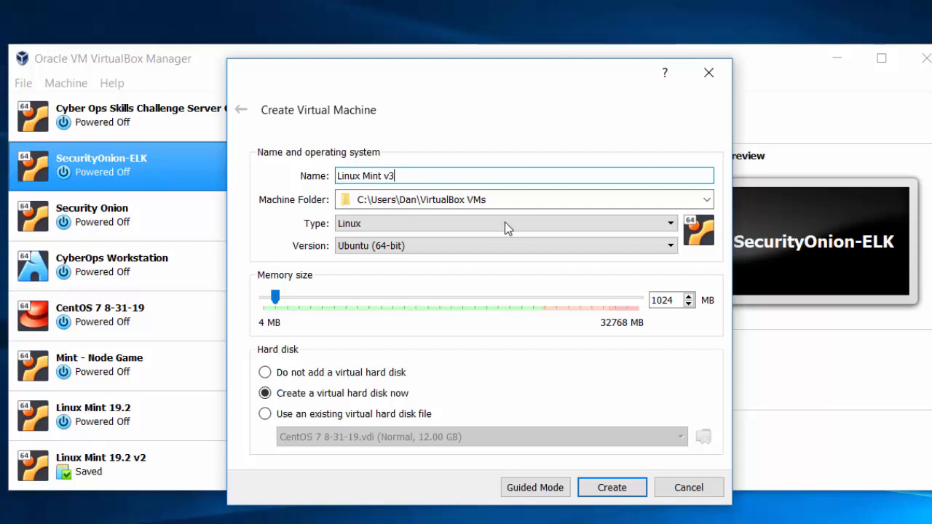
pyautogui.click(704, 199)
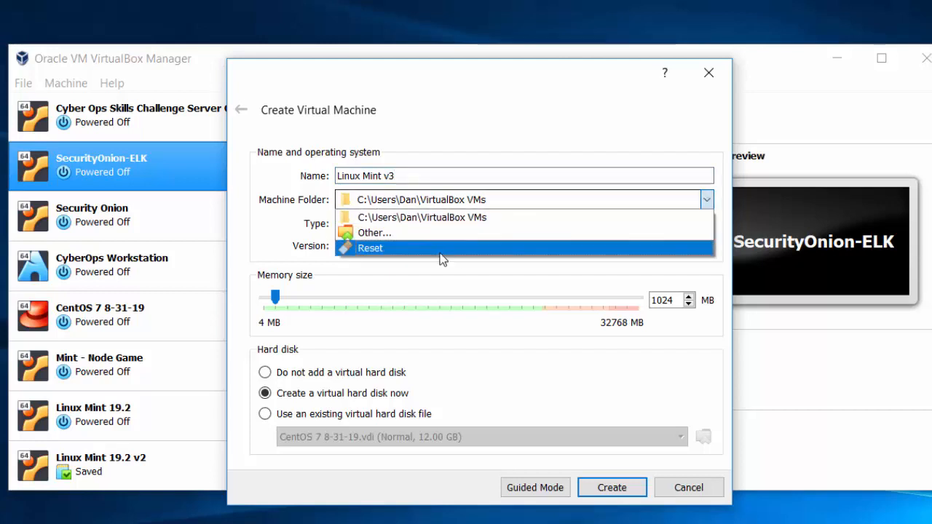
# - Create folder 'Linux Mint 19.2 v3' in D:\_VirtualboxVMs and select it as machine folder
pyautogui.click(374, 233)
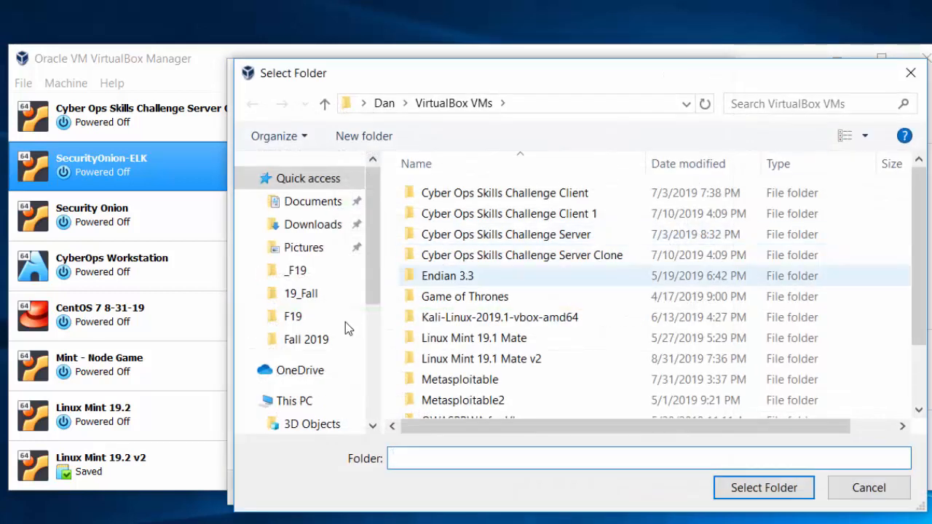
pyautogui.scroll(-3)
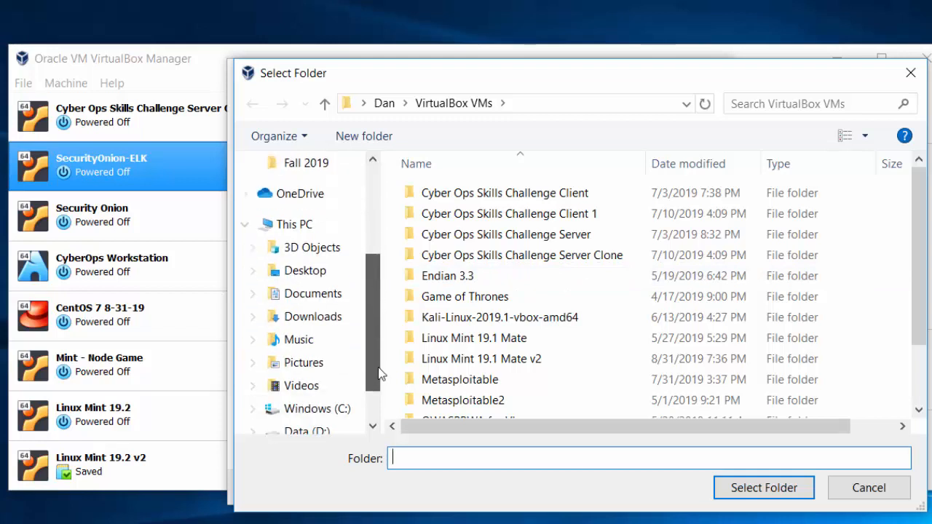
pyautogui.click(307, 378)
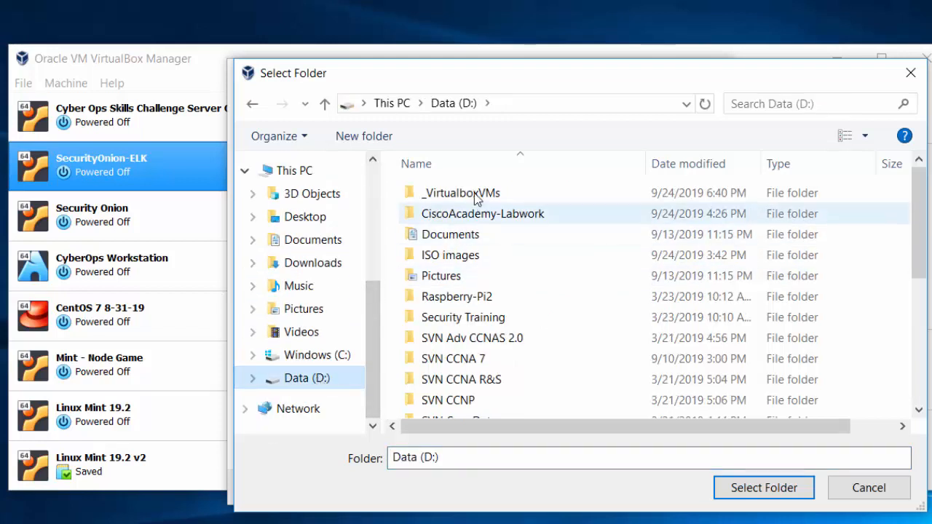
pyautogui.doubleClick(460, 192)
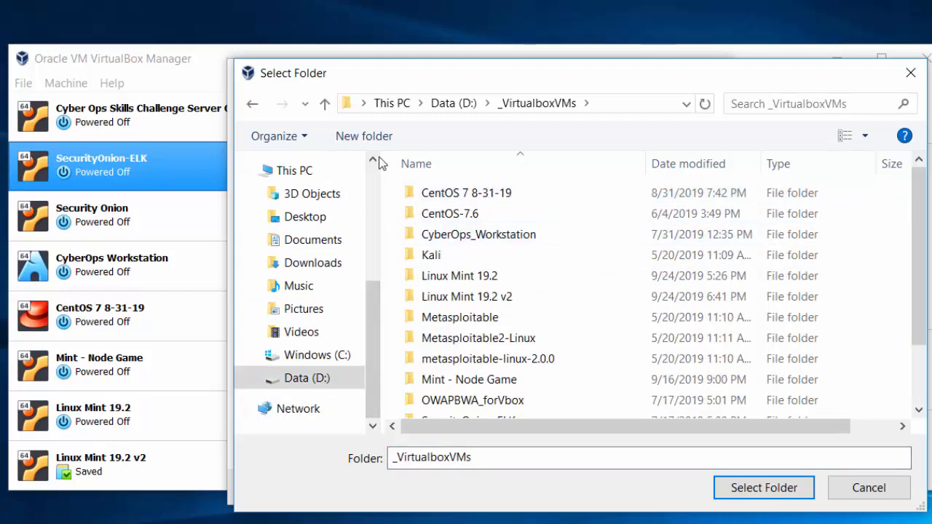
pyautogui.click(362, 136)
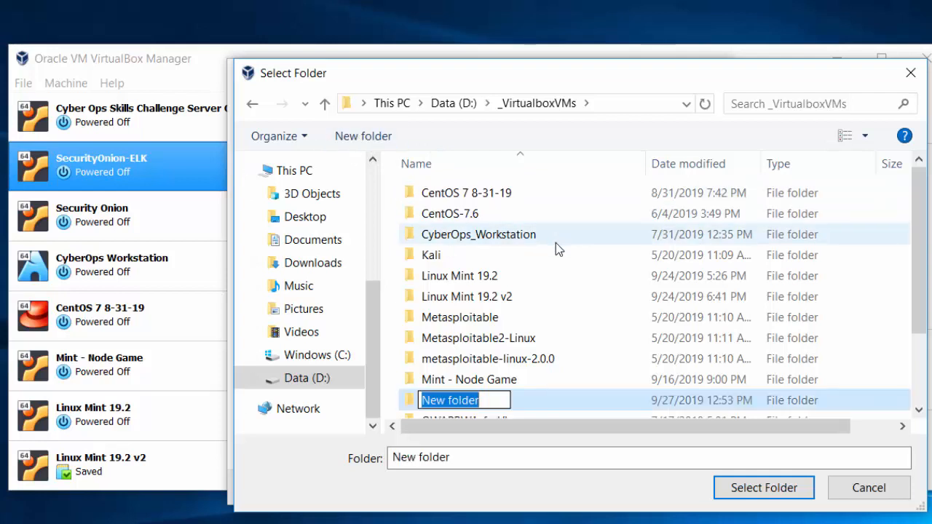
pyautogui.write('Linux Mint v')
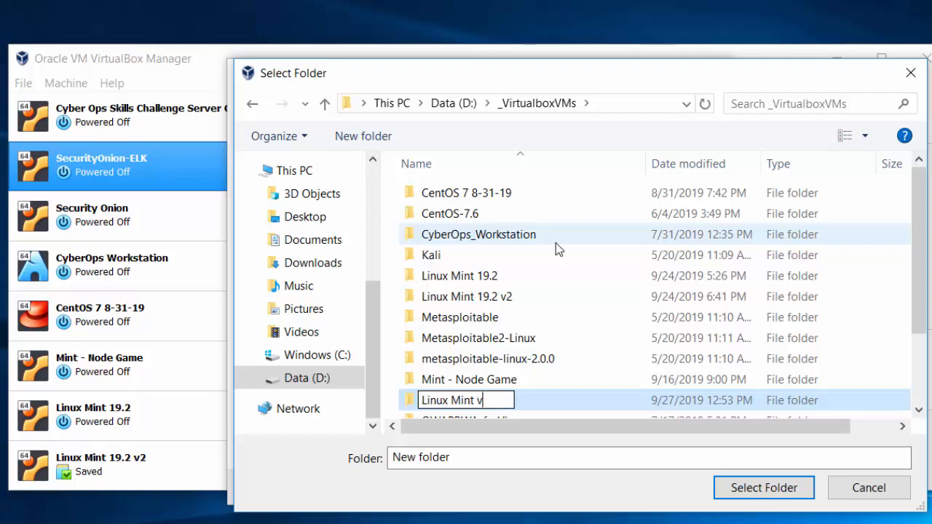
pyautogui.write('3')
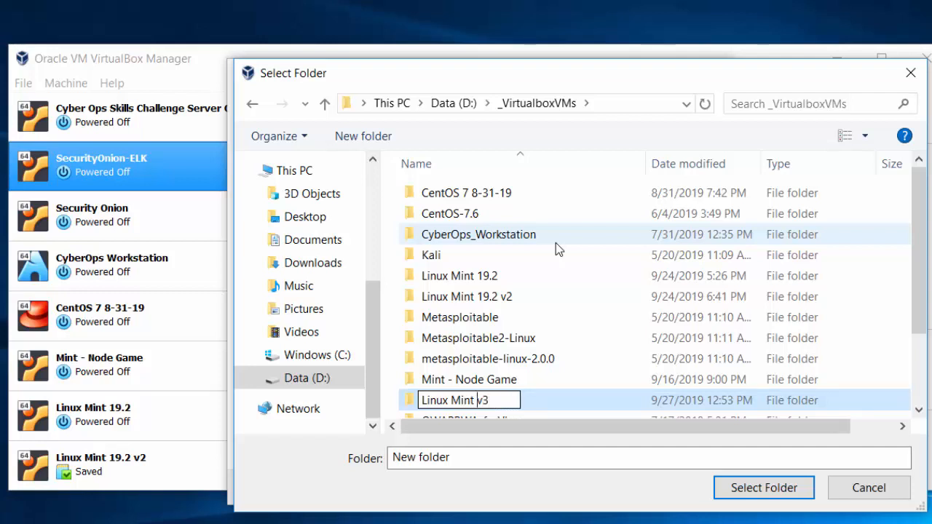
pyautogui.write('19.2')
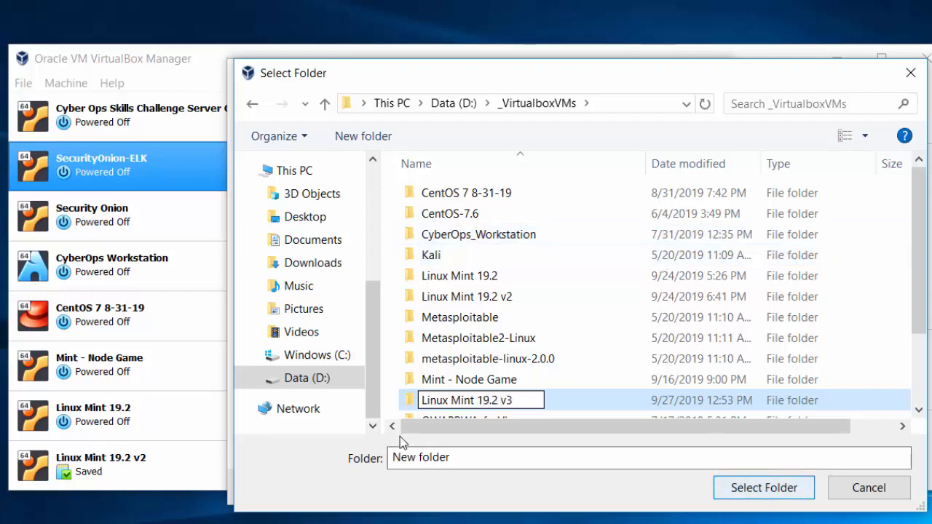
pyautogui.click(469, 399)
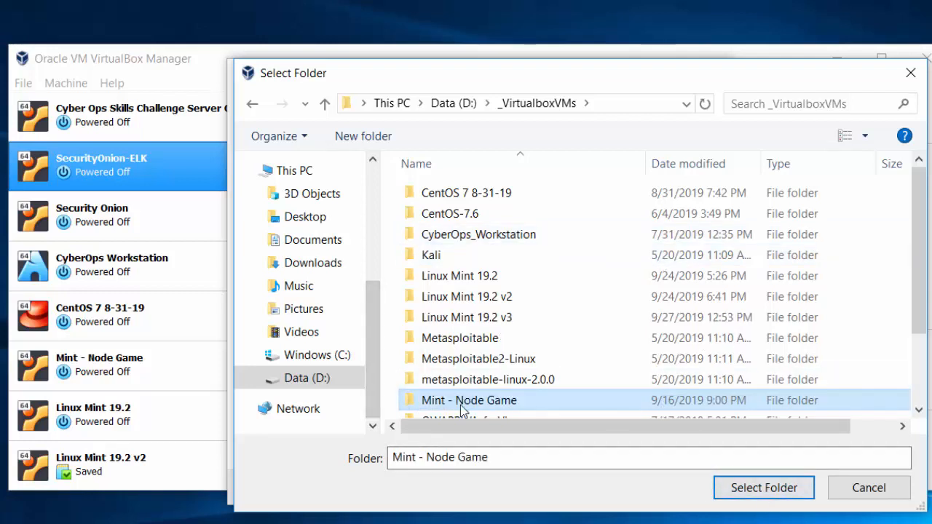
pyautogui.click(466, 316)
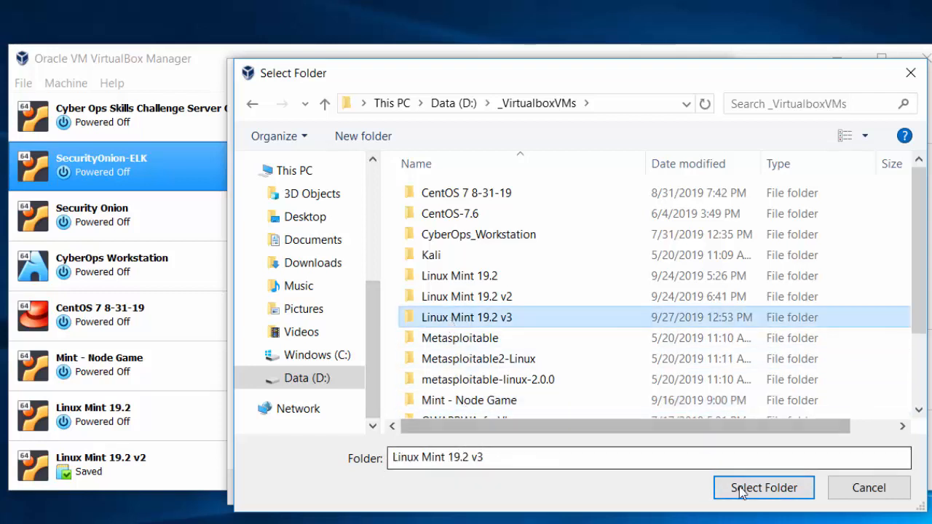
pyautogui.click(763, 488)
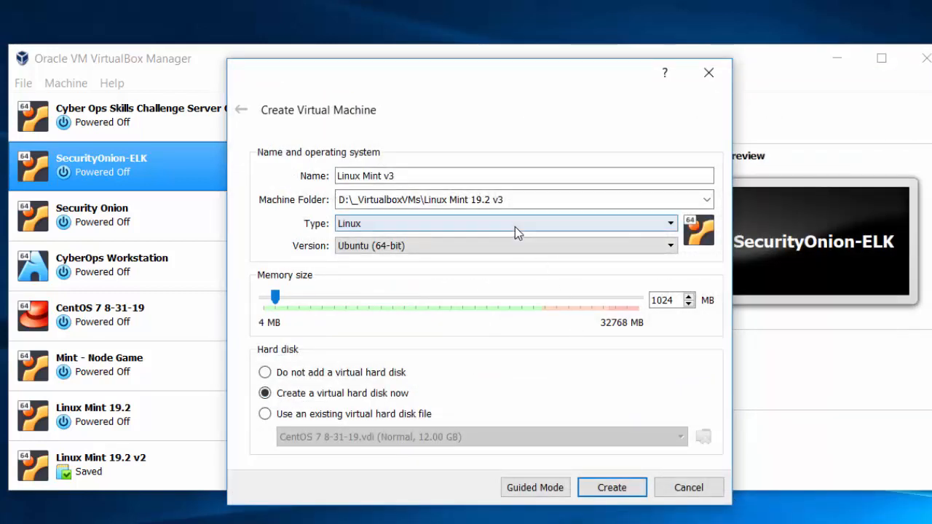
pyautogui.moveTo(309, 255)
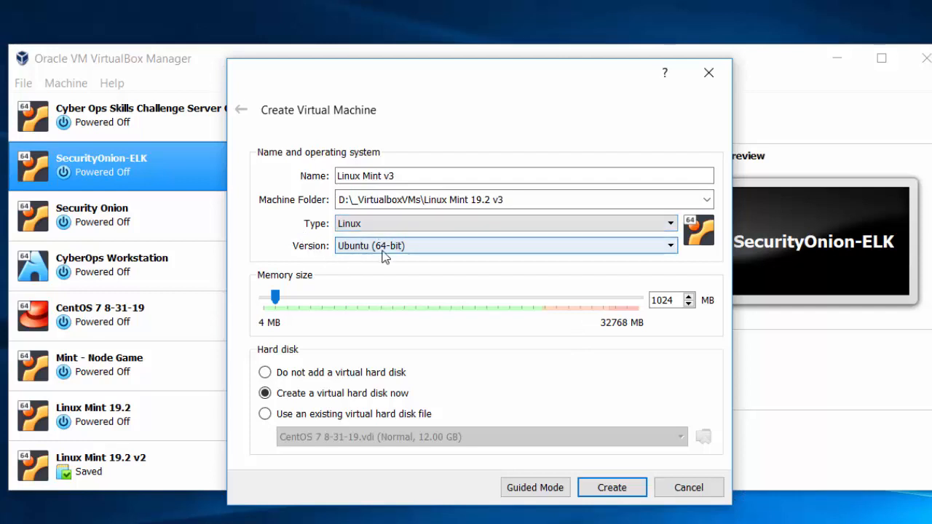
# - Raise the new machine's memory from 1024 MB to 3072 MB
pyautogui.click(505, 245)
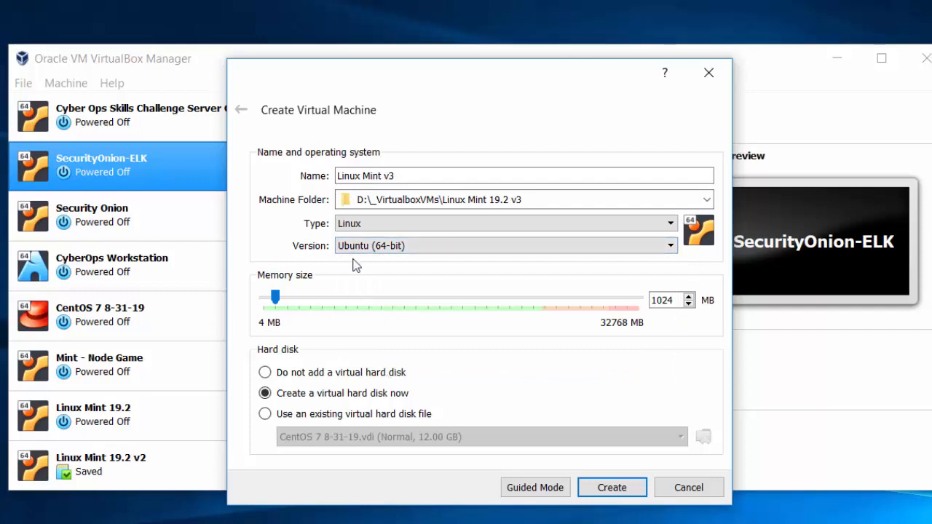
pyautogui.moveTo(364, 262)
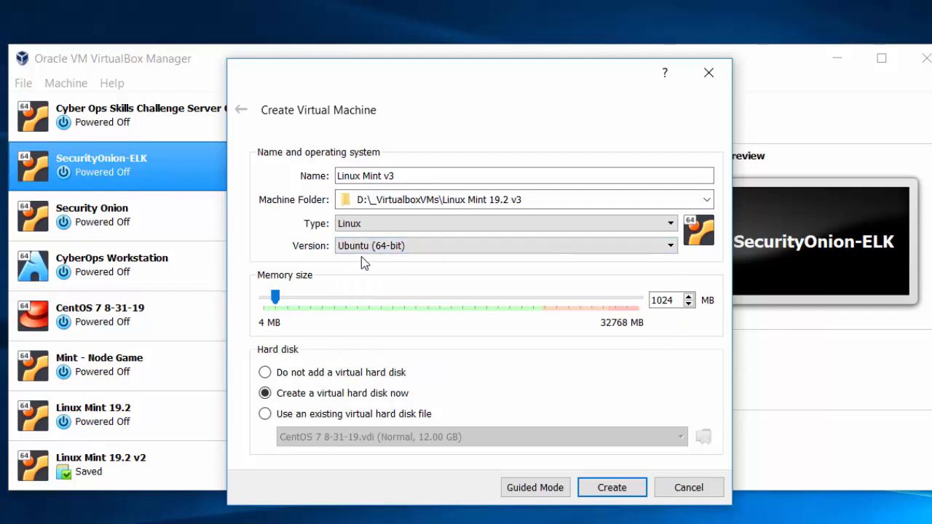
pyautogui.click(665, 300)
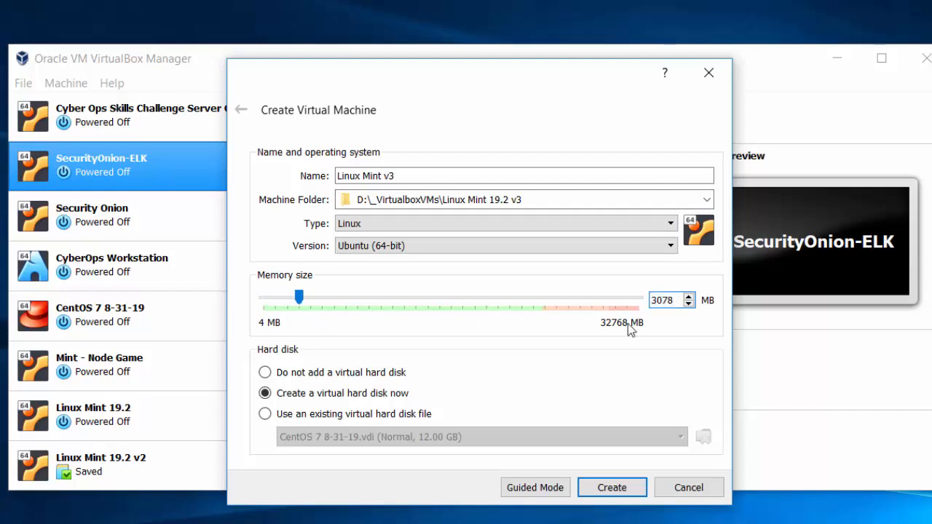
pyautogui.click(688, 304)
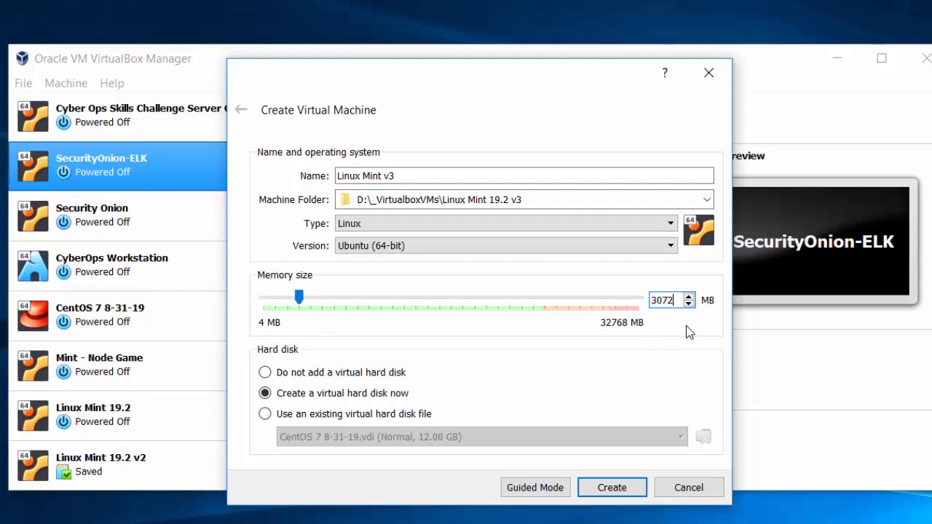
pyautogui.moveTo(674, 332)
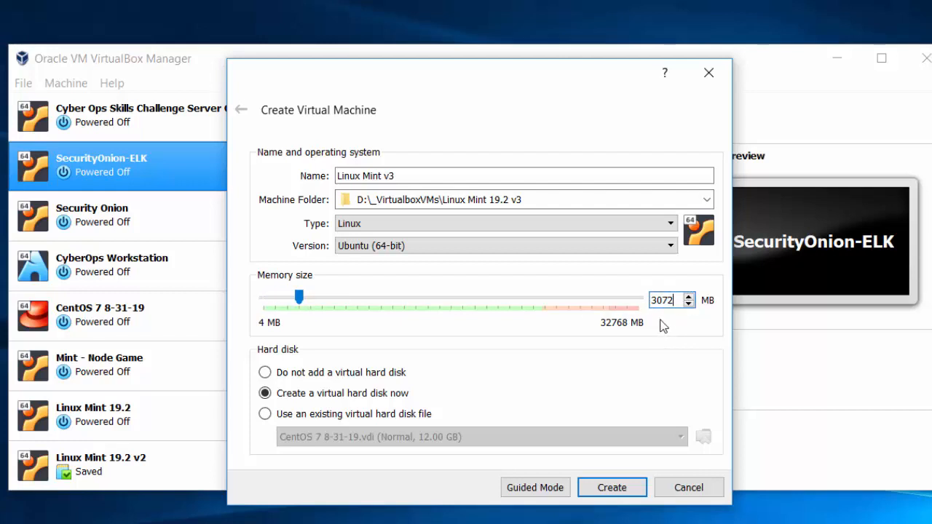
pyautogui.moveTo(659, 327)
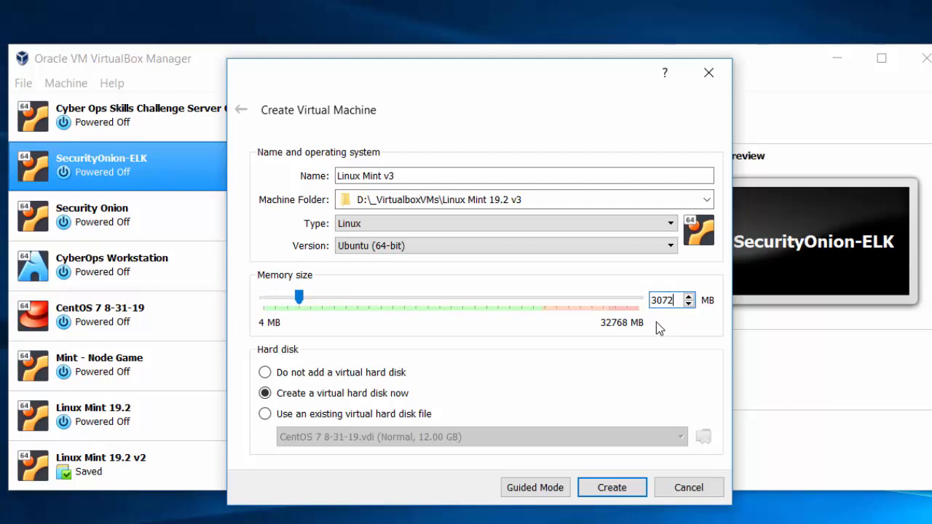
pyautogui.moveTo(273, 291)
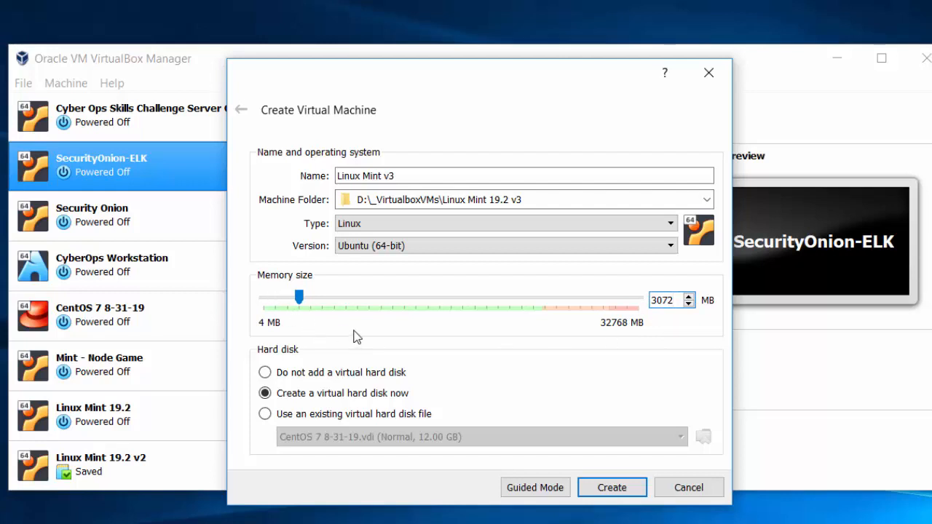
pyautogui.moveTo(268, 364)
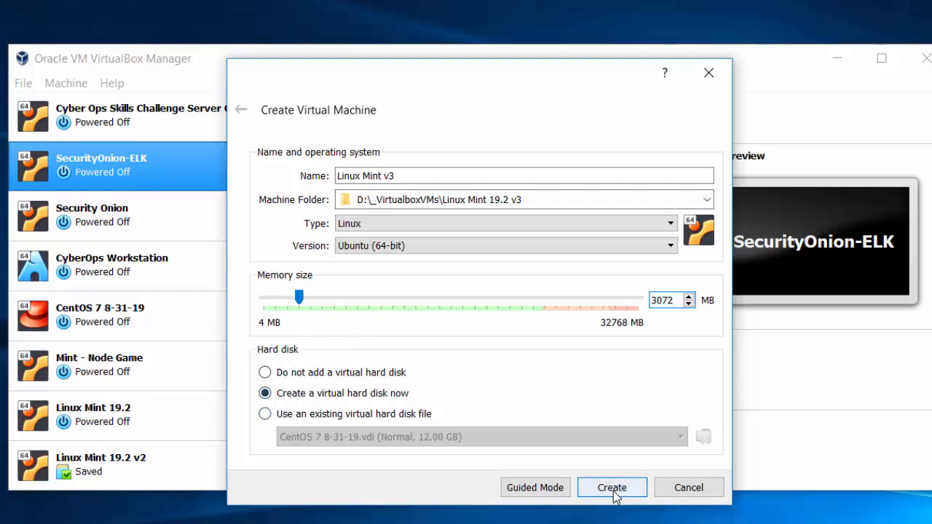
# - Resize the new dynamically allocated VDI disk from 10 GB to 15 GB
pyautogui.click(611, 487)
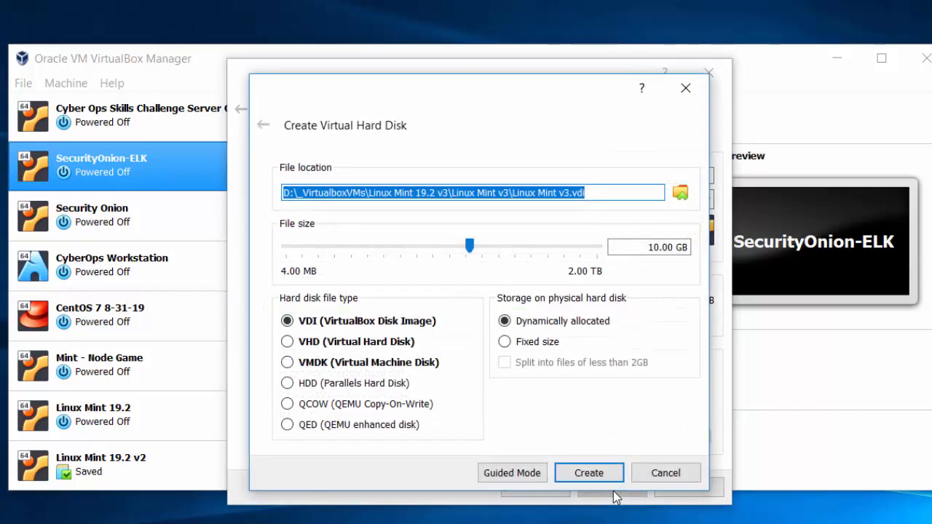
pyautogui.moveTo(430, 213)
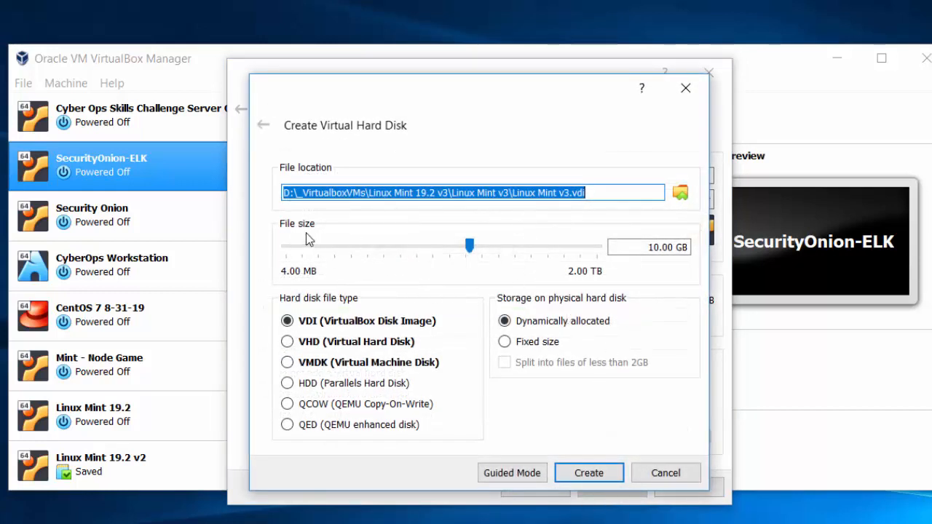
pyautogui.moveTo(508, 271)
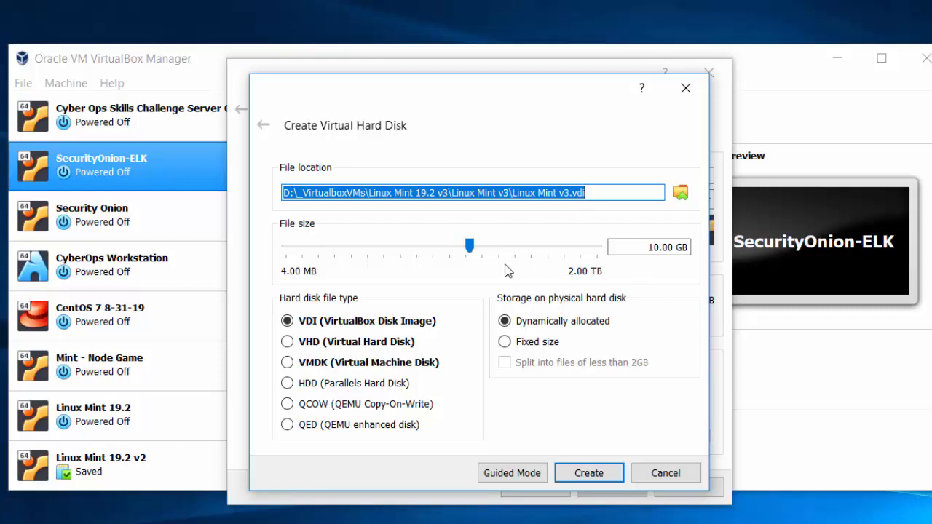
pyautogui.click(648, 247)
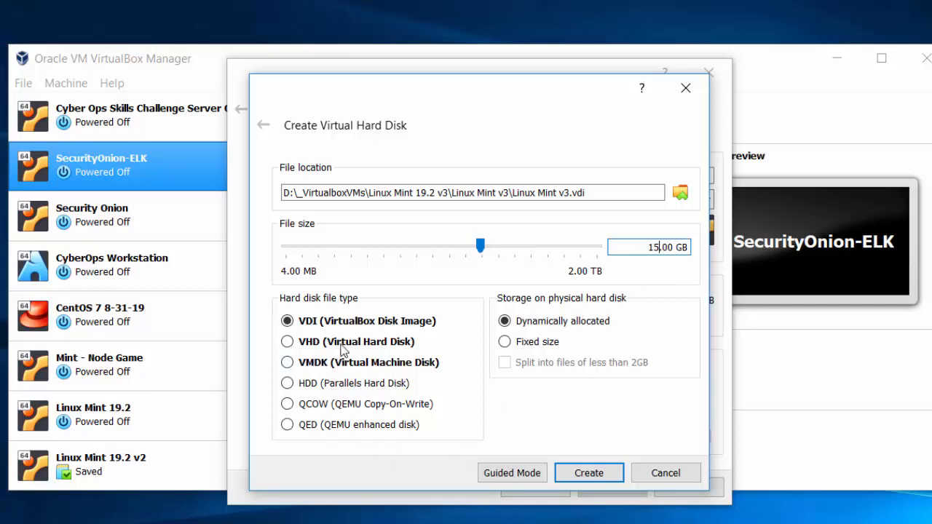
pyautogui.moveTo(590, 347)
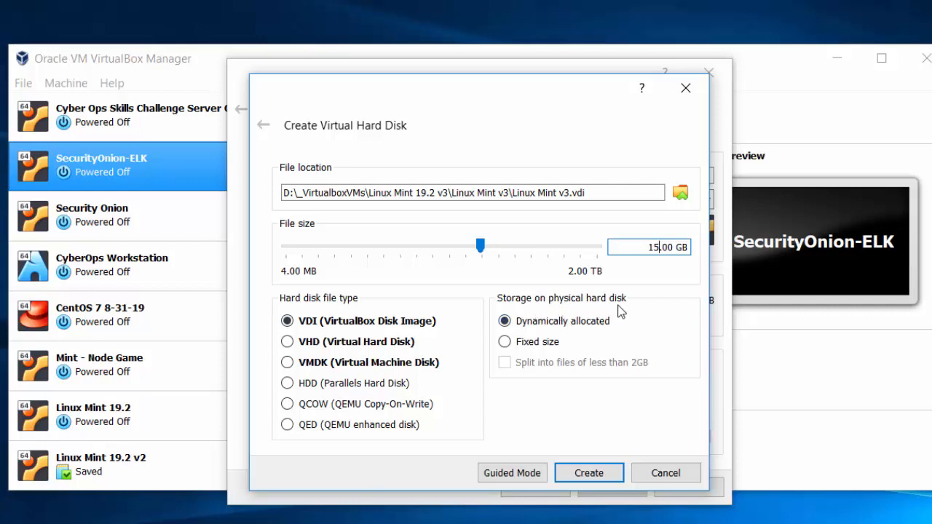
pyautogui.moveTo(481, 308)
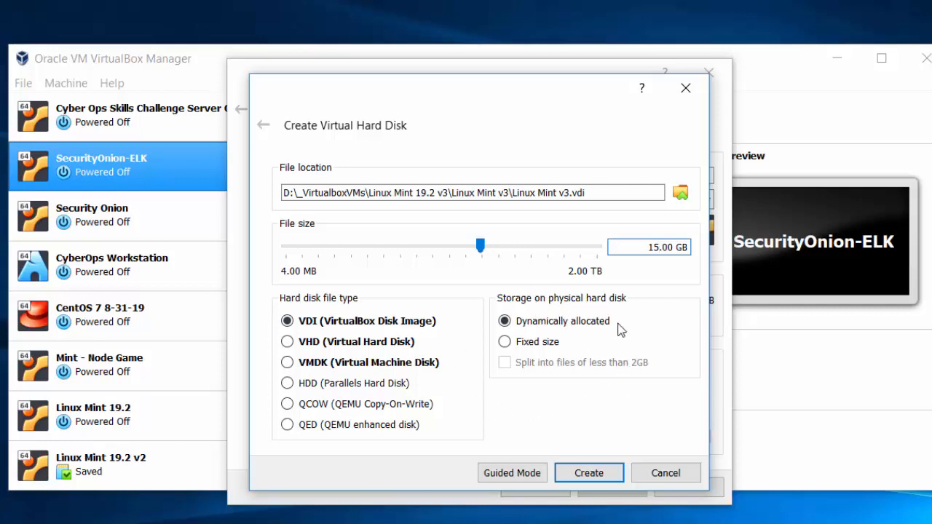
pyautogui.moveTo(582, 297)
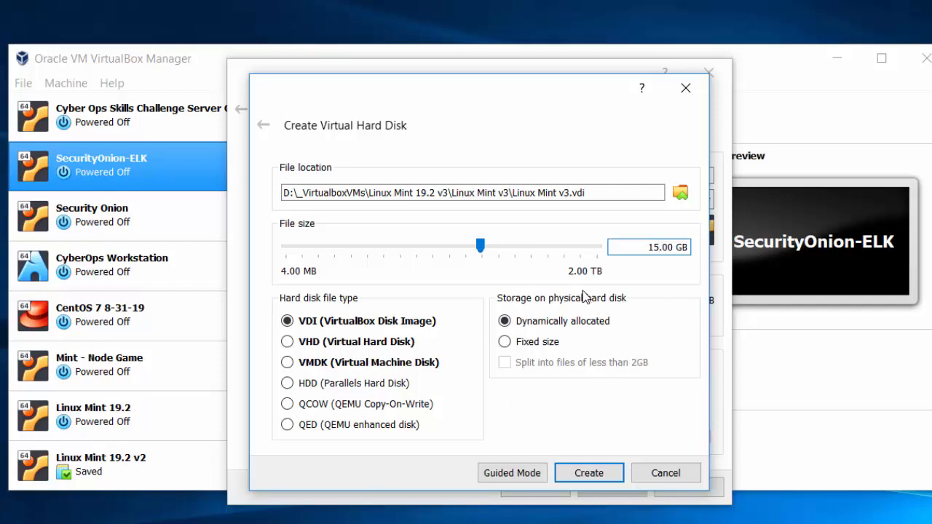
pyautogui.moveTo(464, 328)
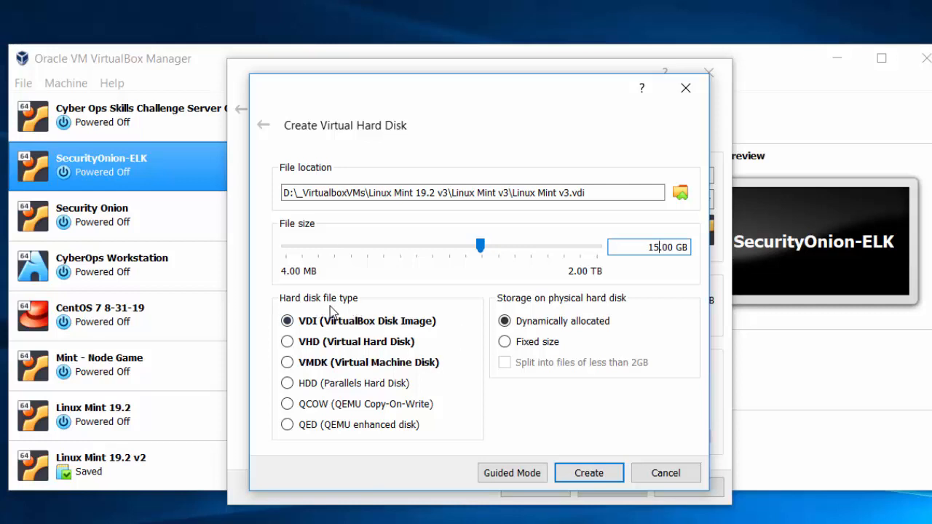
pyautogui.moveTo(287, 342)
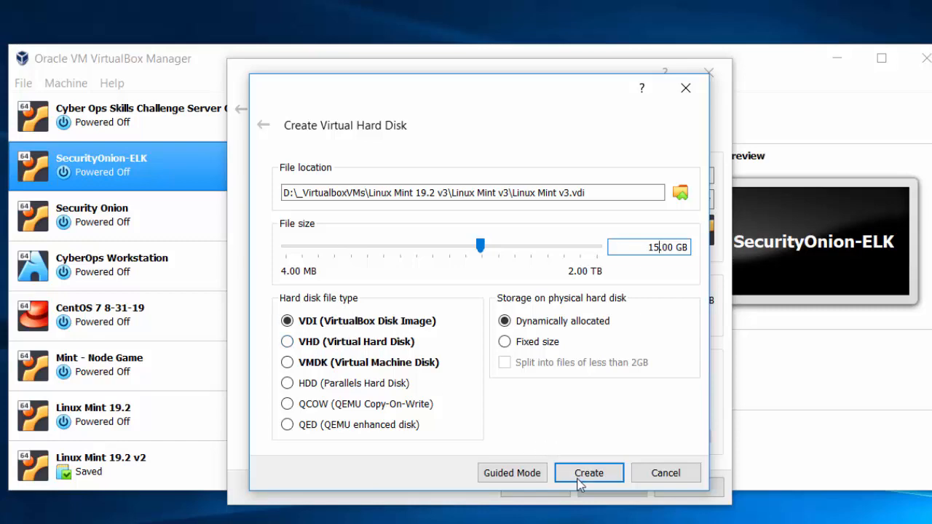
# - Finish creating the disk and select Linux Mint v3 in the machine list
pyautogui.click(589, 472)
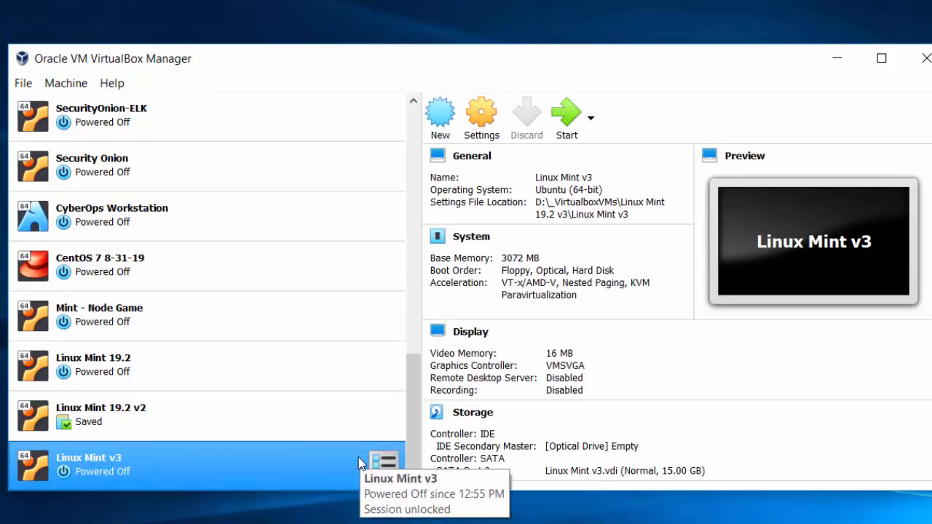
pyautogui.moveTo(244, 468)
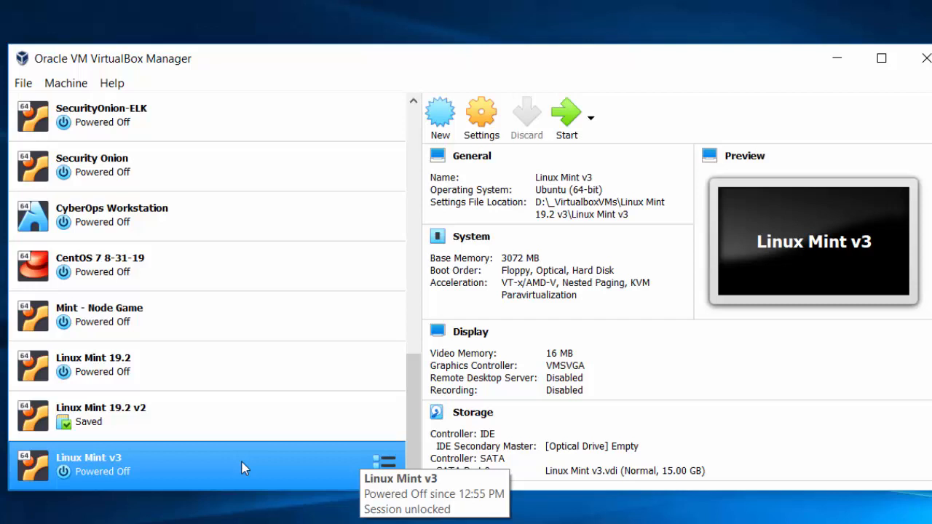
pyautogui.moveTo(288, 459)
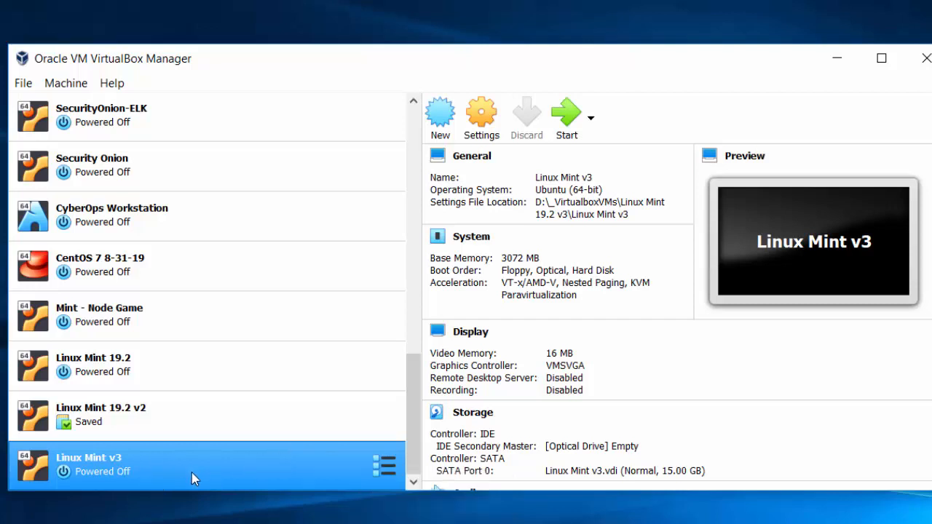
pyautogui.moveTo(176, 477)
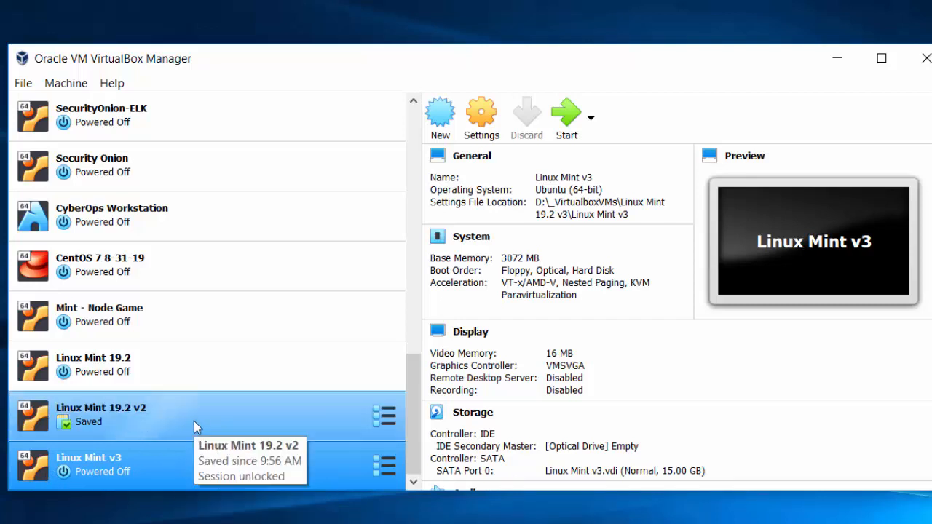
pyautogui.click(99, 308)
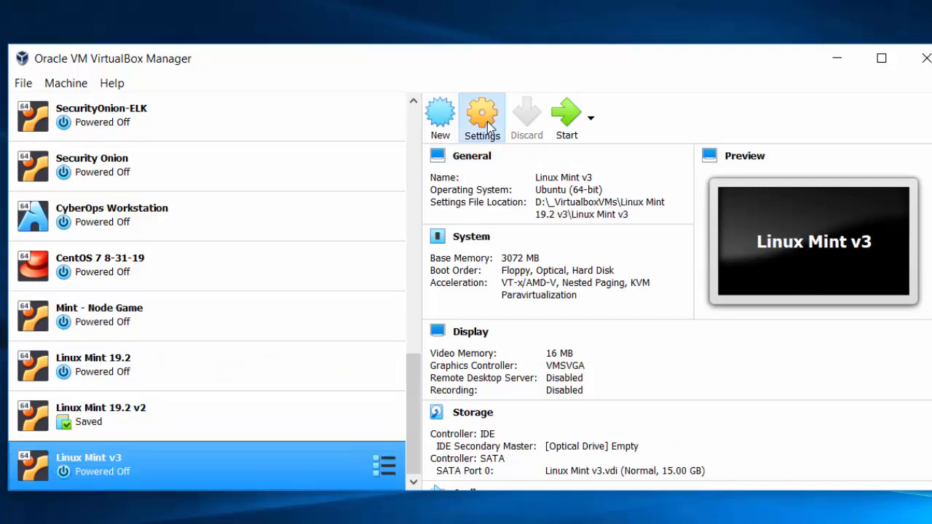
# - Load linuxmint-19.2-mate-64bit.iso into Linux Mint v3's empty IDE optical drive and save
pyautogui.click(481, 117)
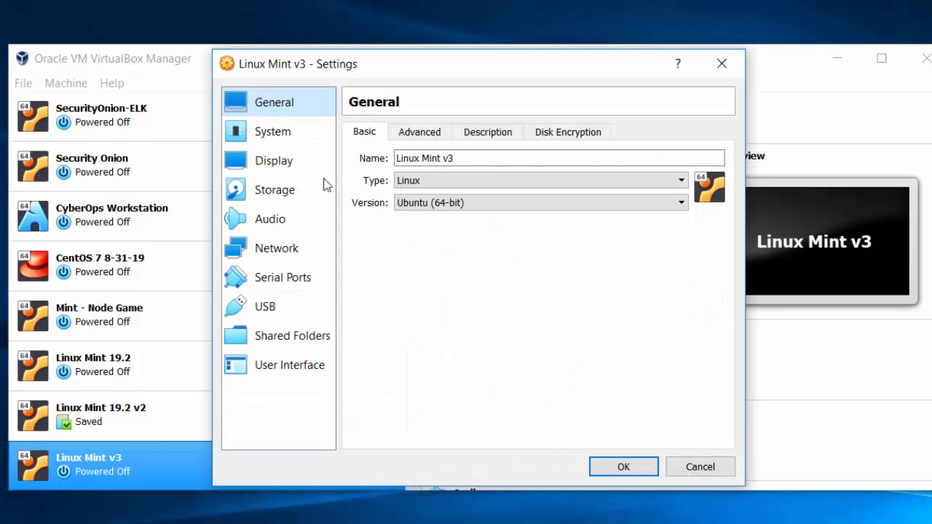
pyautogui.click(274, 189)
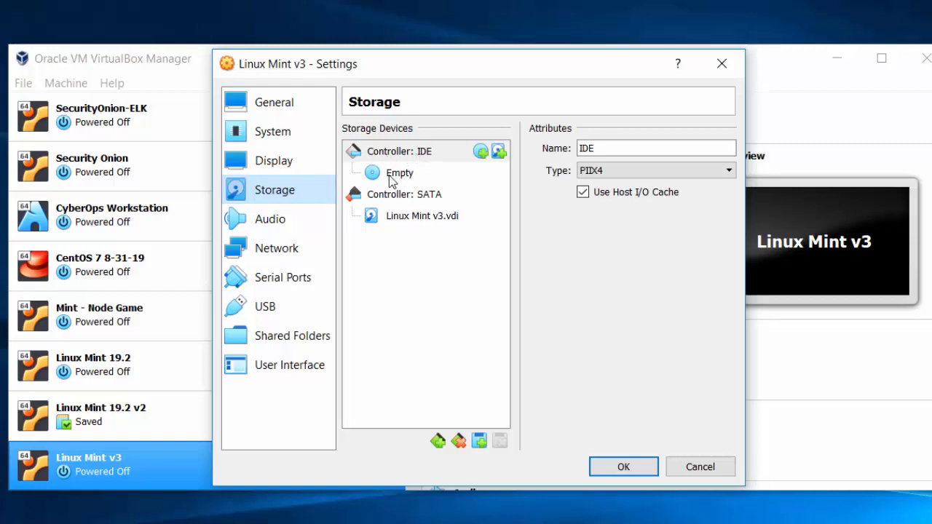
pyautogui.click(399, 172)
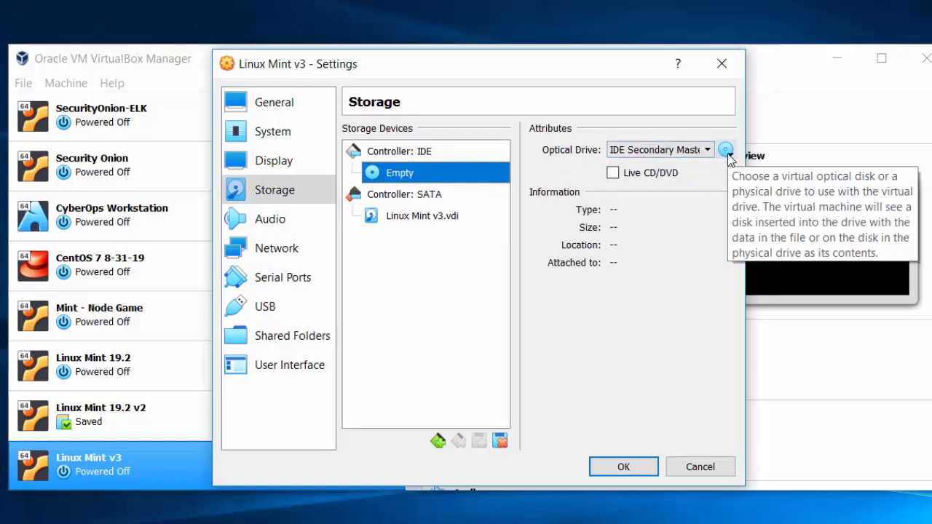
pyautogui.click(726, 149)
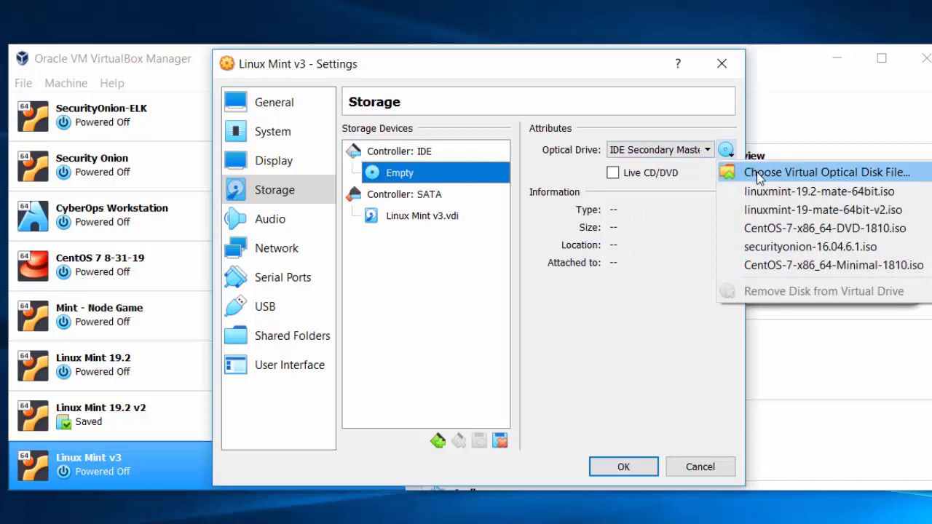
pyautogui.click(825, 172)
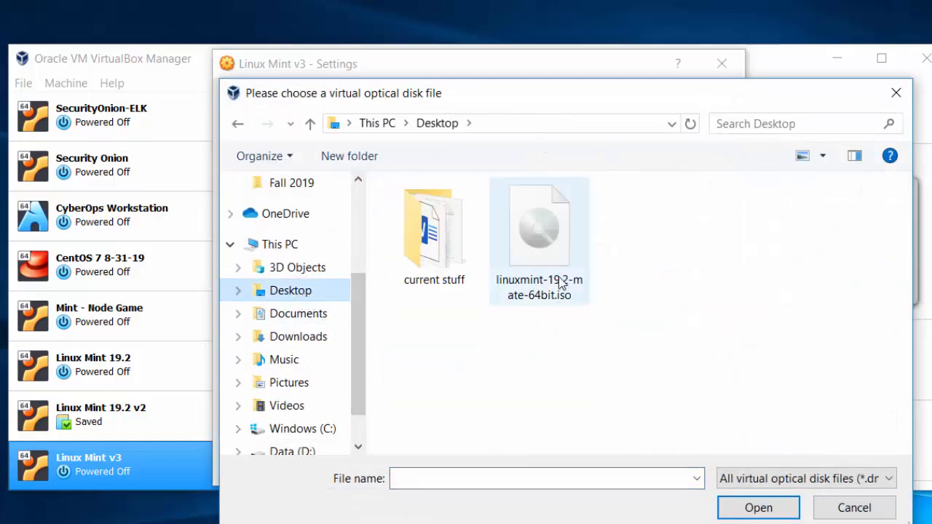
pyautogui.click(539, 225)
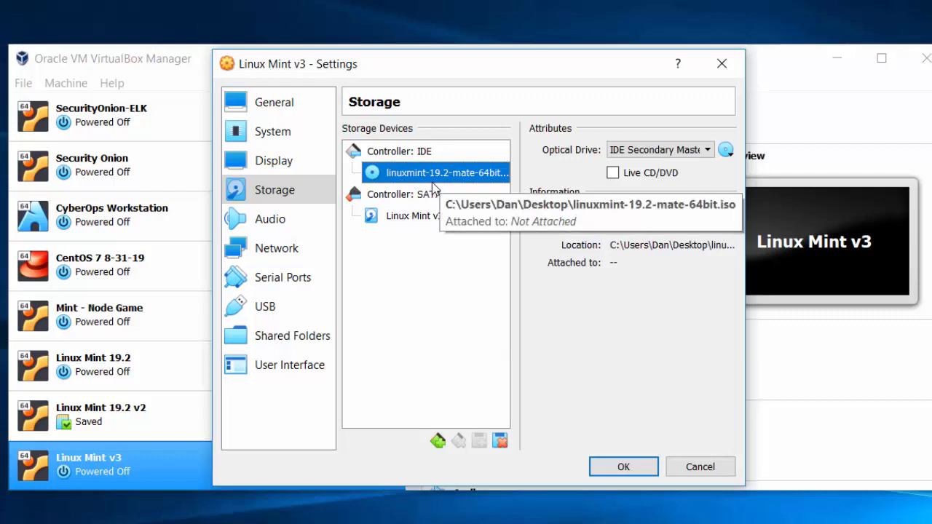
pyautogui.moveTo(684, 202)
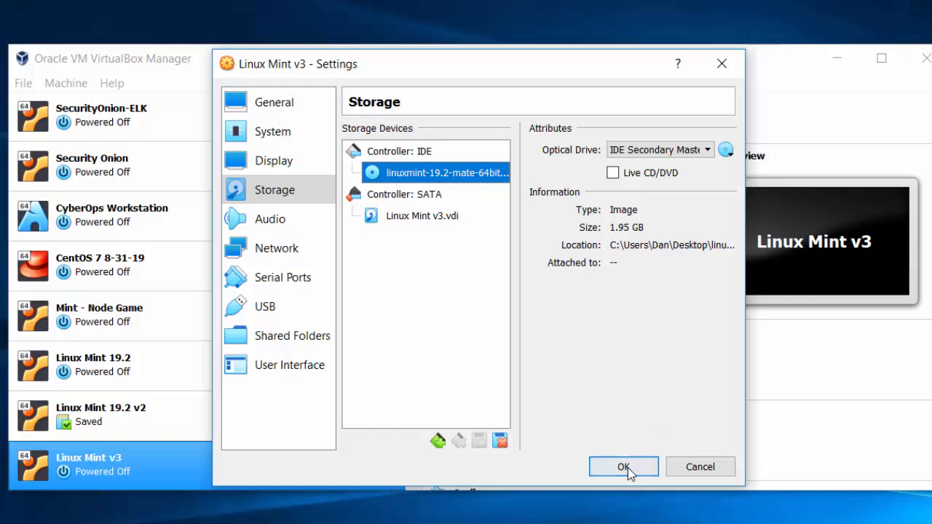
pyautogui.click(623, 467)
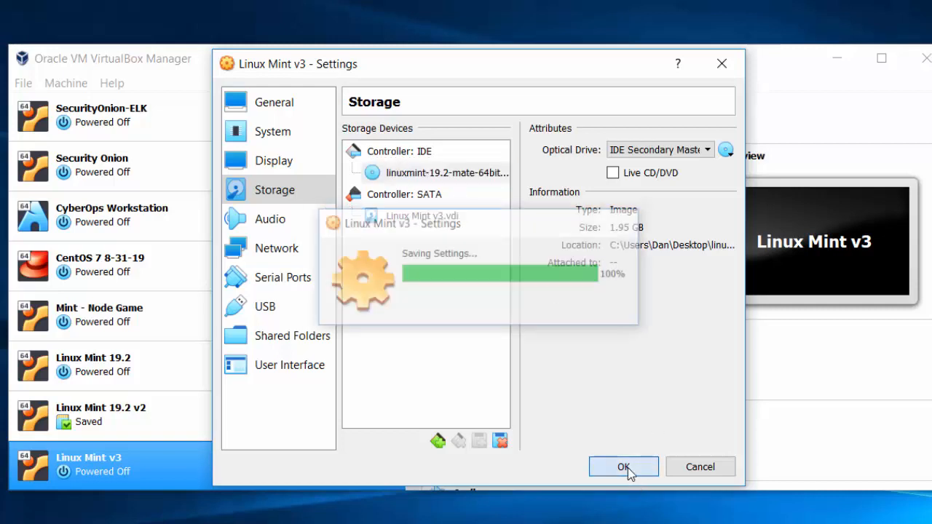
# - Start Linux Mint v3 and dismiss the mouse integration notice
pyautogui.click(623, 467)
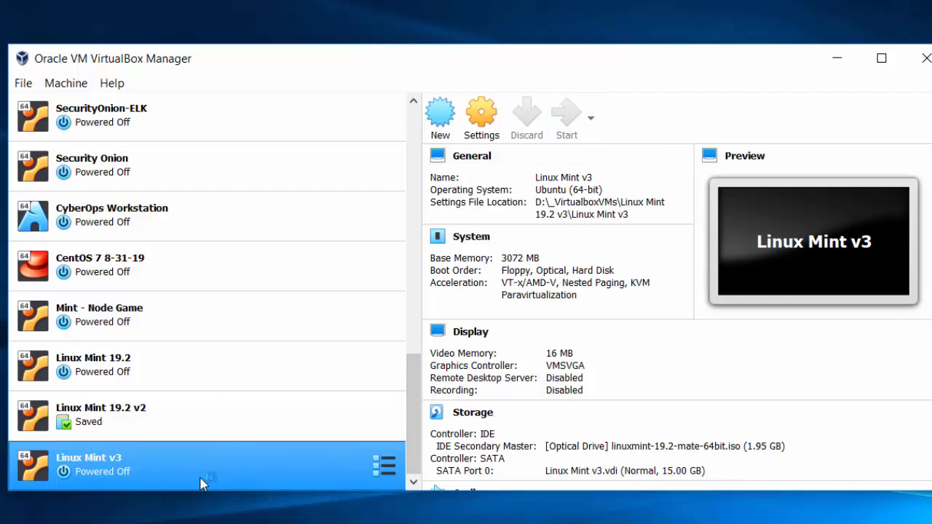
pyautogui.moveTo(319, 492)
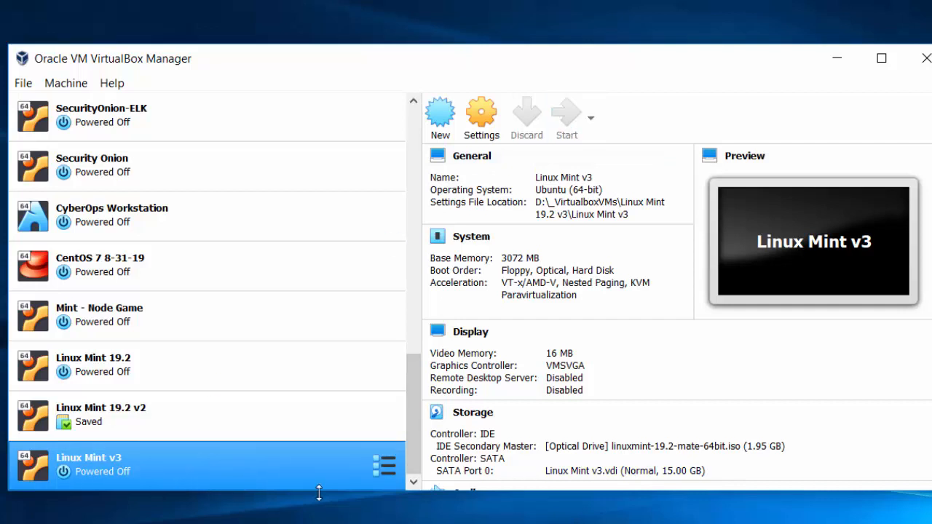
pyautogui.click(566, 116)
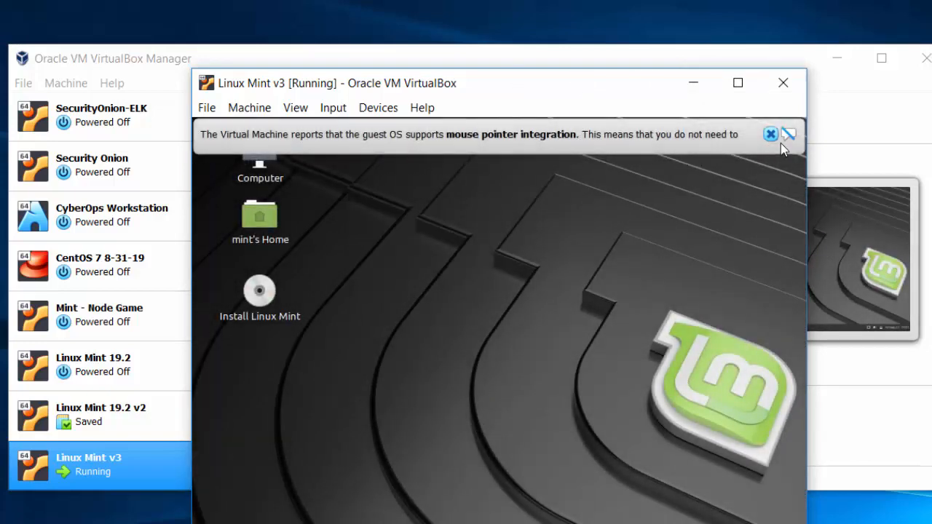
pyautogui.click(770, 134)
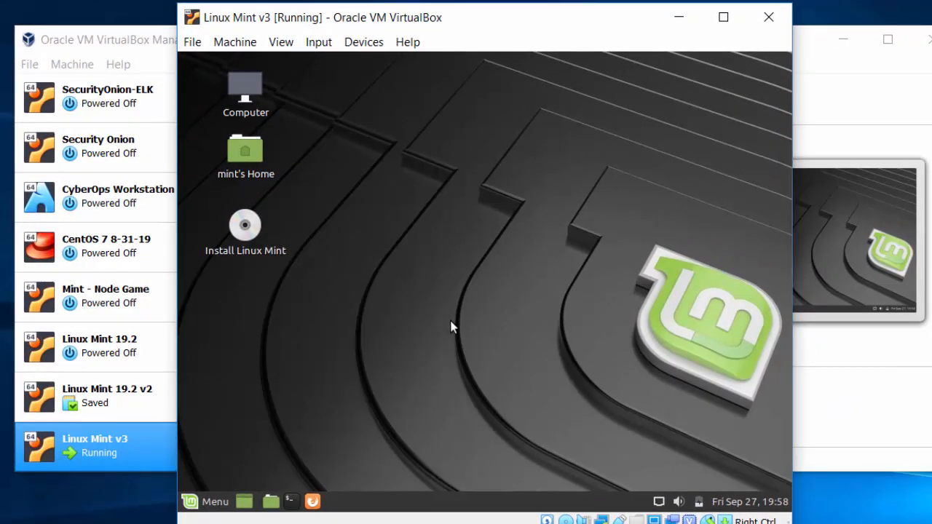
pyautogui.moveTo(493, 257)
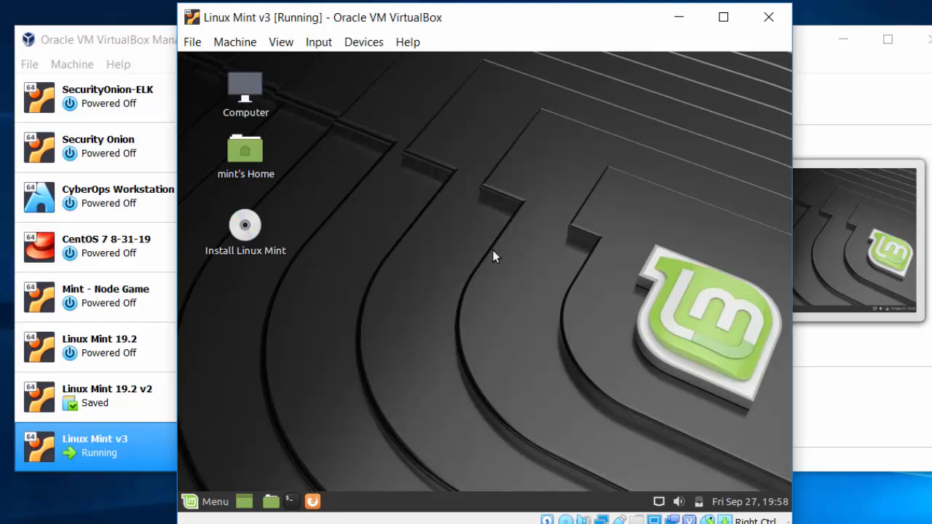
pyautogui.moveTo(477, 304)
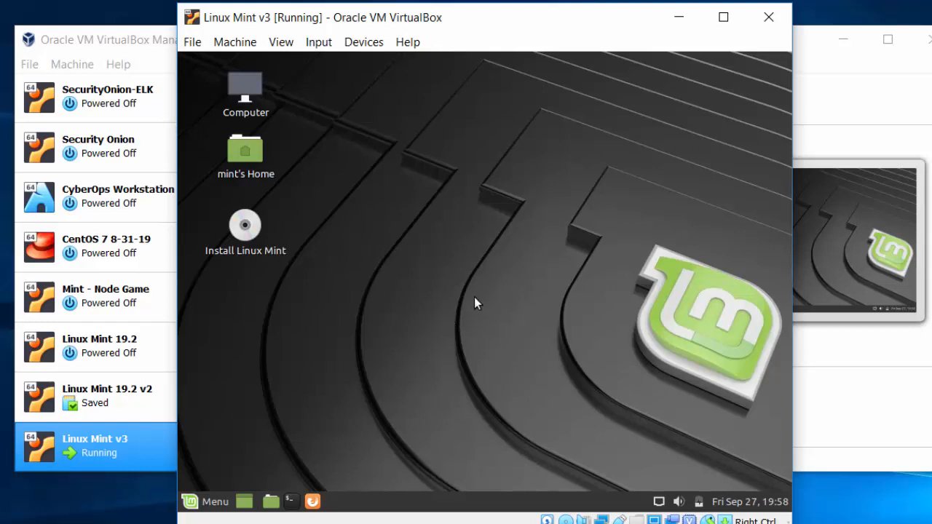
pyautogui.moveTo(215, 269)
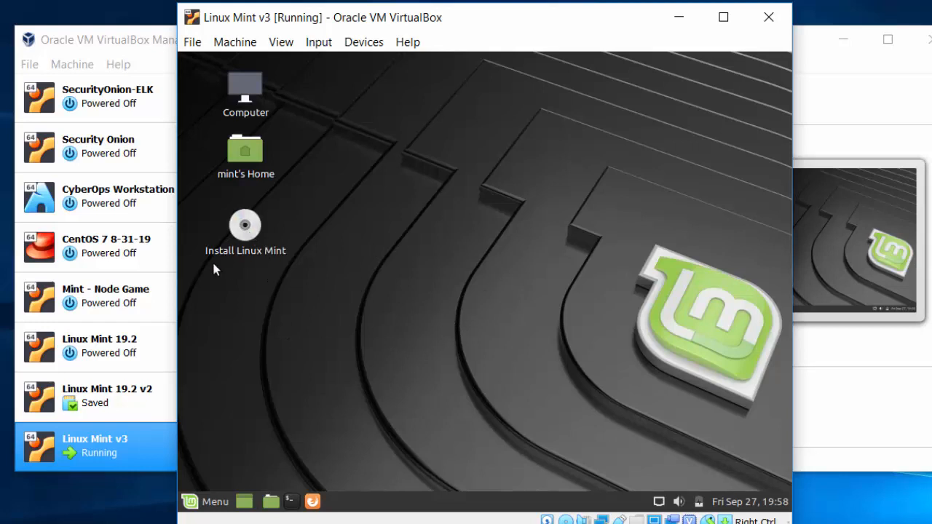
pyautogui.moveTo(245, 224)
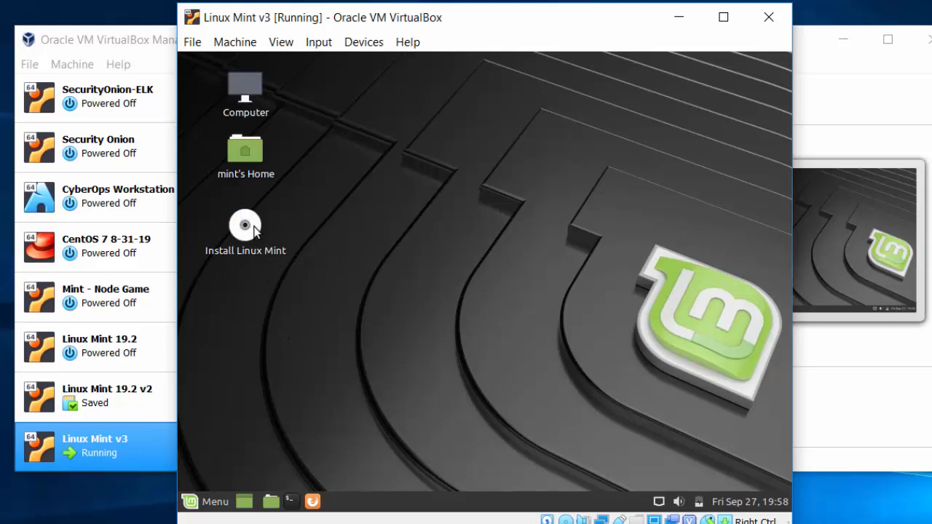
# - Launch the Linux Mint installer with English language and English (US) keyboard
pyautogui.click(246, 224)
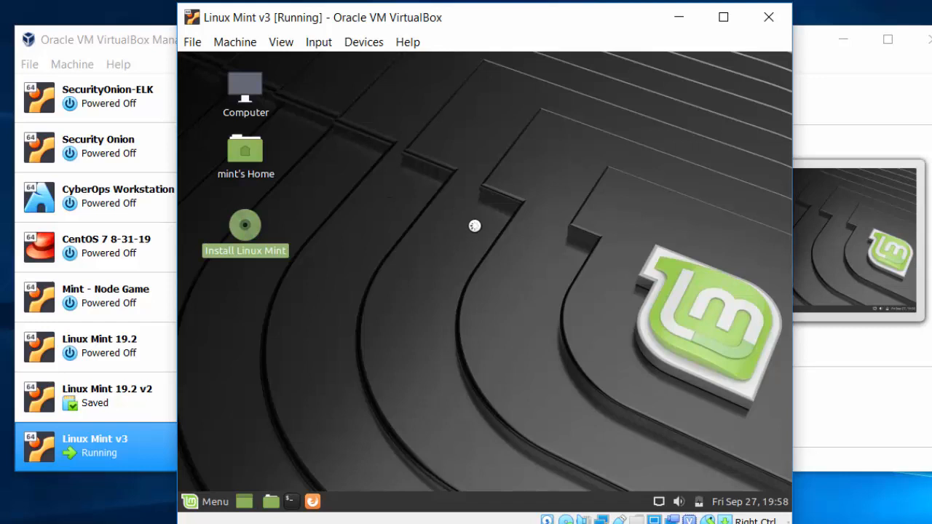
pyautogui.doubleClick(245, 225)
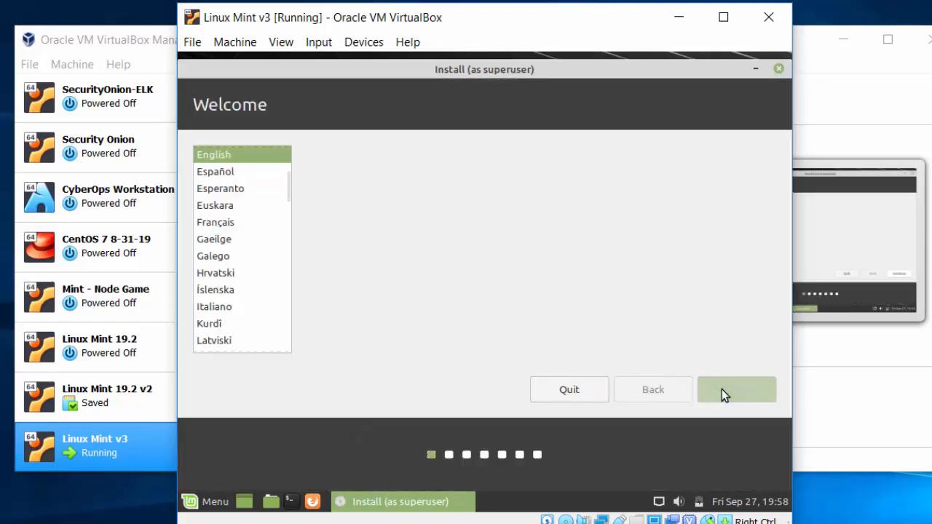
pyautogui.click(736, 389)
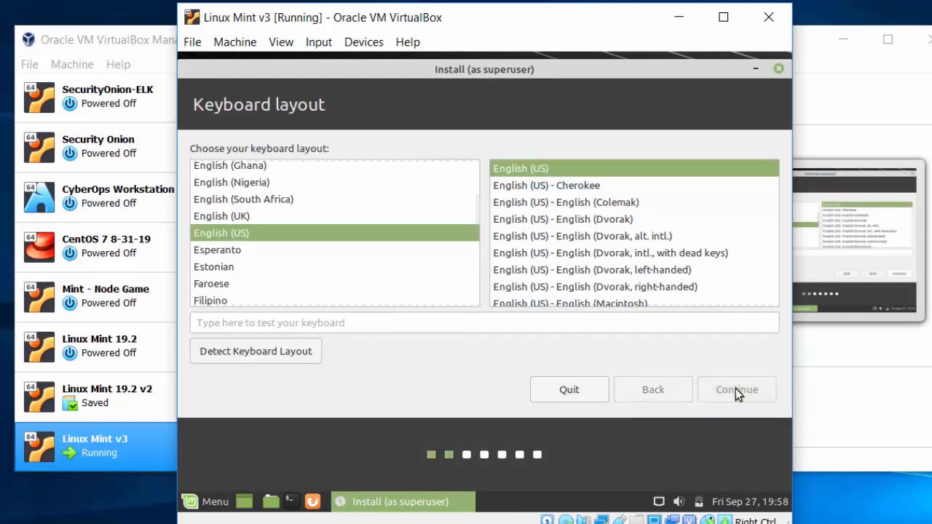
pyautogui.click(736, 390)
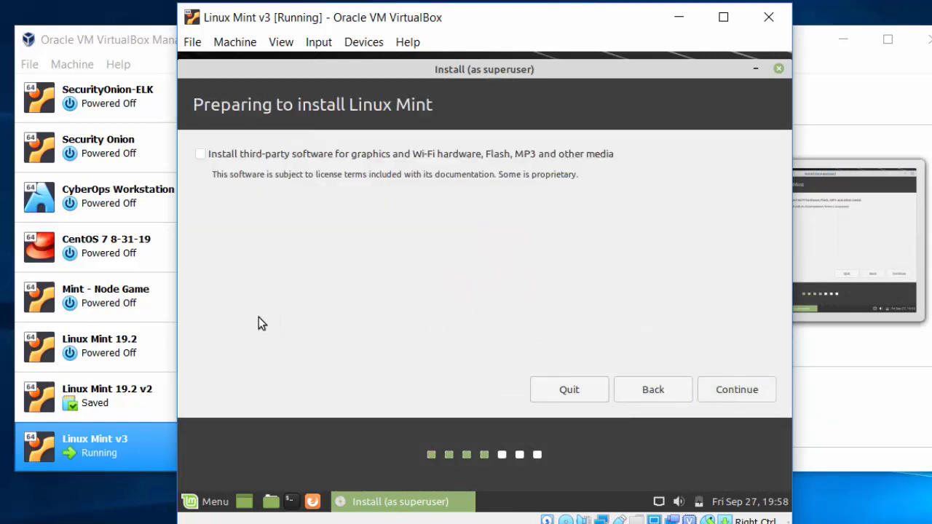
# - Include third-party software, keep Erase disk, and begin the installation
pyautogui.click(200, 153)
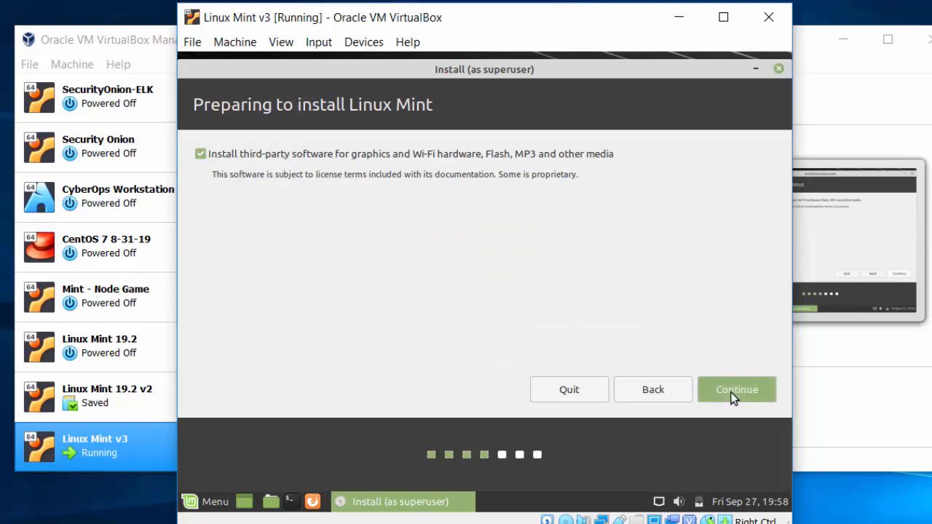
pyautogui.click(737, 390)
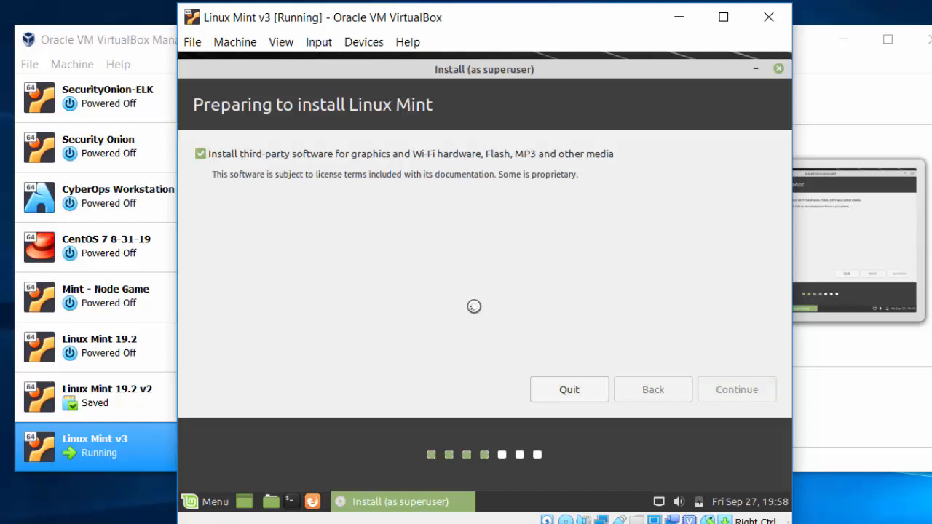
pyautogui.click(736, 389)
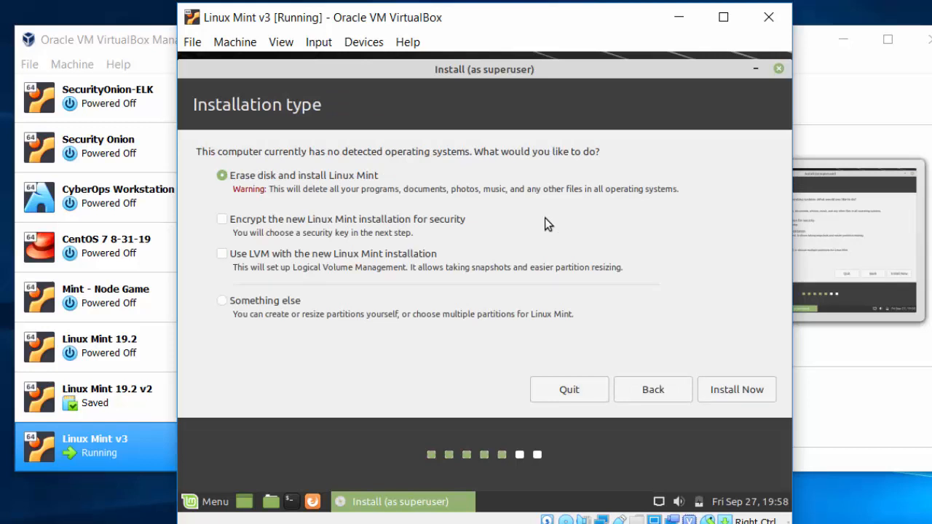
pyautogui.moveTo(252, 189)
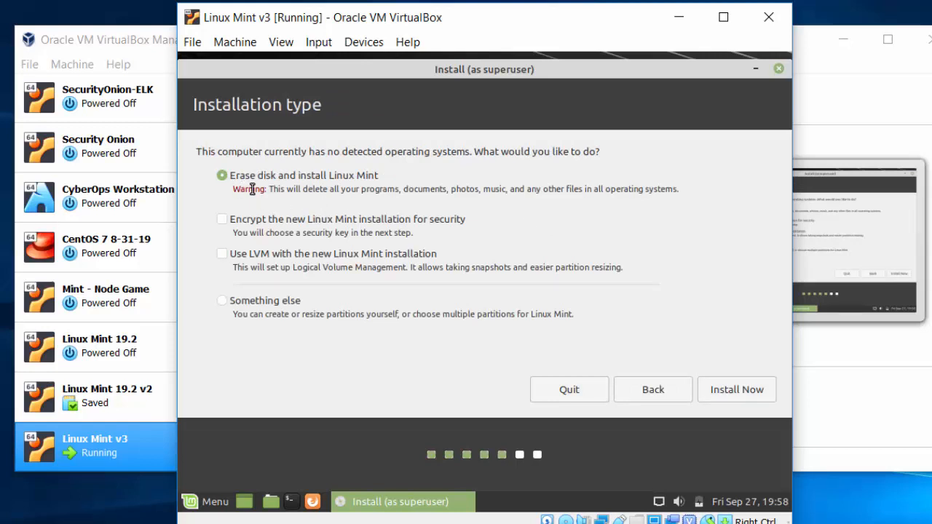
pyautogui.moveTo(252, 220)
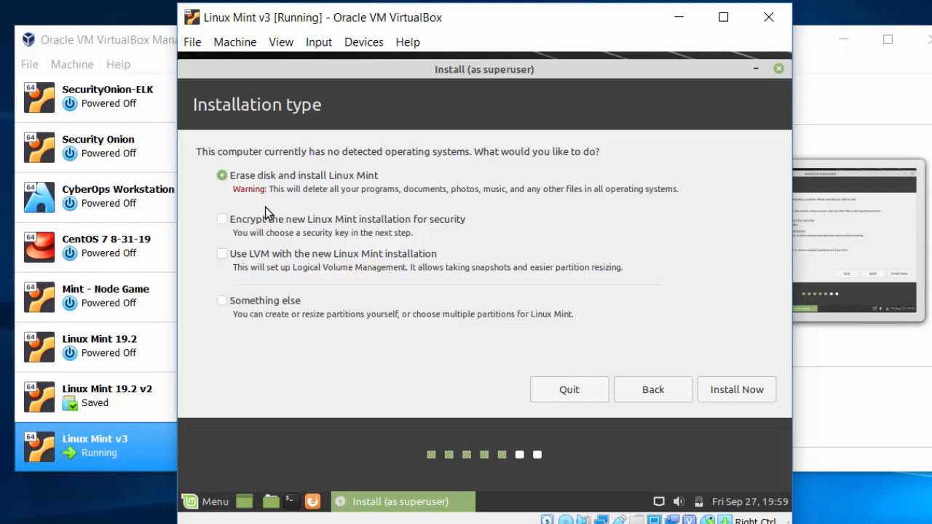
pyautogui.moveTo(213, 165)
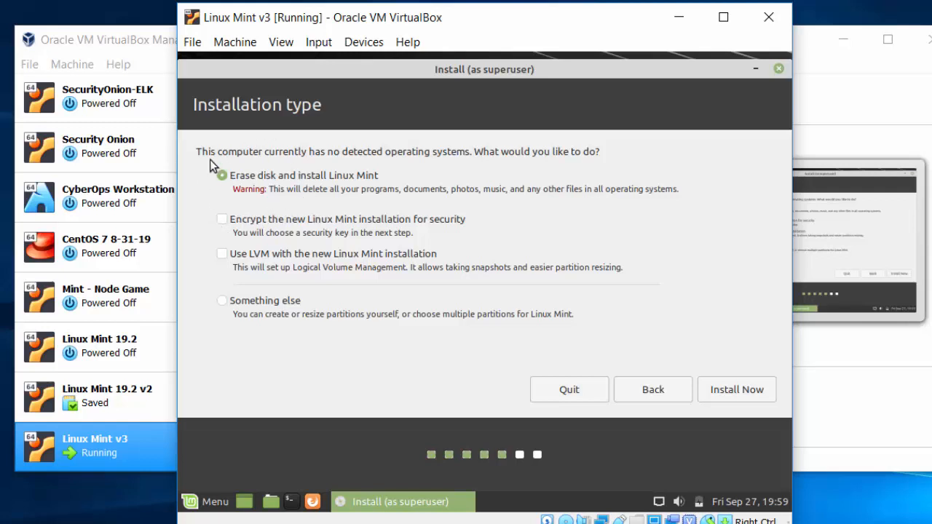
pyautogui.moveTo(202, 182)
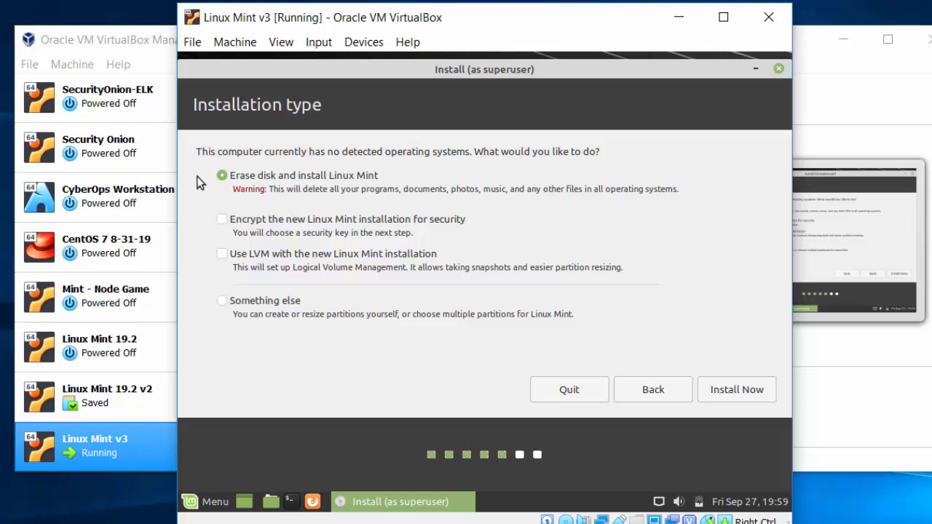
pyautogui.moveTo(289, 214)
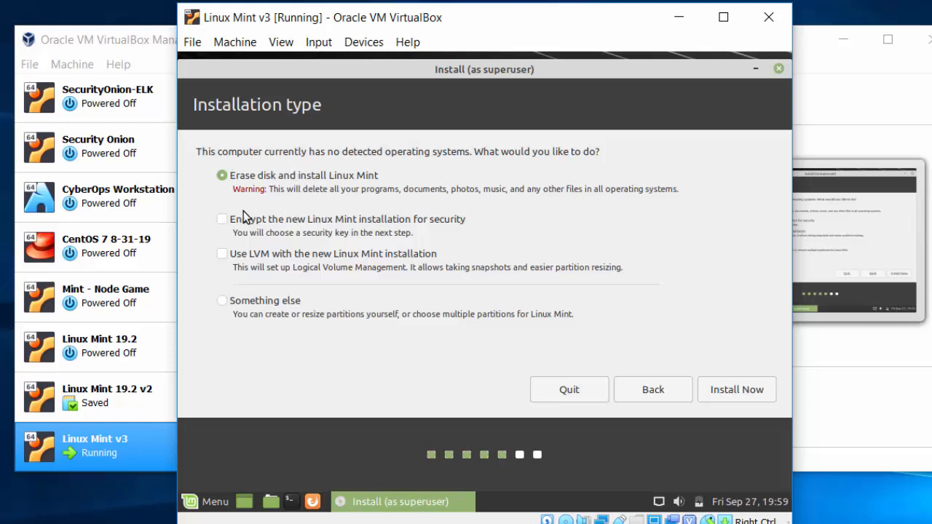
pyautogui.moveTo(270, 205)
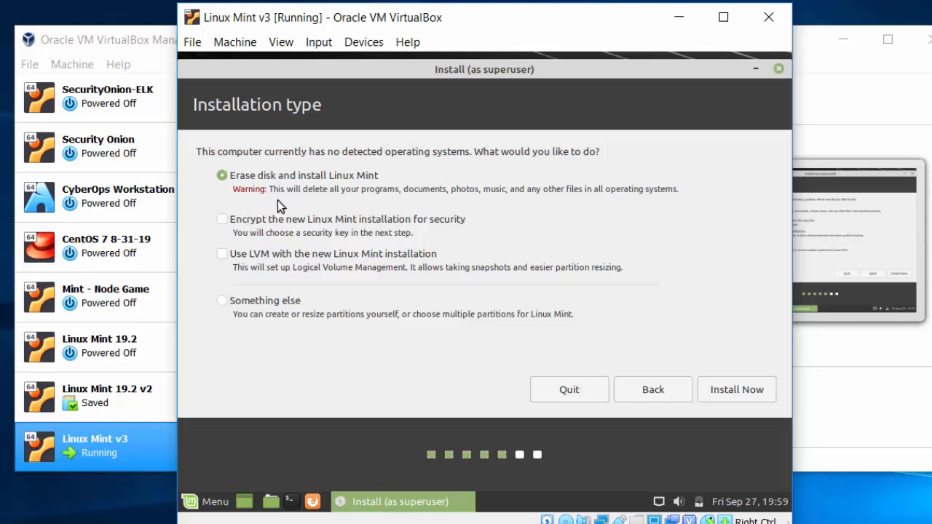
pyautogui.moveTo(263, 249)
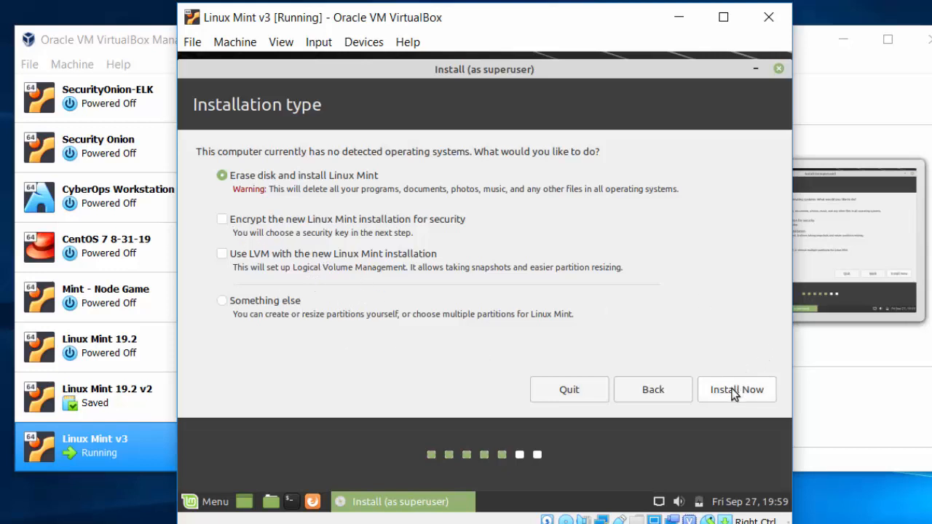
pyautogui.click(736, 389)
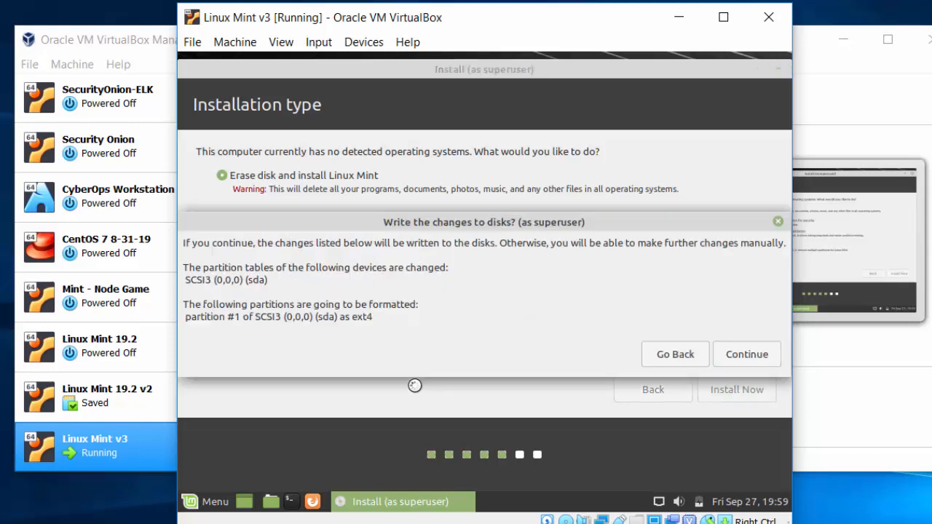
pyautogui.moveTo(483, 256)
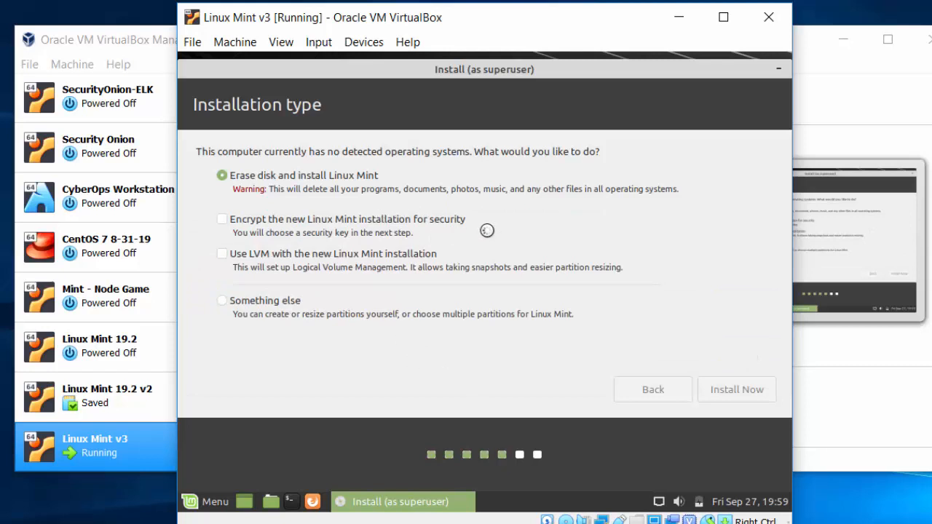
pyautogui.click(736, 389)
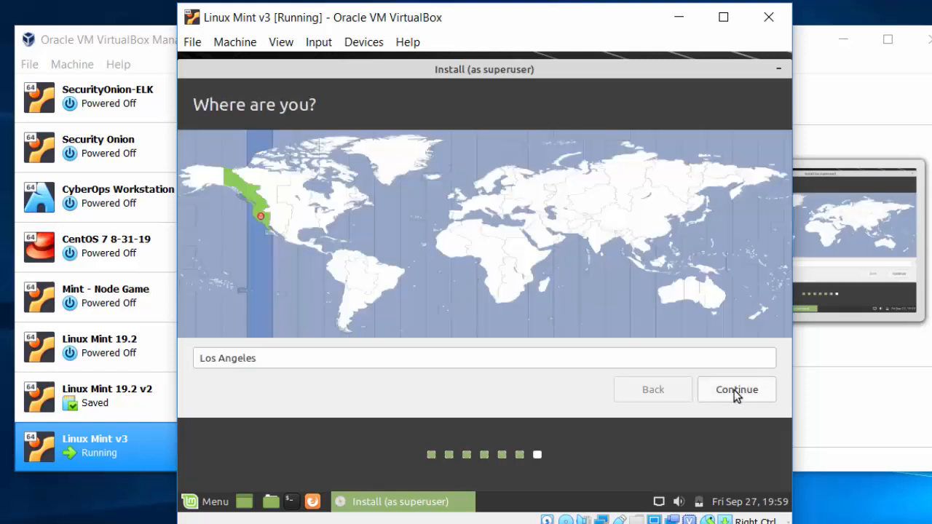
pyautogui.click(736, 389)
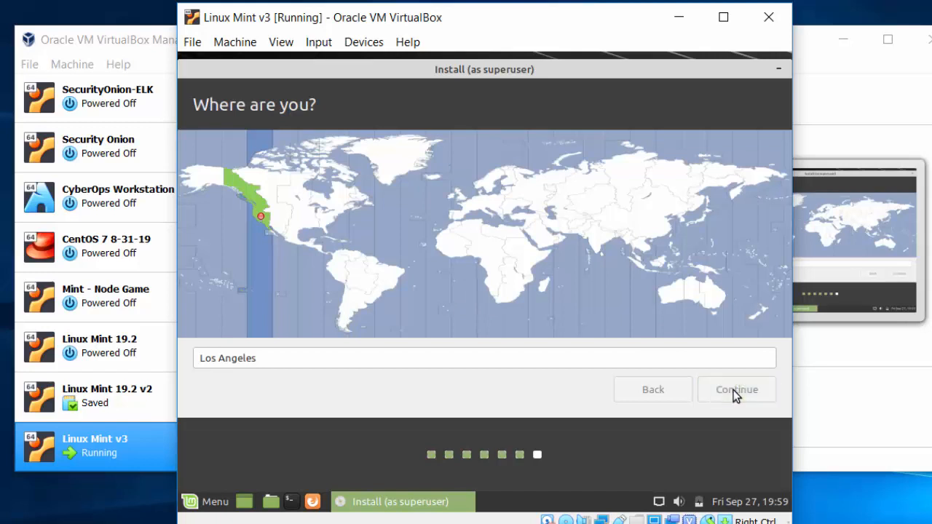
pyautogui.click(736, 389)
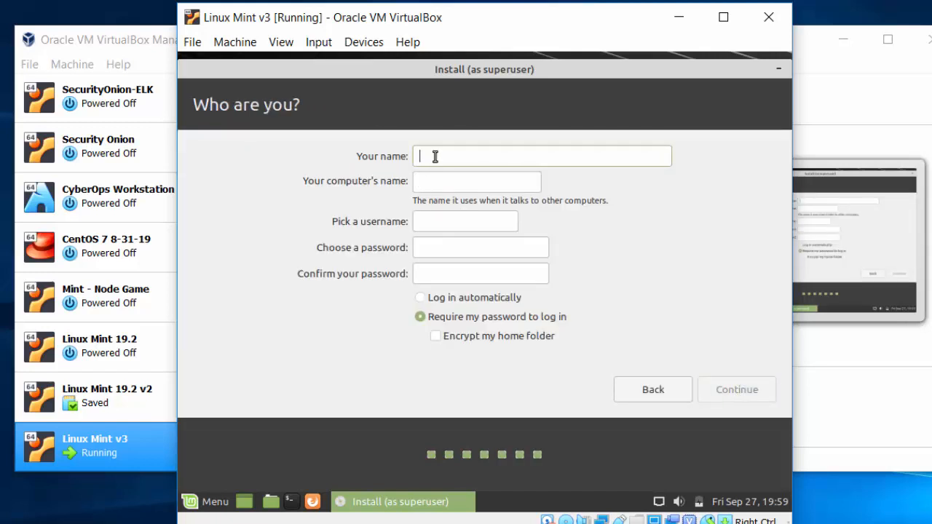
pyautogui.write('Dan')
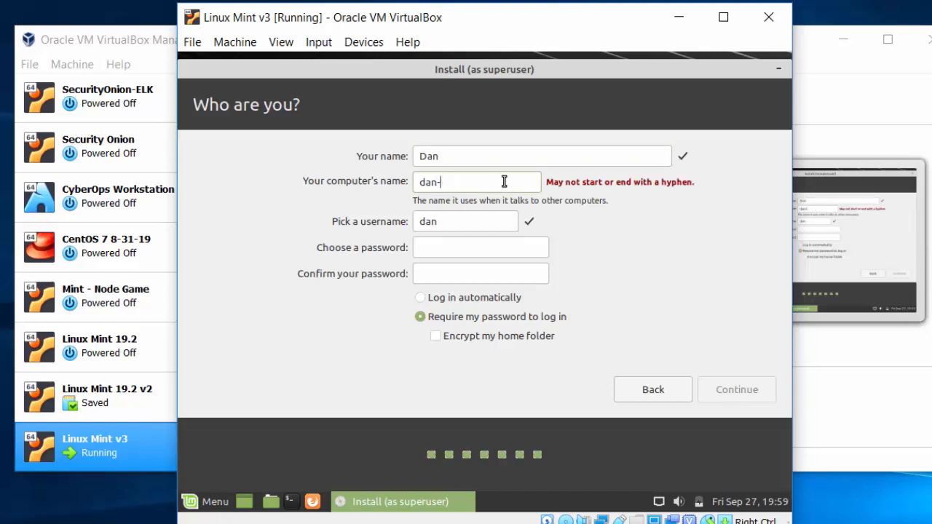
pyautogui.write('vm')
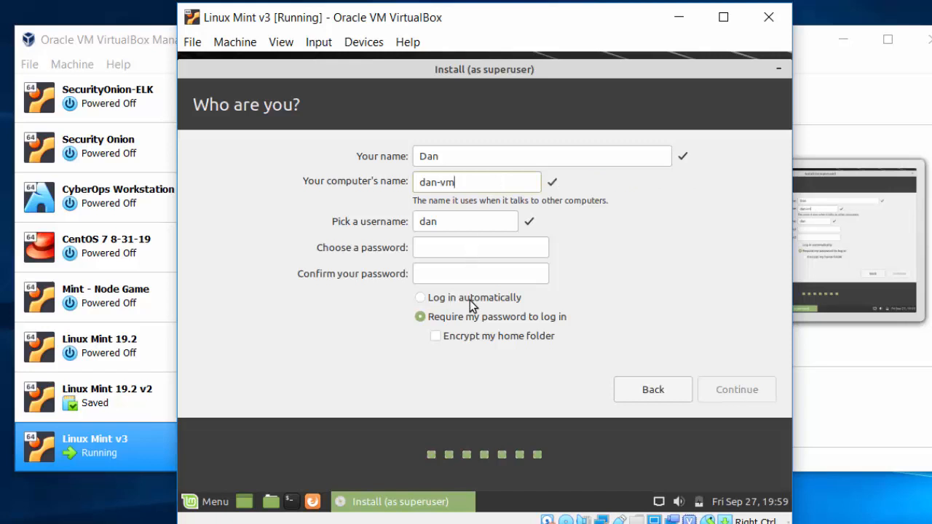
pyautogui.click(481, 247)
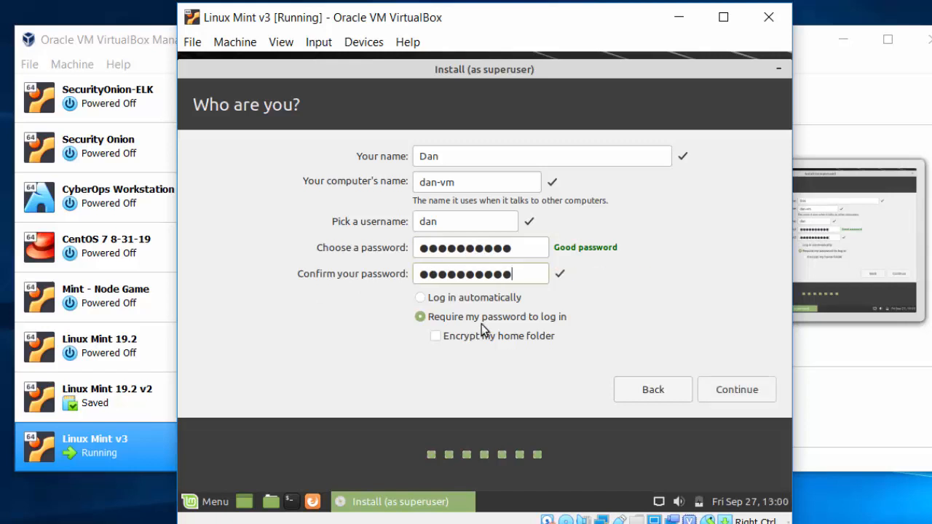
pyautogui.moveTo(440, 336)
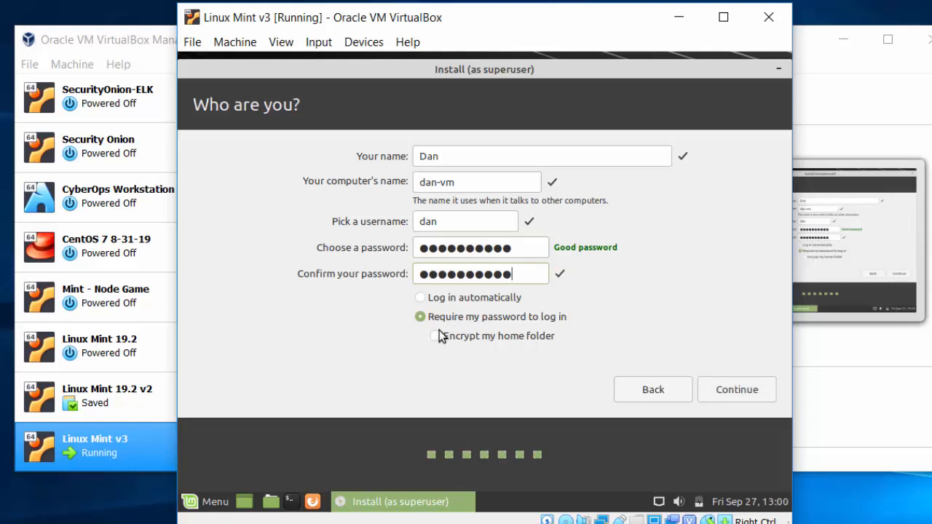
pyautogui.moveTo(502, 371)
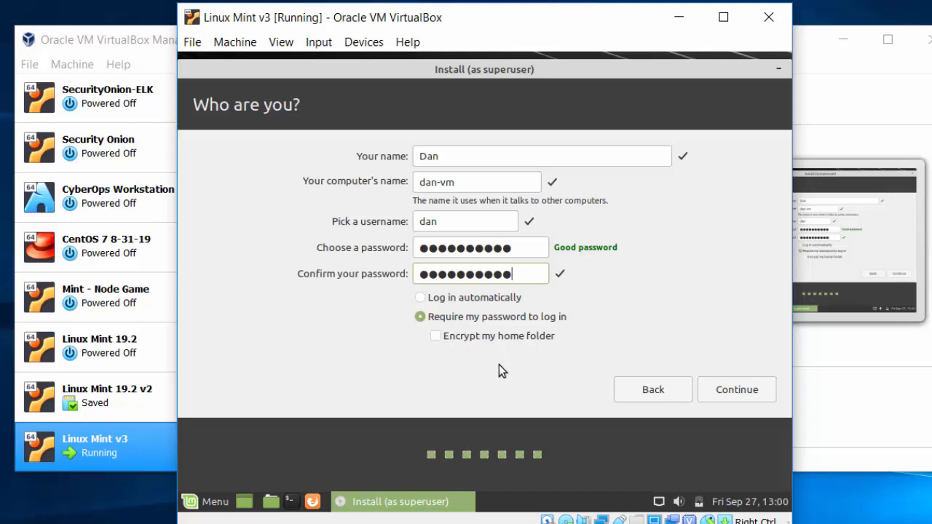
pyautogui.moveTo(434, 355)
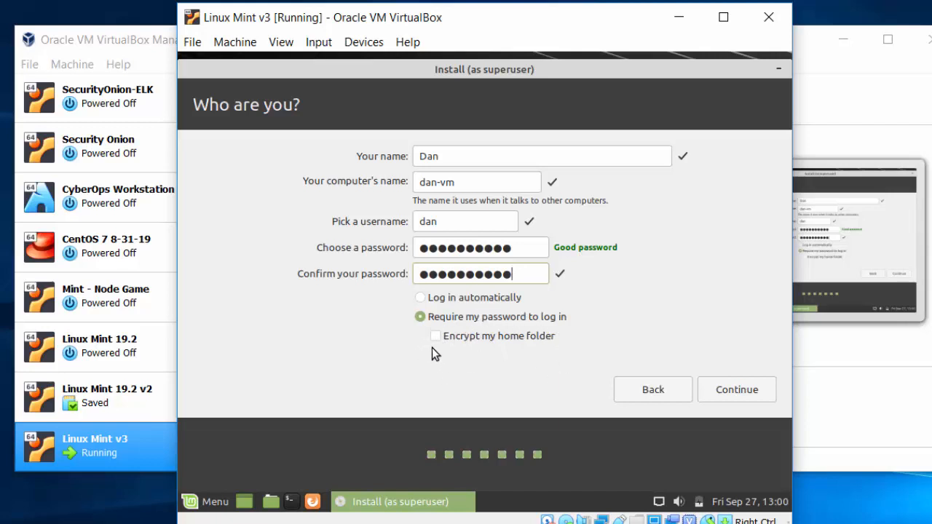
pyautogui.moveTo(468, 365)
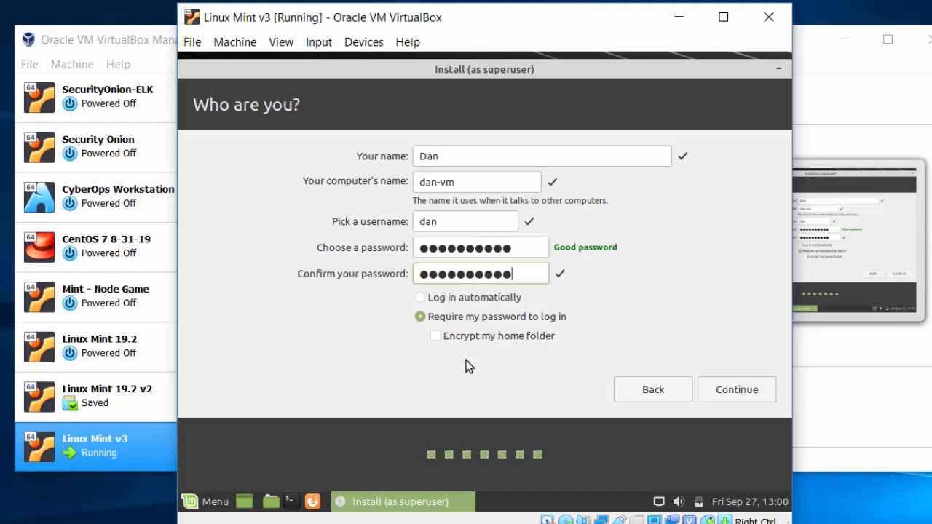
pyautogui.moveTo(457, 368)
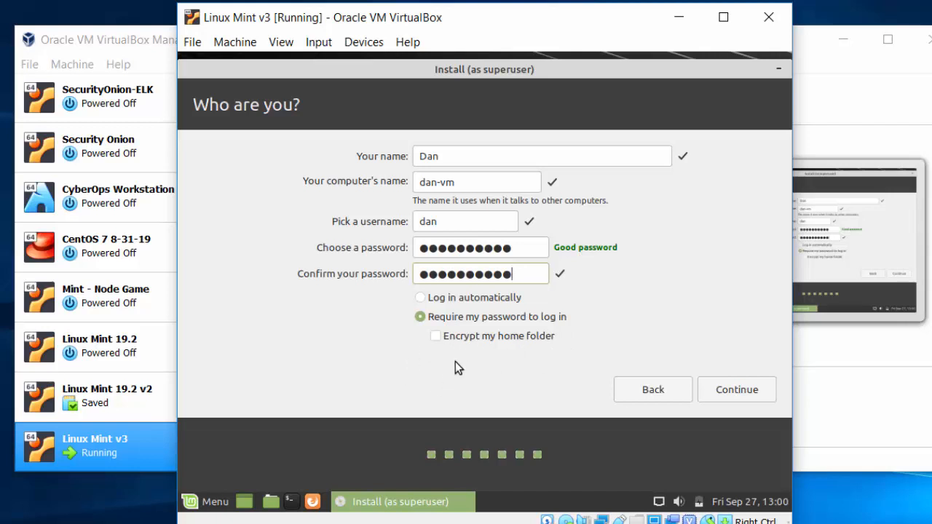
pyautogui.moveTo(448, 370)
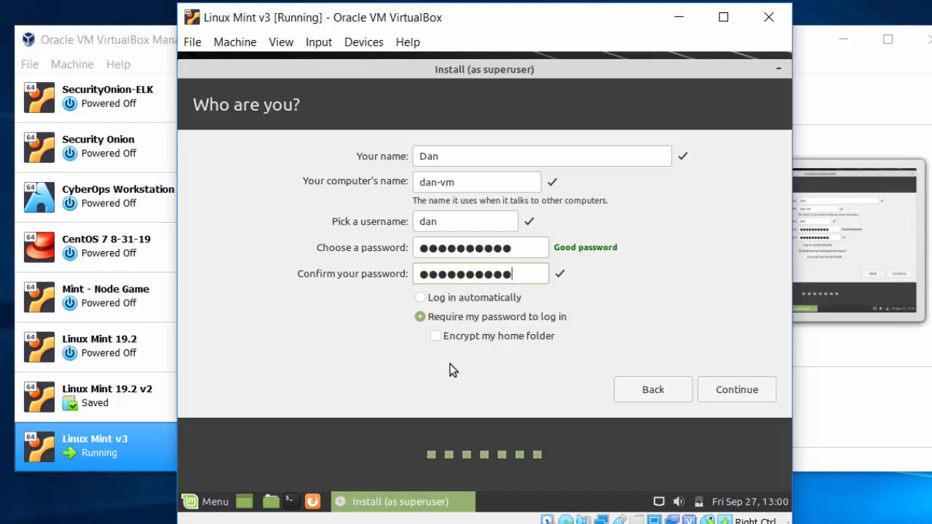
pyautogui.click(736, 389)
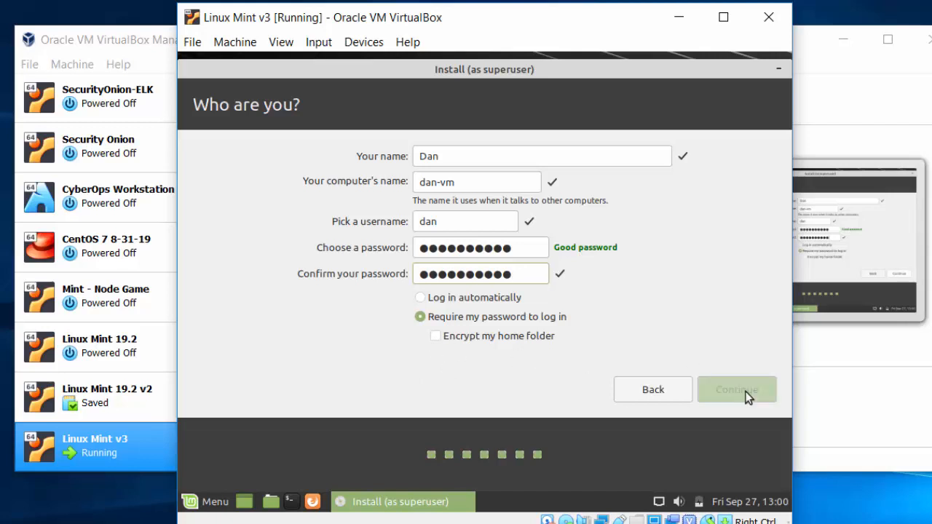
pyautogui.click(736, 390)
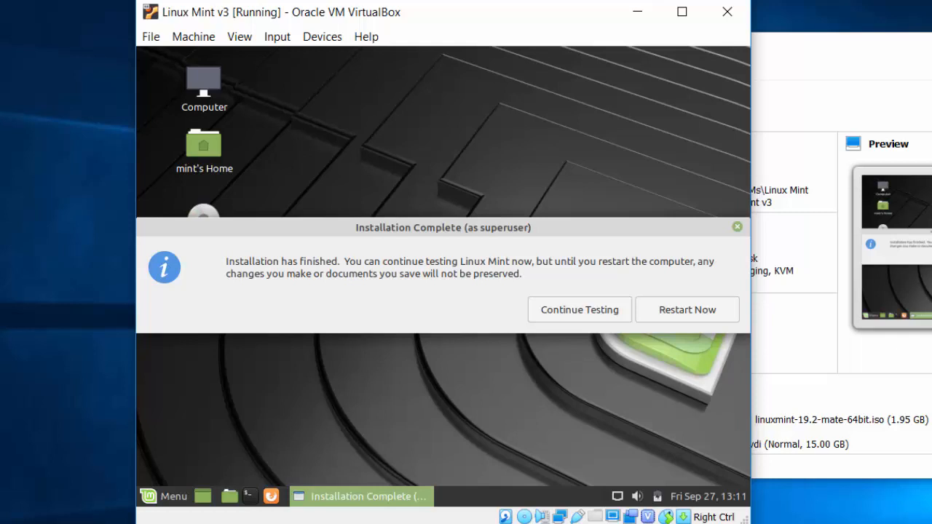
pyautogui.moveTo(686, 309)
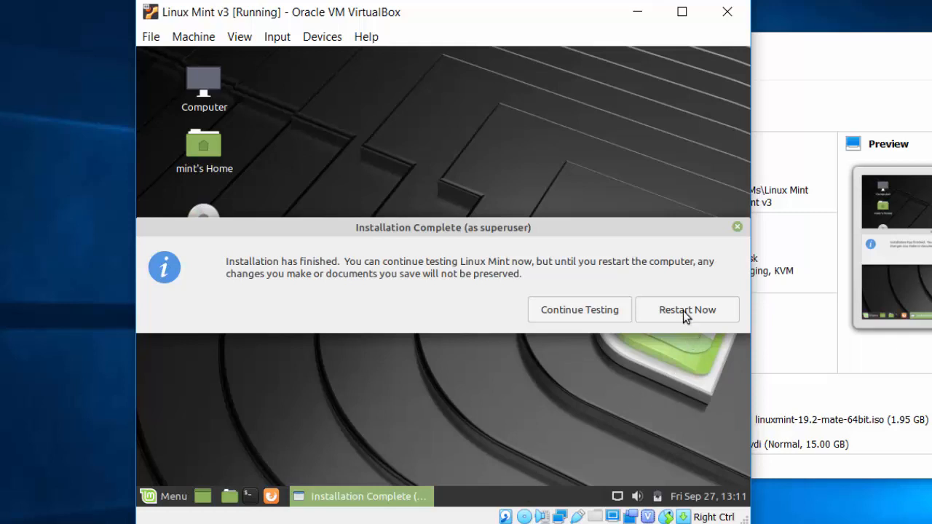
# - Choose Restart Now in the Installation Complete dialog to reboot Linux Mint
pyautogui.click(687, 310)
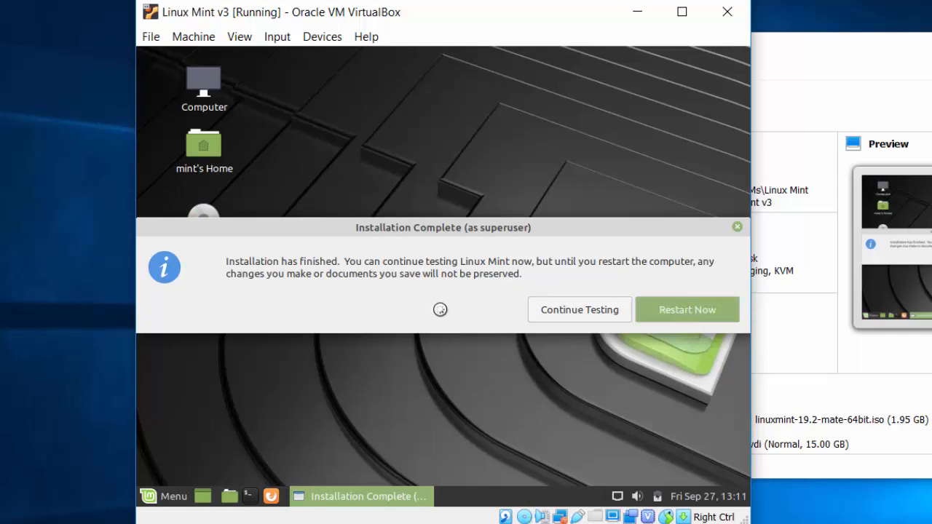
pyautogui.click(687, 310)
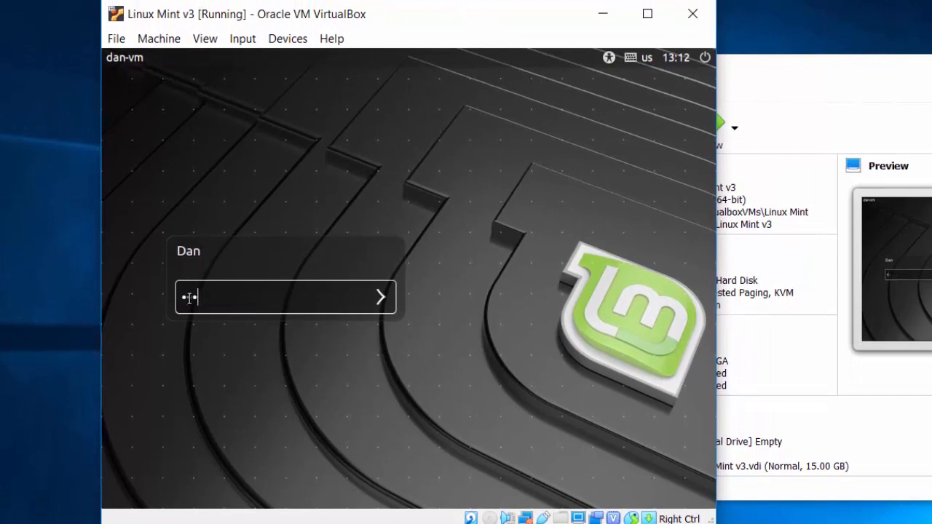
# - Log in as Dan, untick 'Show this dialog at startup' and close the Welcome window
pyautogui.write('password')
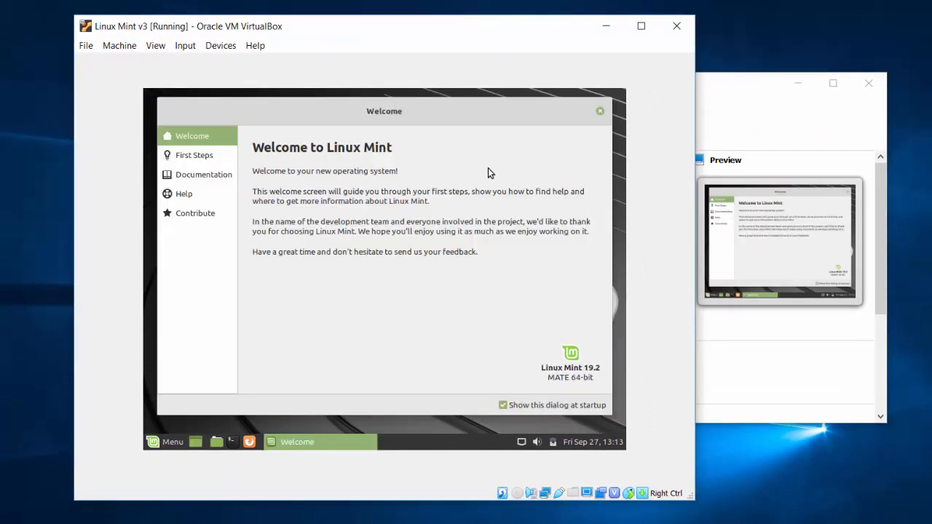
pyautogui.click(502, 405)
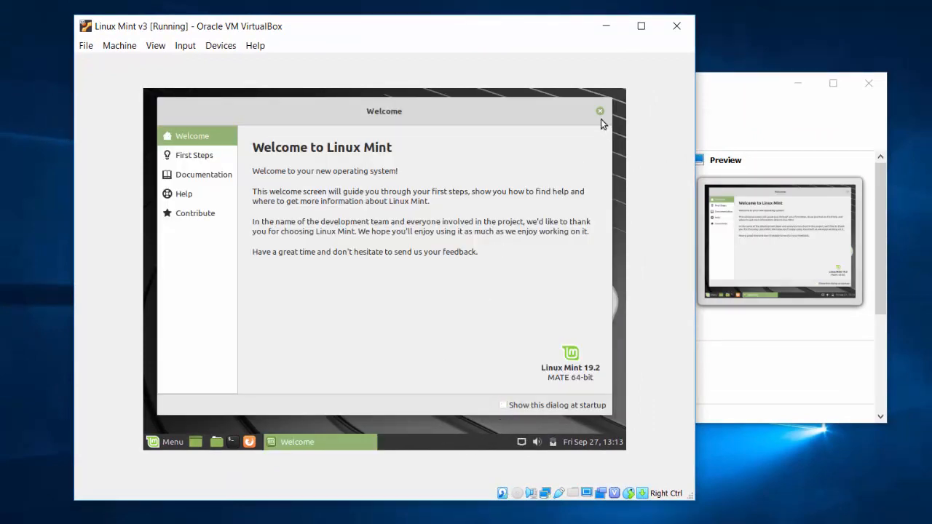
pyautogui.click(600, 111)
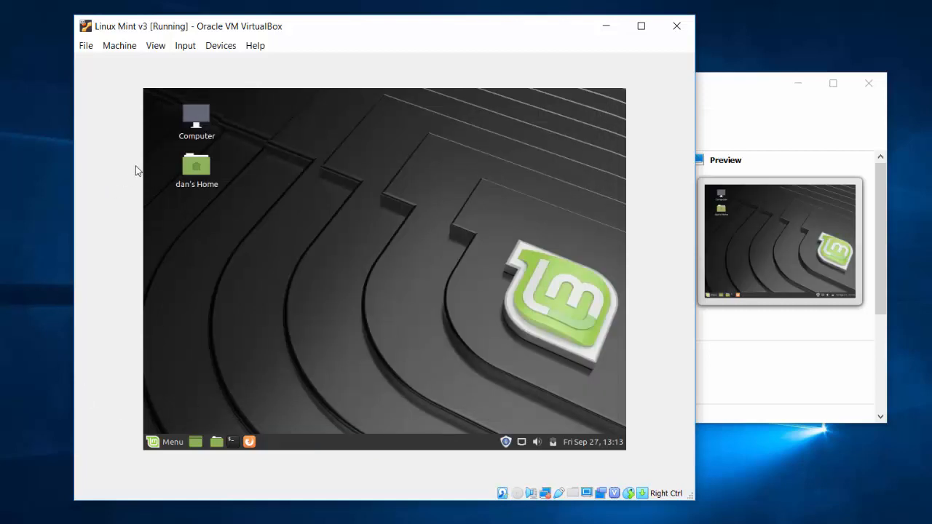
pyautogui.moveTo(642, 26)
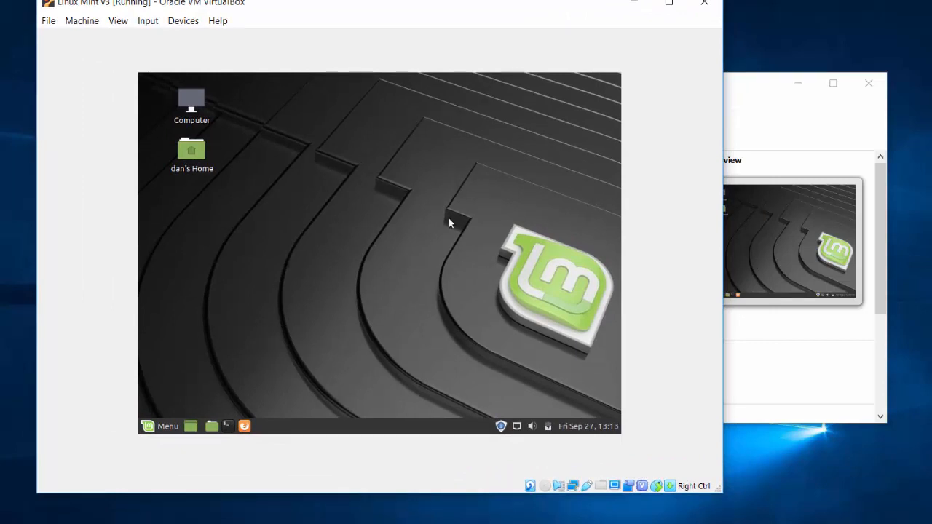
pyautogui.moveTo(404, 276)
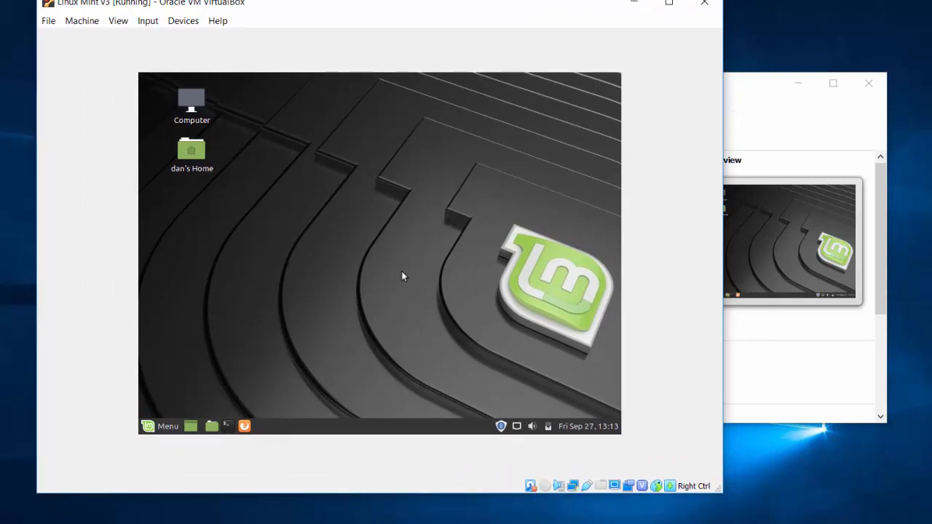
pyautogui.moveTo(376, 305)
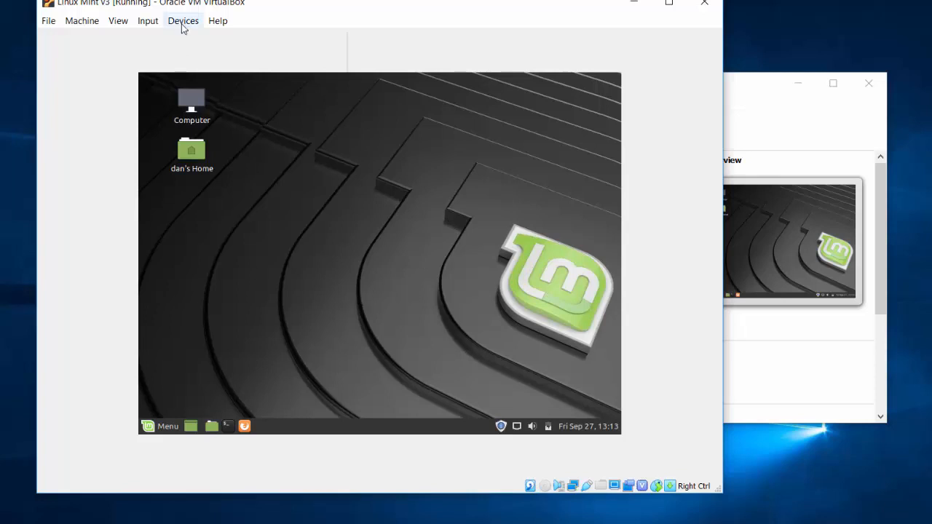
# - Insert the Guest Additions CD image from Devices and run its autorun software
pyautogui.click(183, 20)
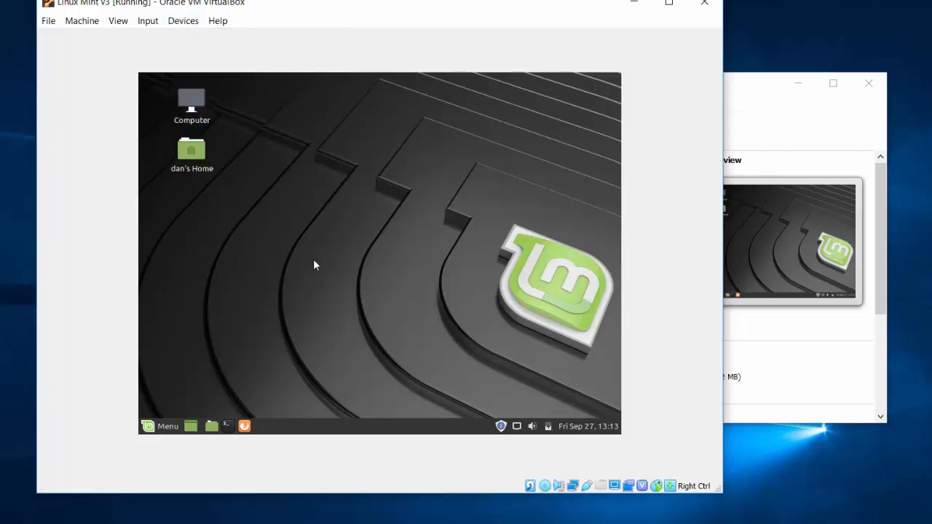
pyautogui.moveTo(218, 238)
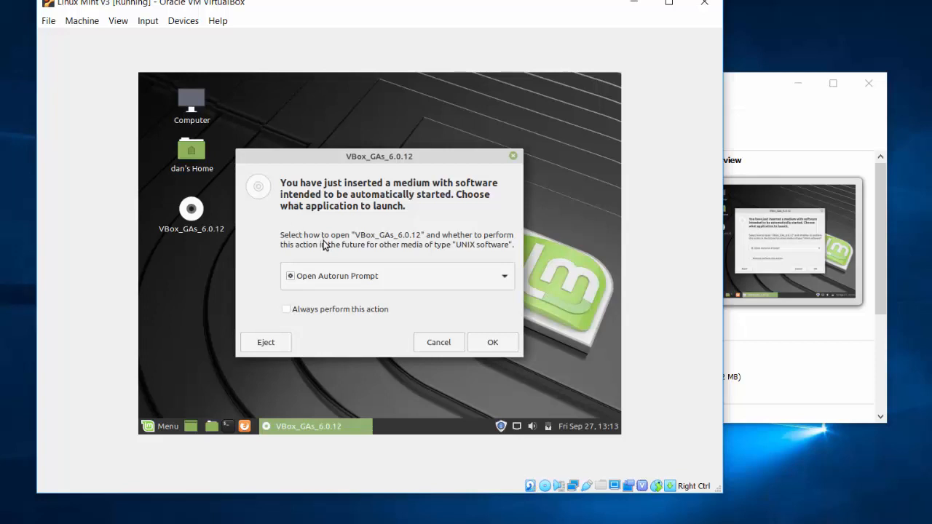
pyautogui.moveTo(183, 279)
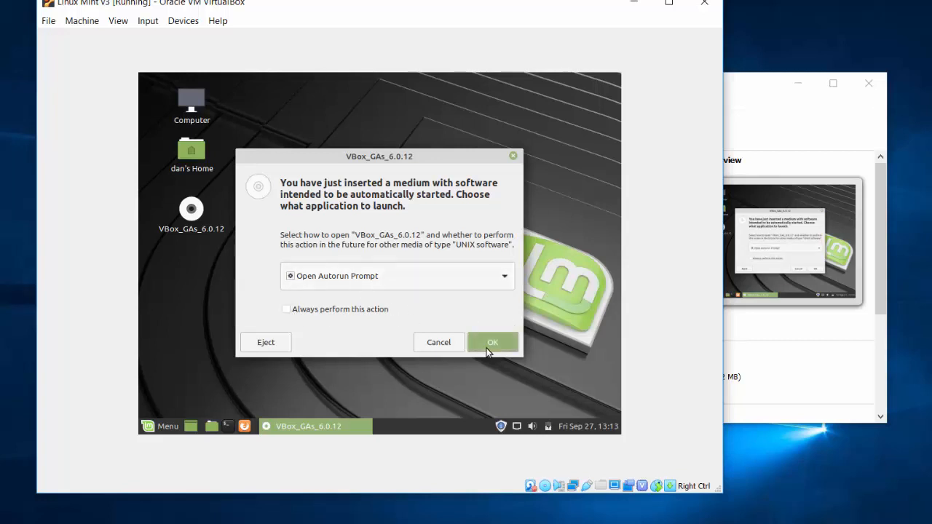
pyautogui.click(492, 342)
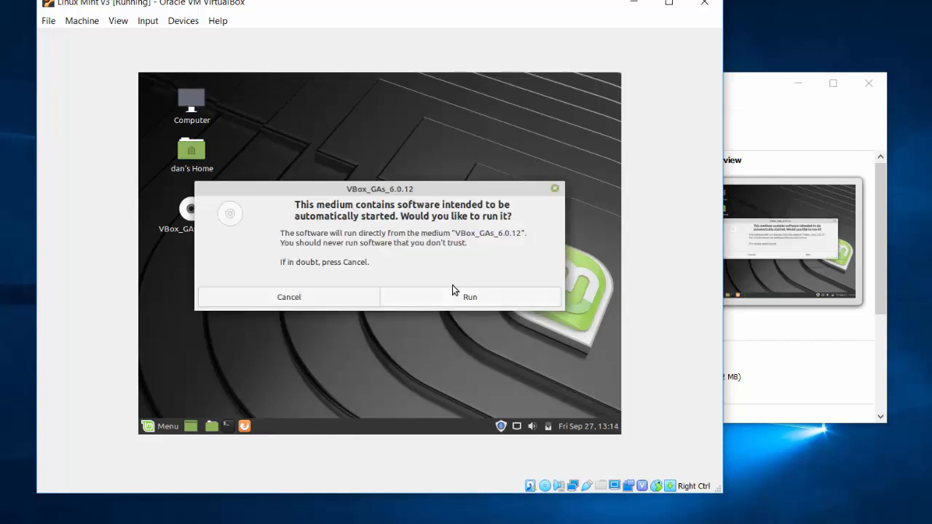
pyautogui.click(470, 296)
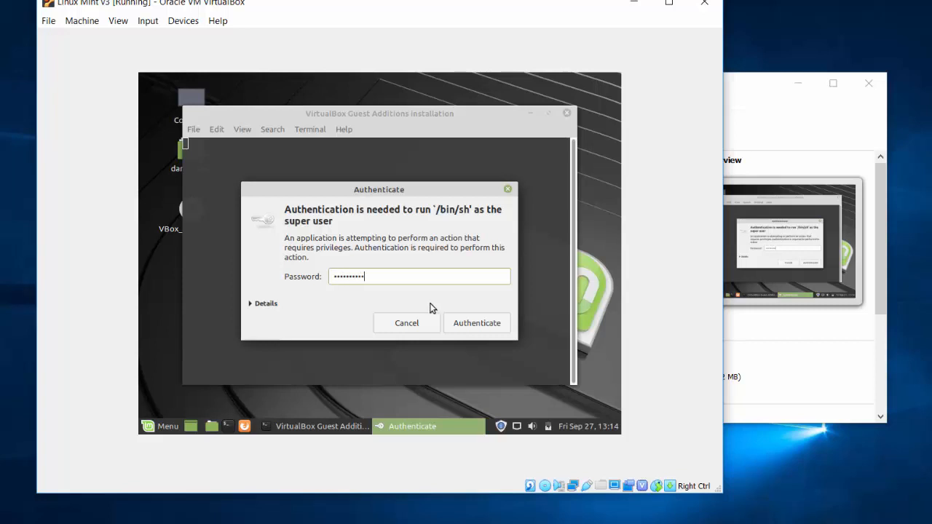
# - Authenticate the Guest Additions installer as superuser and let it build the modules
pyautogui.click(476, 322)
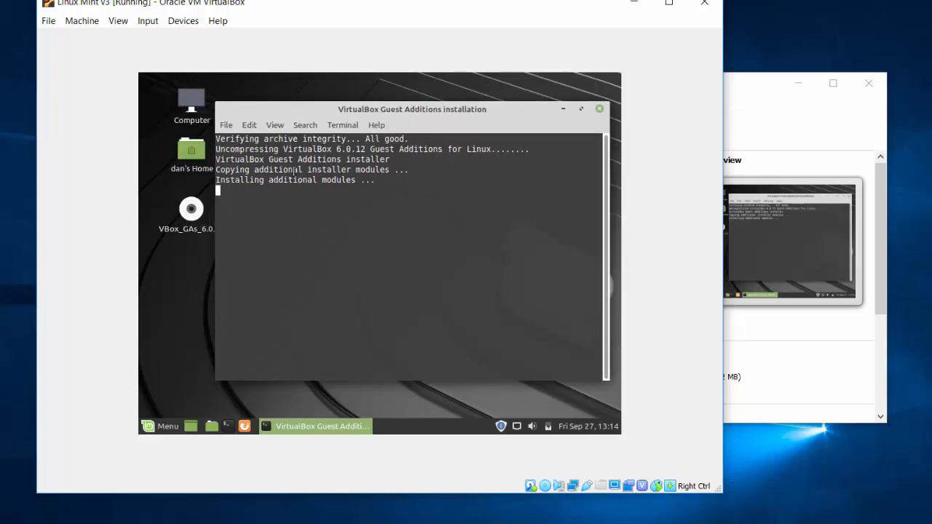
pyautogui.moveTo(236, 214)
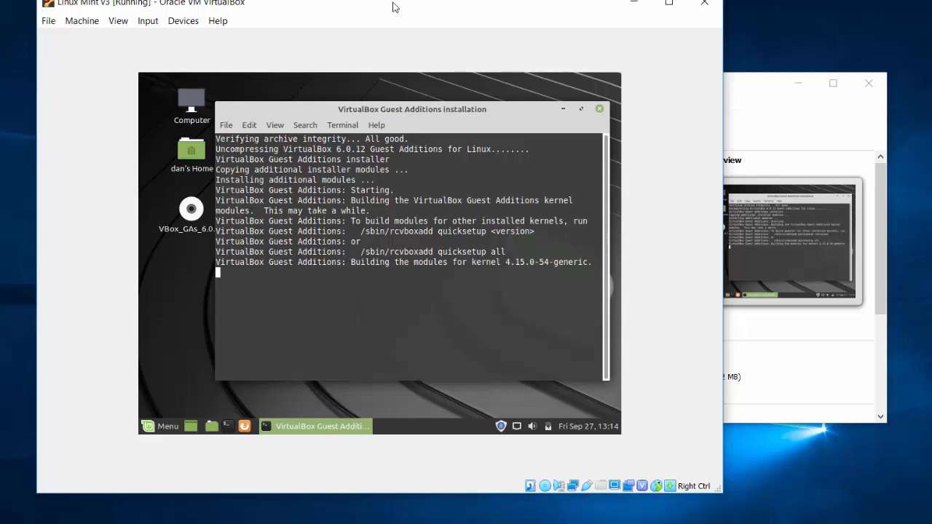
pyautogui.moveTo(57, 209)
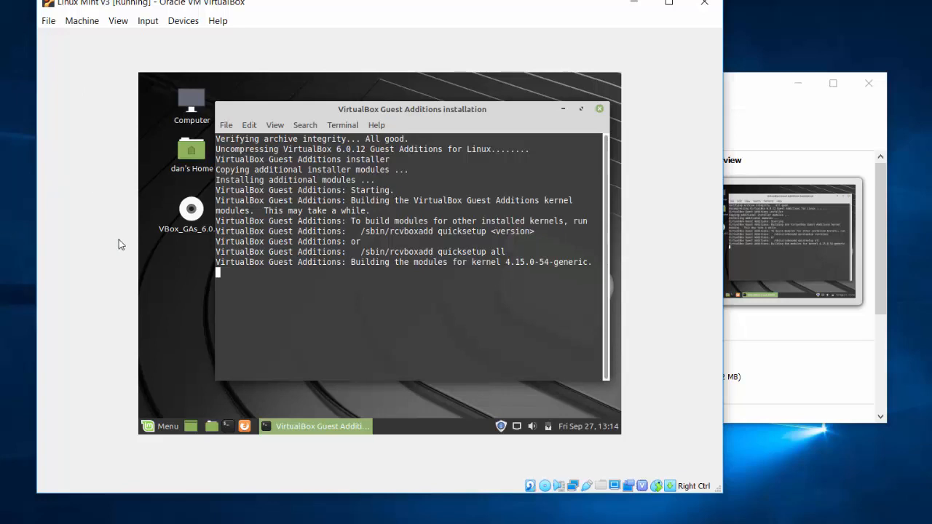
pyautogui.moveTo(334, 288)
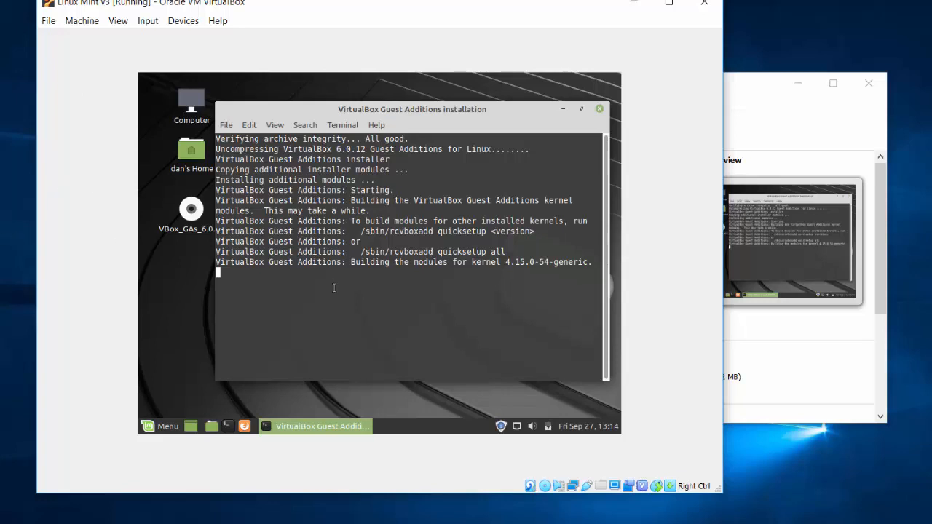
pyautogui.moveTo(367, 305)
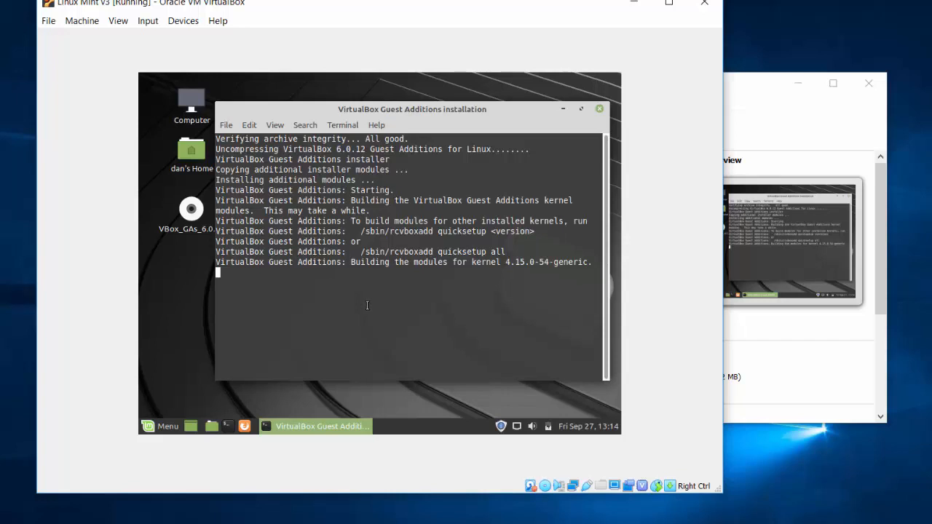
pyautogui.moveTo(414, 311)
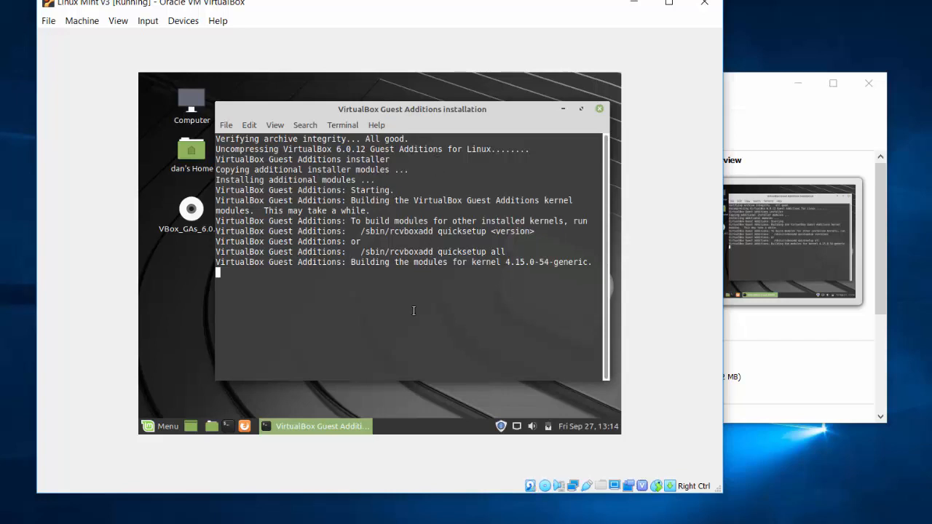
pyautogui.moveTo(407, 318)
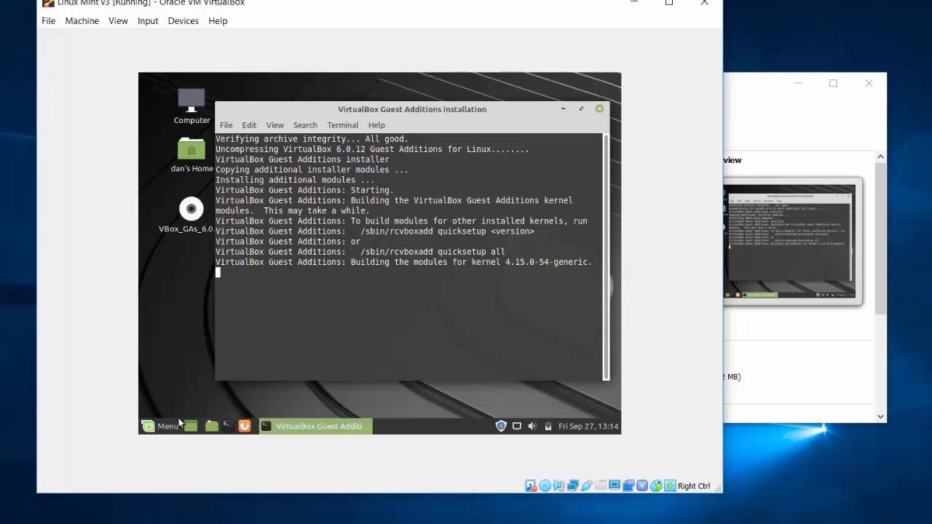
pyautogui.moveTo(338, 353)
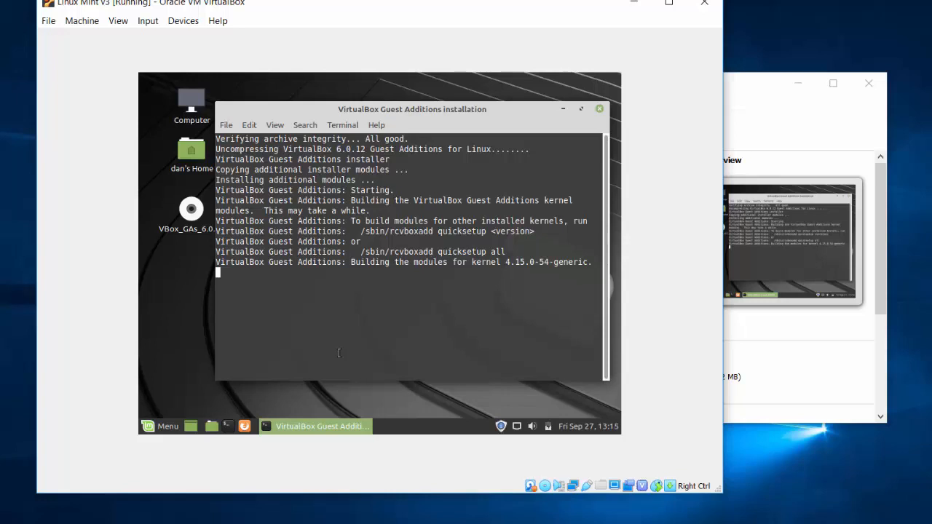
pyautogui.moveTo(164, 455)
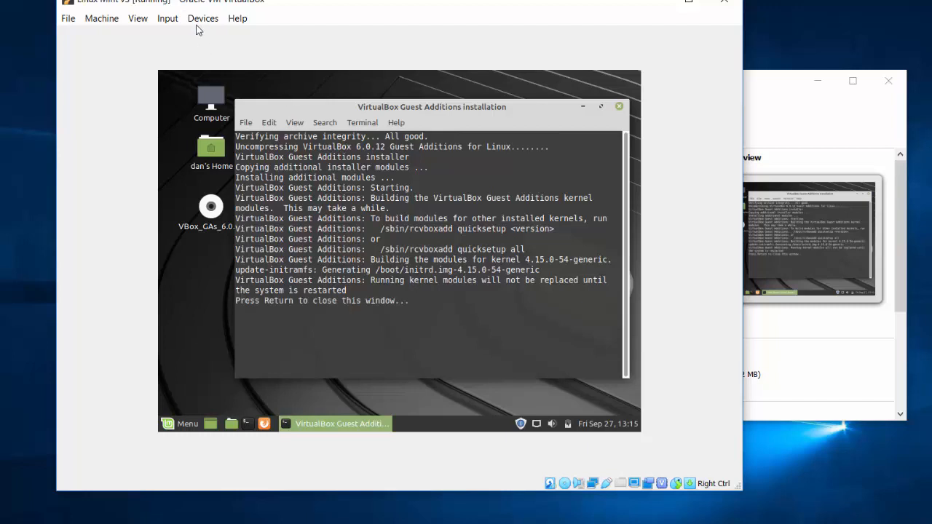
# - Open the Devices menu to review the Shared Clipboard options
pyautogui.click(204, 19)
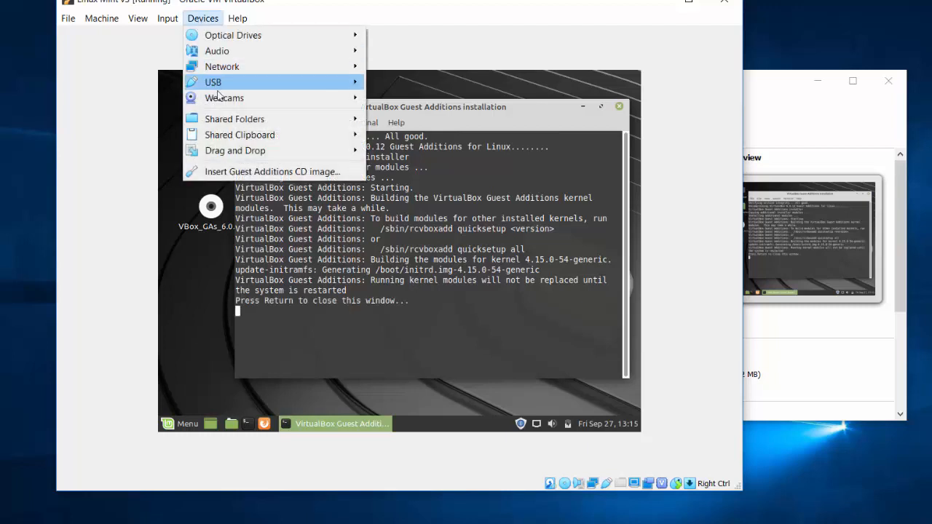
pyautogui.moveTo(240, 135)
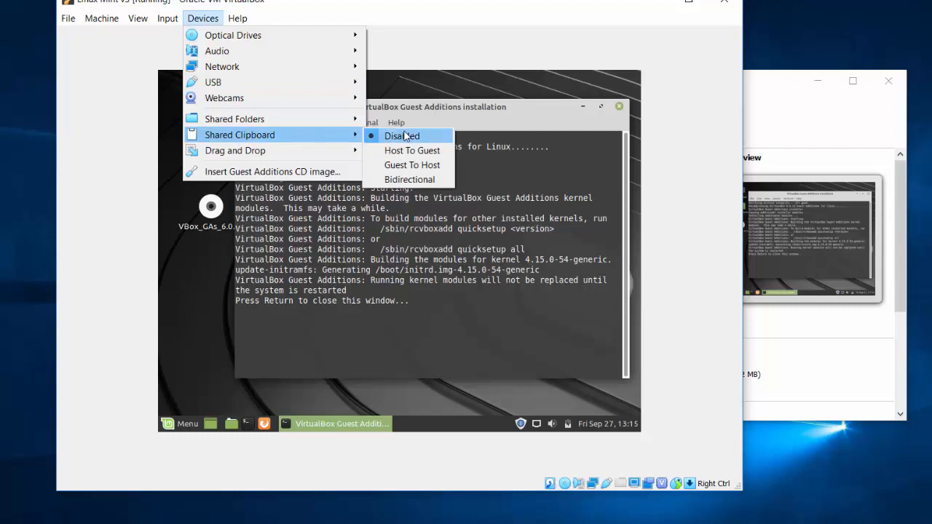
pyautogui.moveTo(412, 150)
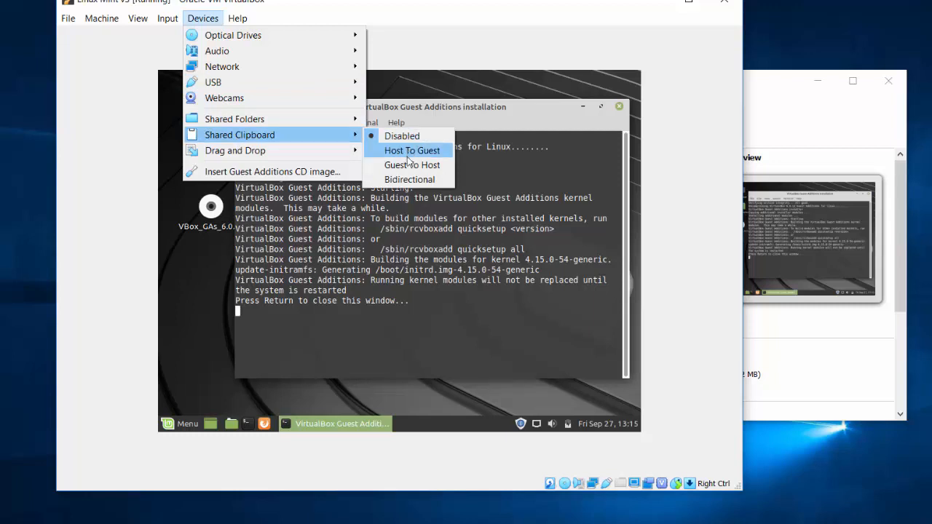
pyautogui.moveTo(402, 136)
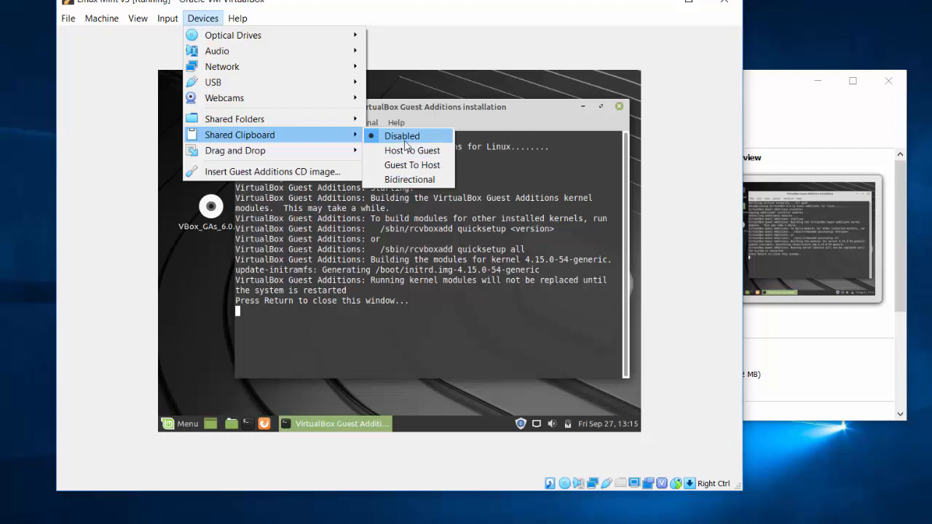
pyautogui.moveTo(235, 151)
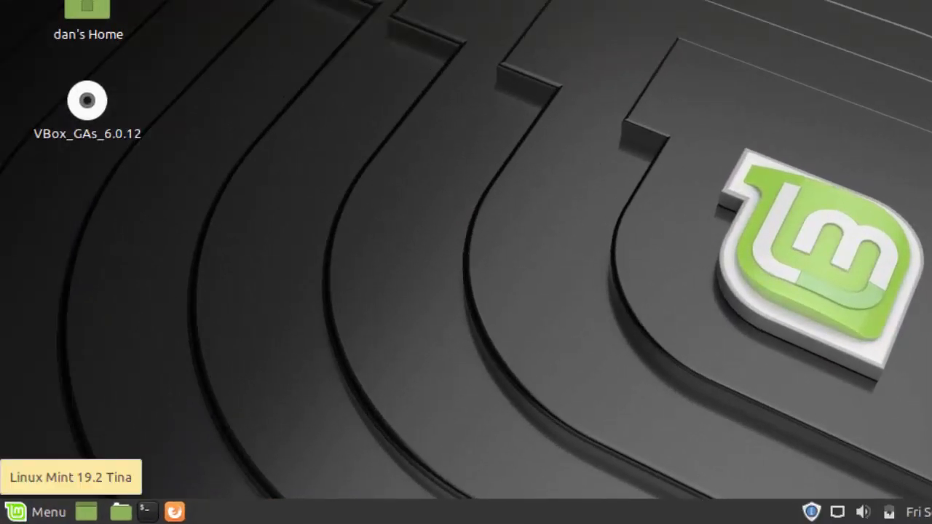
# - Restart the Linux Mint guest via the Mint Menu's Quit dialog
pyautogui.click(33, 511)
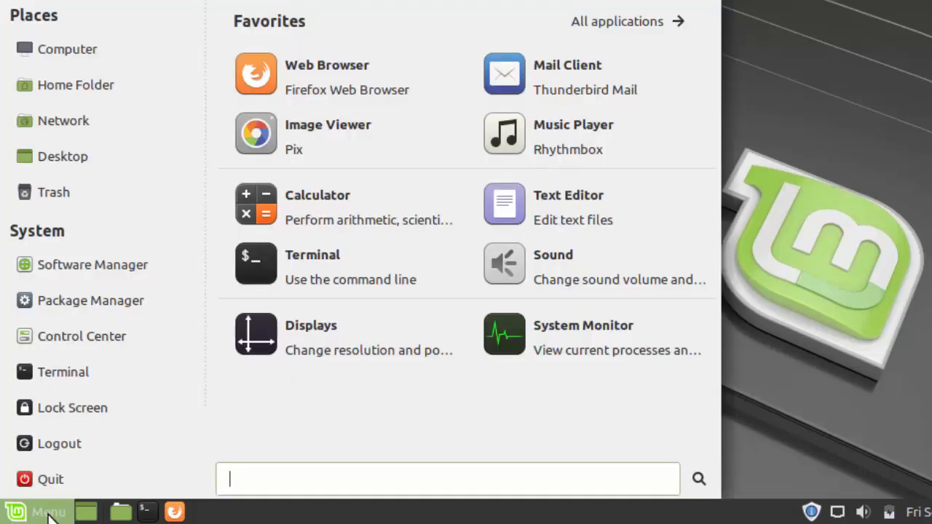
pyautogui.click(50, 479)
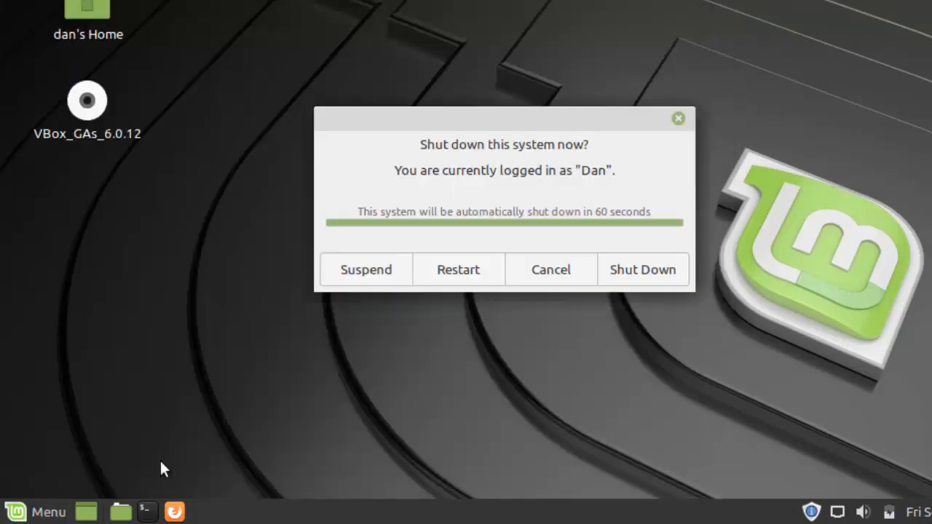
pyautogui.click(642, 269)
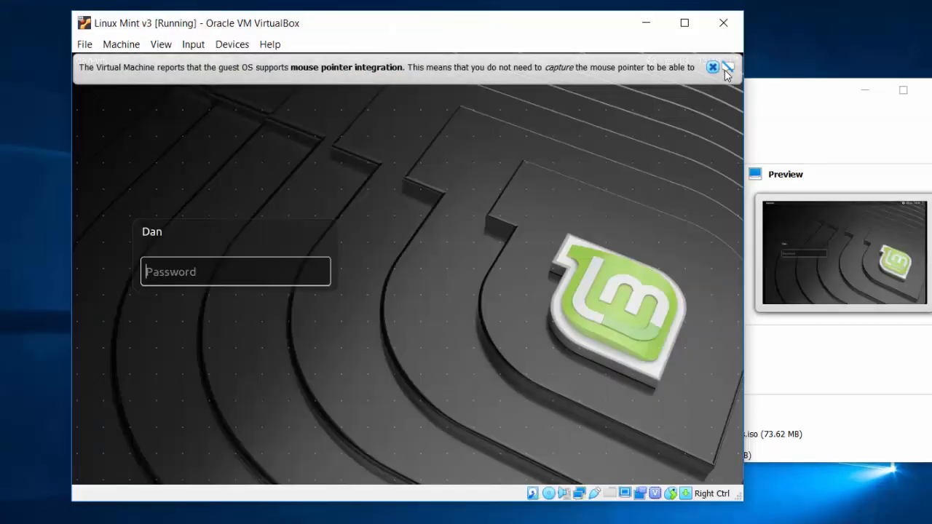
# - Dismiss the mouse integration notice and log back in as Dan
pyautogui.click(712, 67)
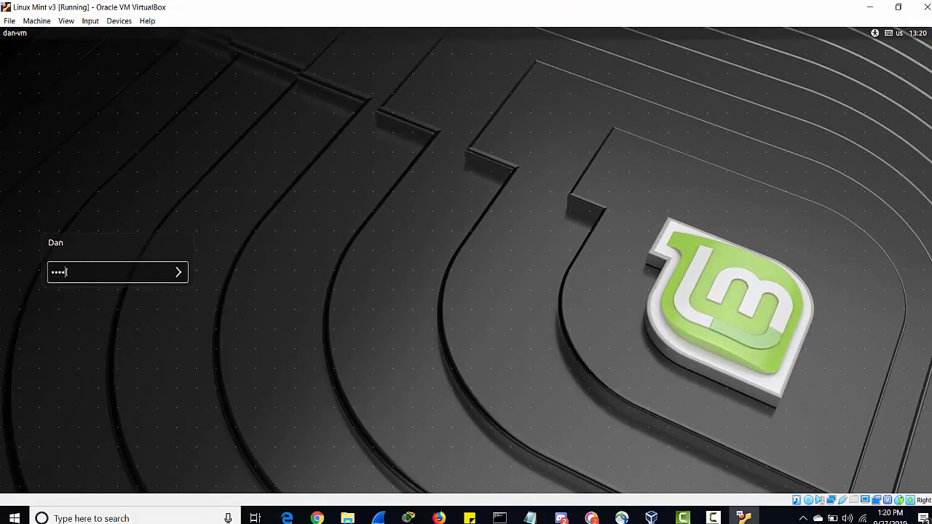
pyautogui.press('Return')
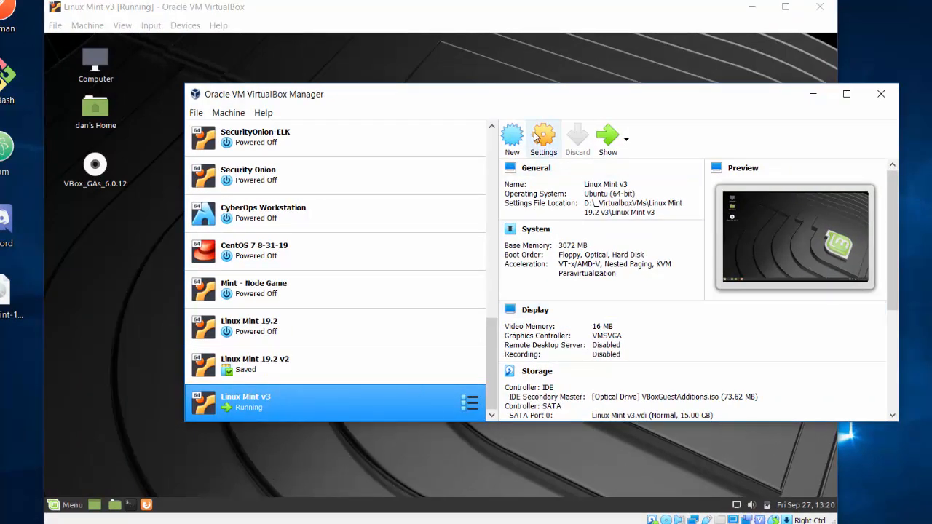
# - Open Linux Mint v3's Settings on the Network page, showing Adapter 1 on NAT
pyautogui.click(543, 139)
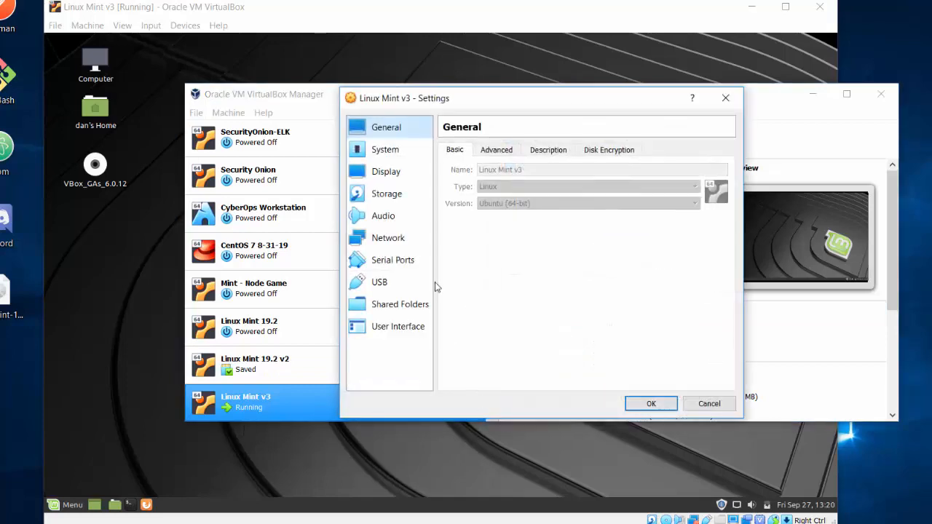
pyautogui.click(389, 237)
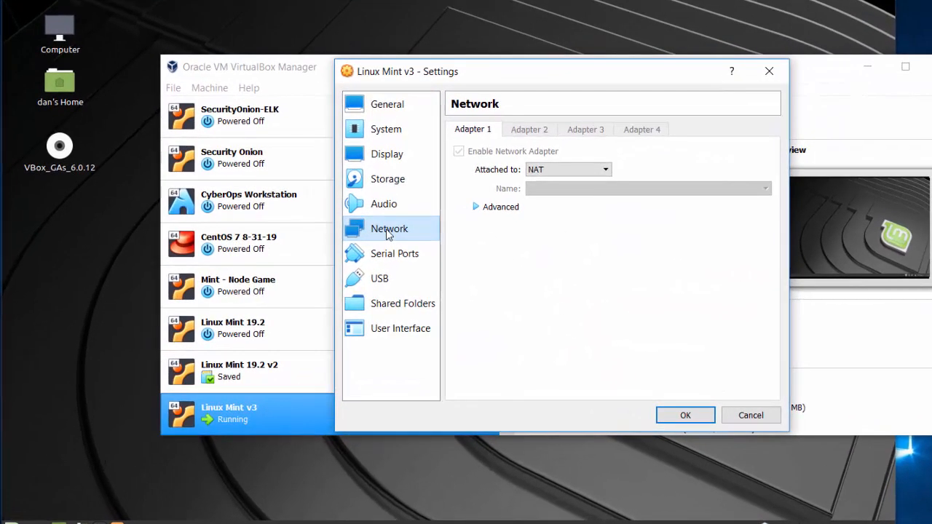
pyautogui.moveTo(542, 181)
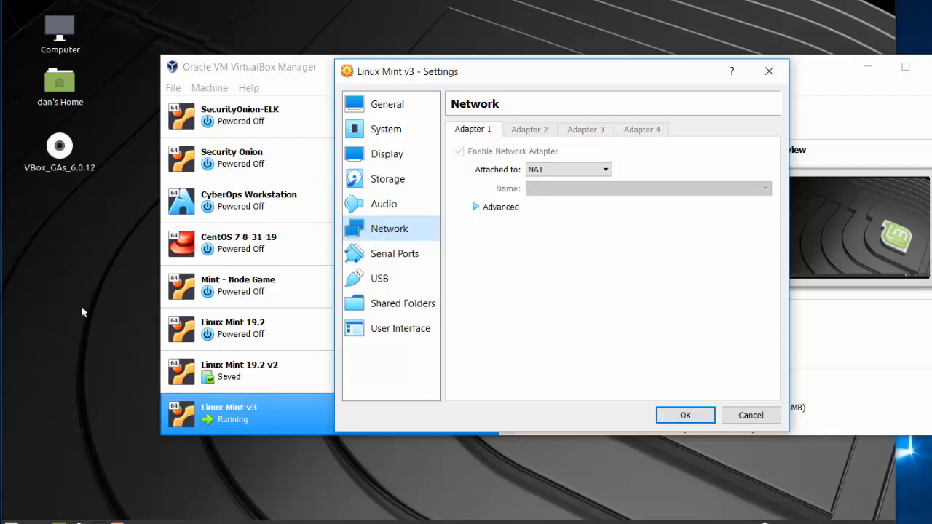
pyautogui.moveTo(103, 277)
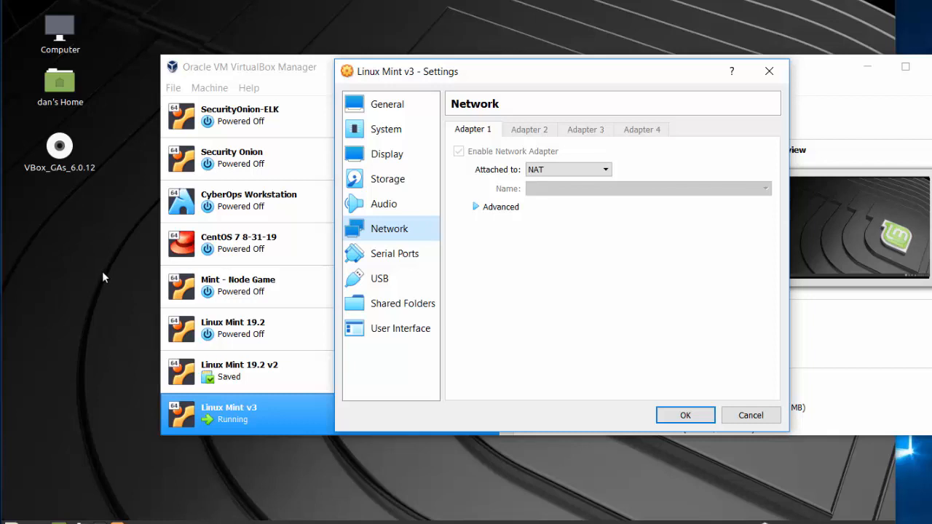
pyautogui.moveTo(286, 259)
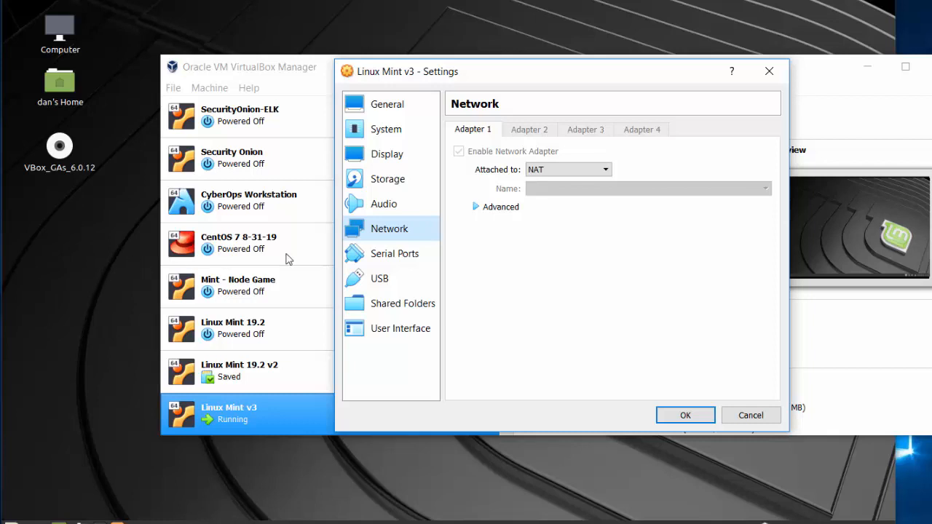
pyautogui.moveTo(536, 260)
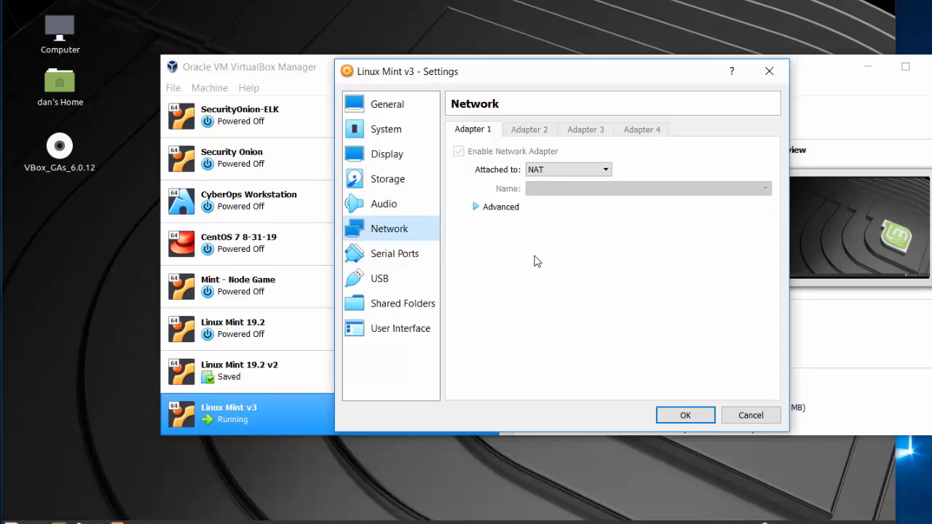
pyautogui.moveTo(73, 313)
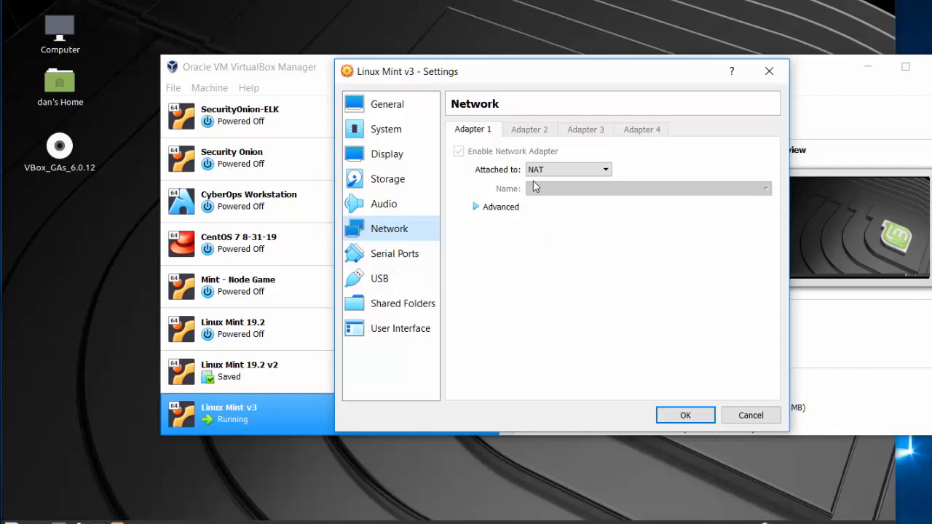
pyautogui.moveTo(542, 184)
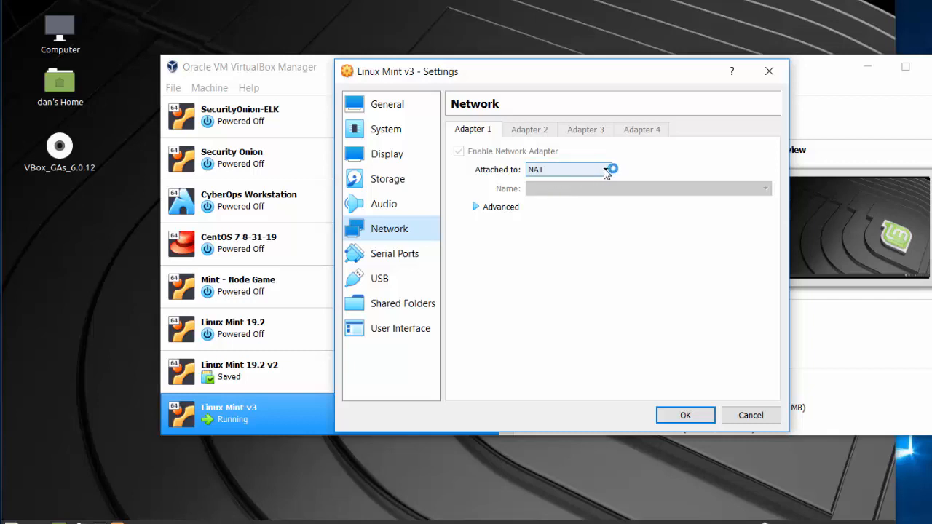
# - Set Adapter 1 to Bridged Adapter on the Intel(R) Wireless-AC 9560 160MHz card
pyautogui.click(605, 170)
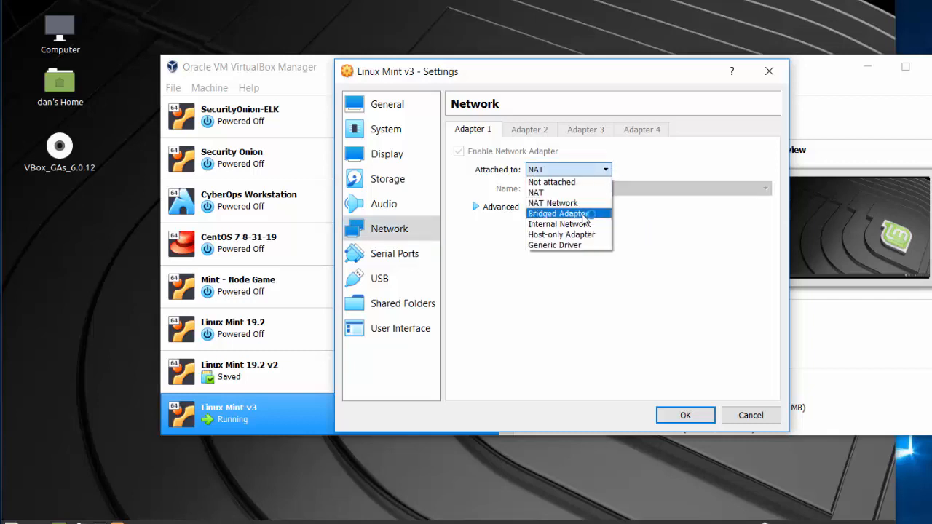
pyautogui.click(558, 213)
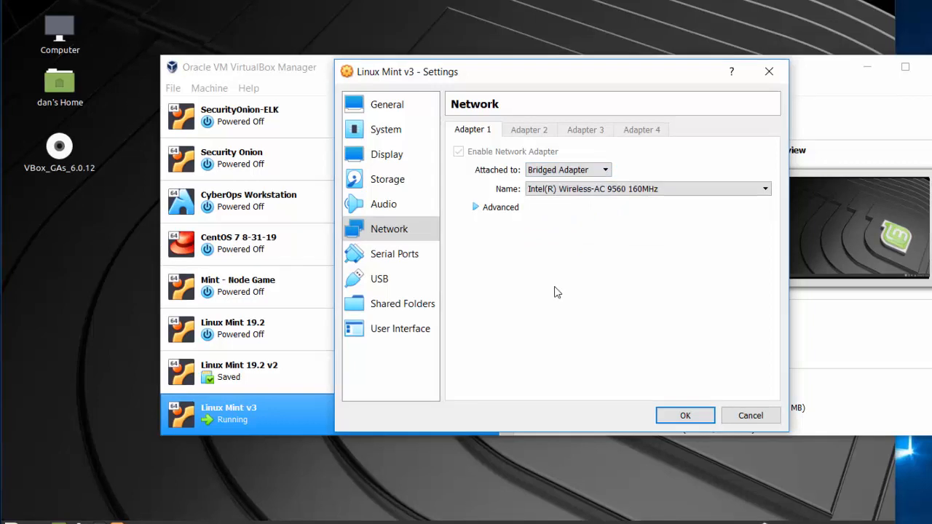
pyautogui.click(641, 189)
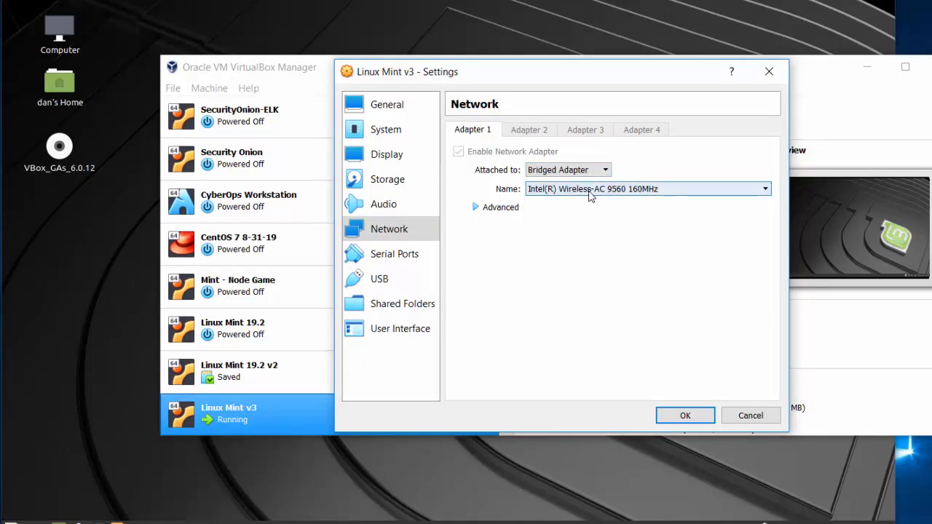
pyautogui.moveTo(652, 200)
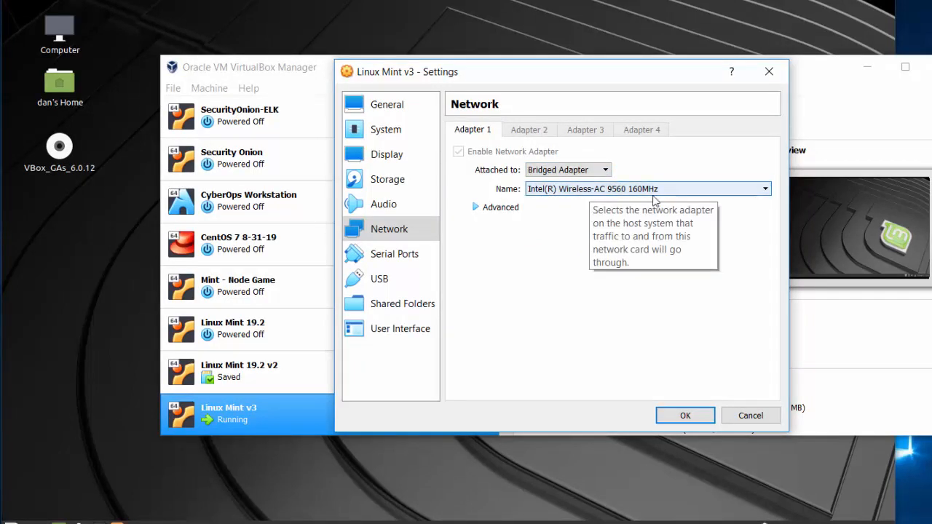
pyautogui.moveTo(593, 208)
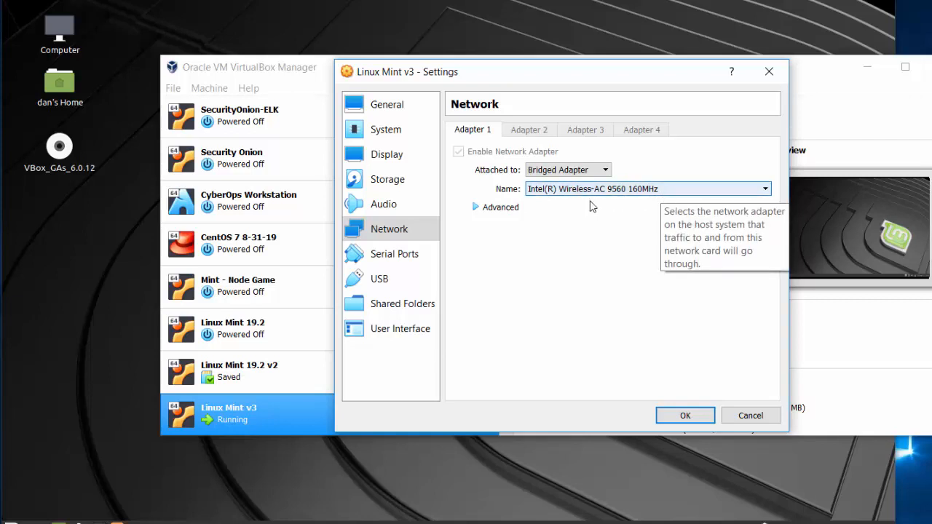
pyautogui.moveTo(583, 193)
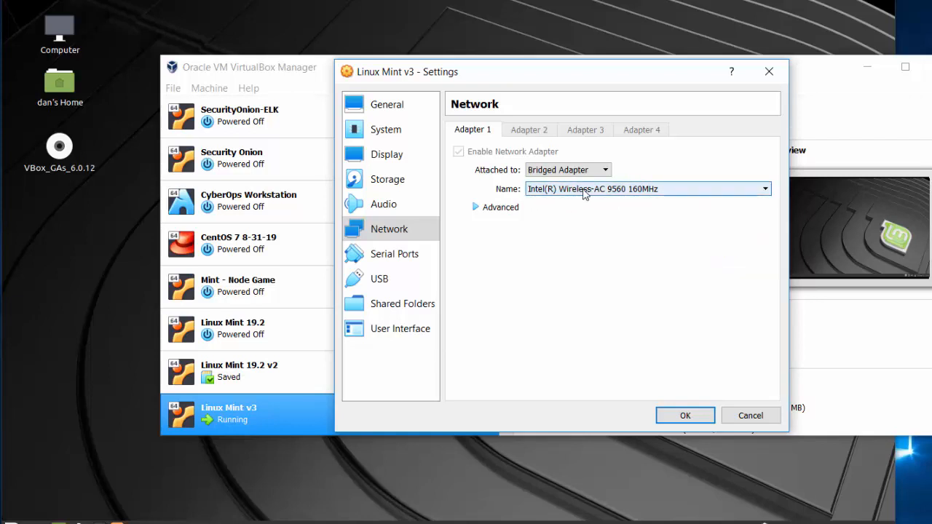
pyautogui.click(765, 189)
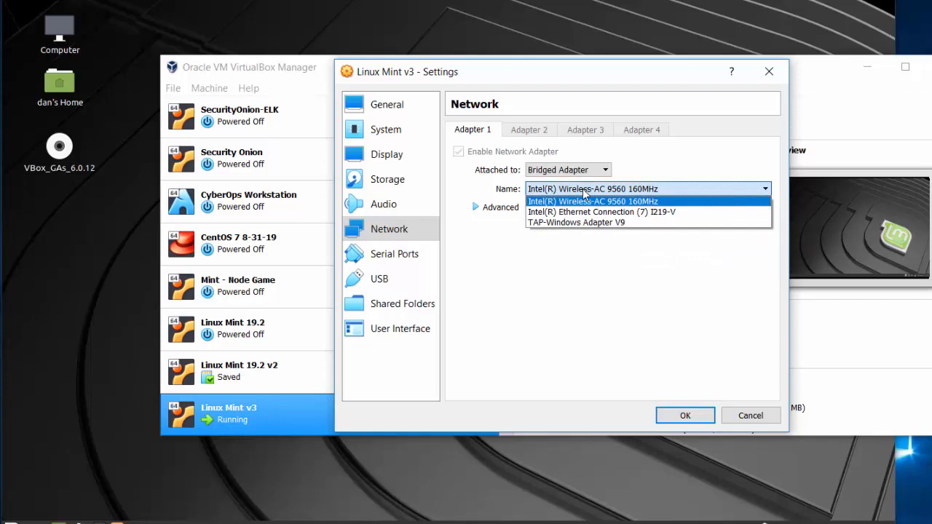
pyautogui.moveTo(582, 212)
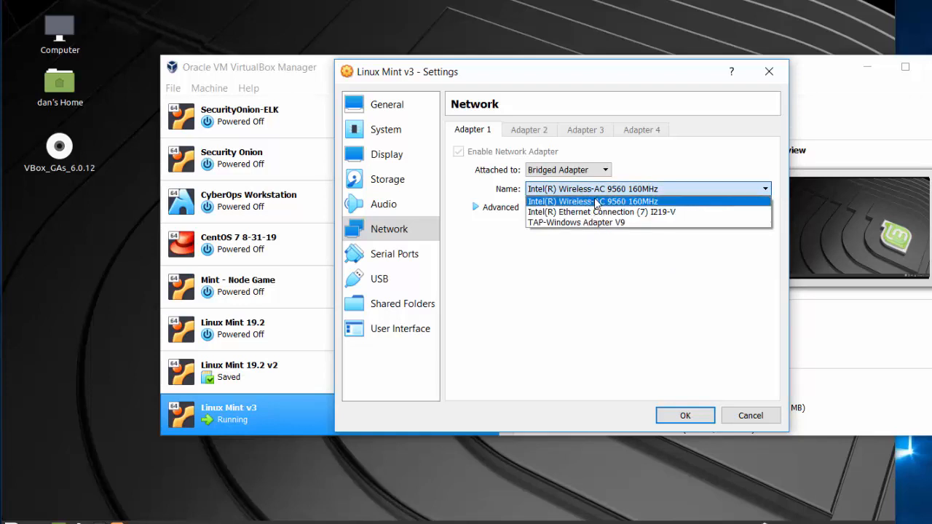
pyautogui.click(593, 201)
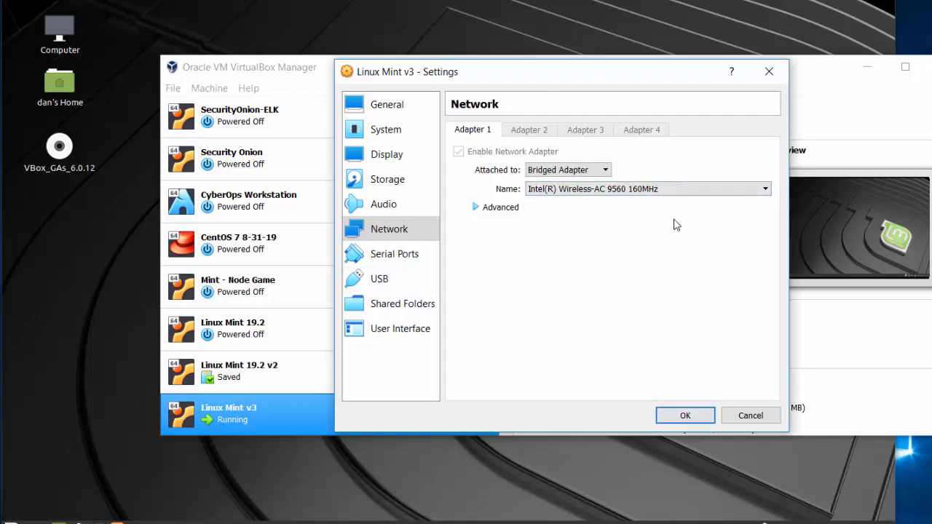
pyautogui.moveTo(674, 233)
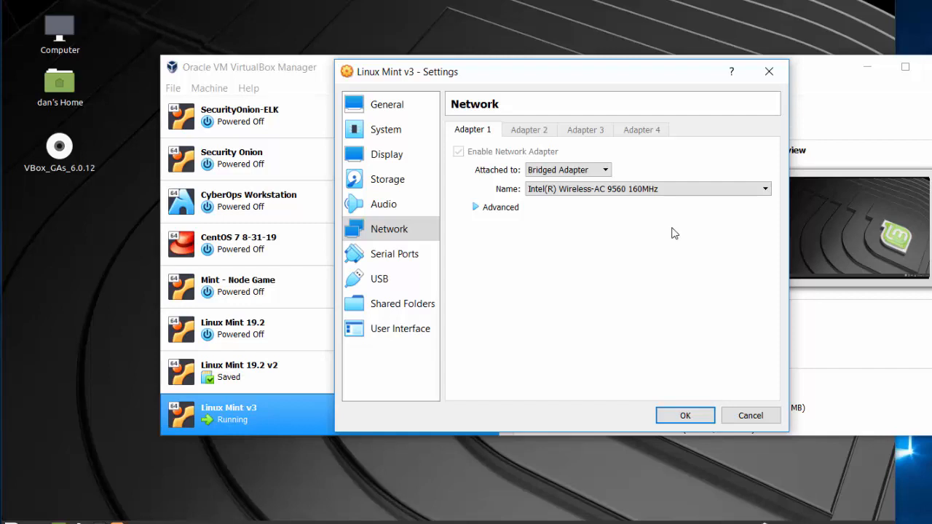
# - Change Adapter 1's attachment type from the dropdown back to NAT
pyautogui.click(605, 169)
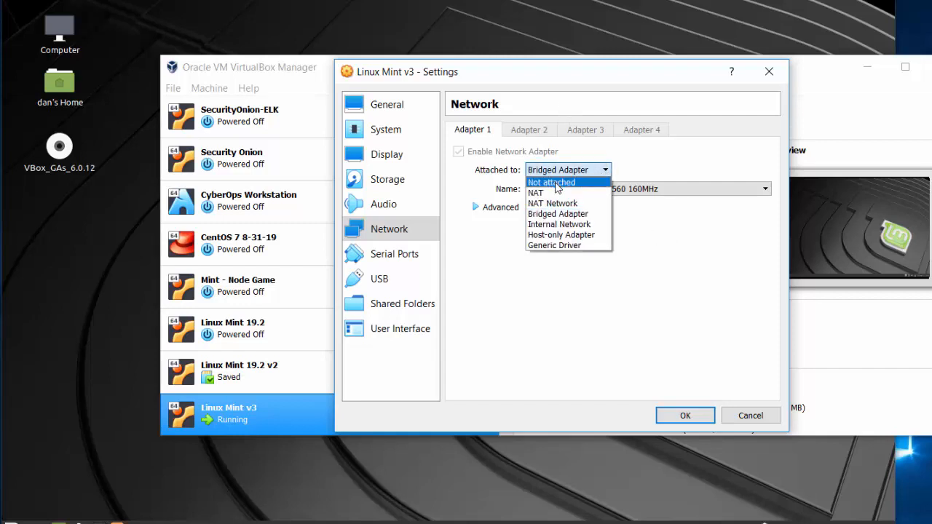
pyautogui.click(536, 193)
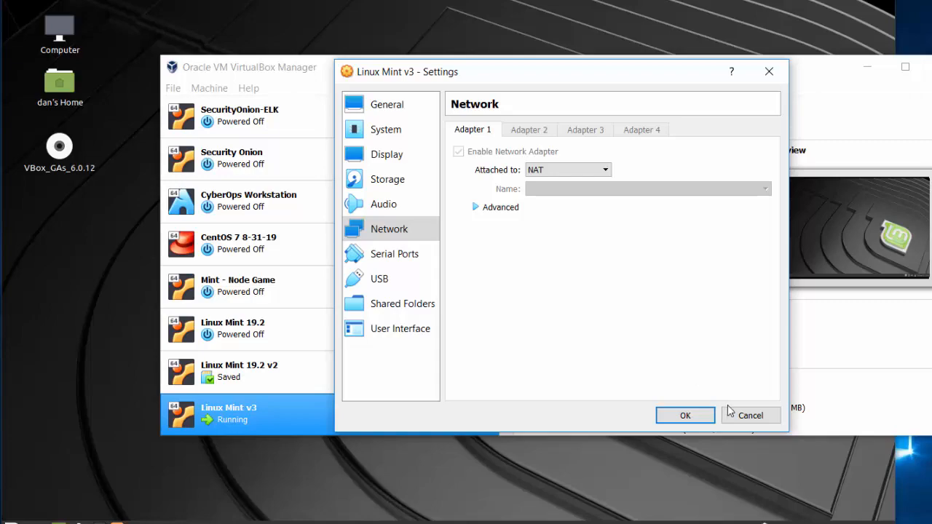